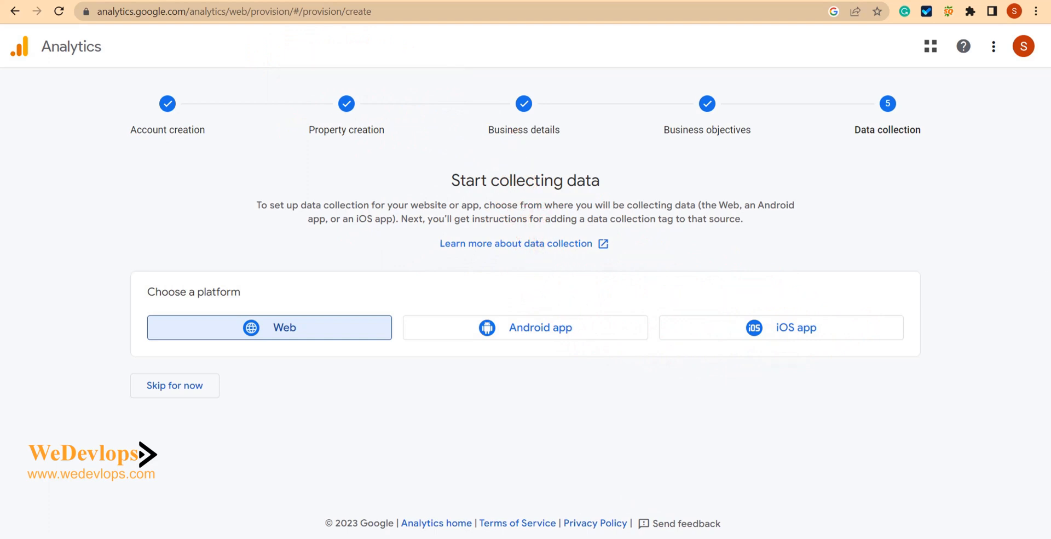
{"action": "mouse_move", "coordinate": [197, 69]}
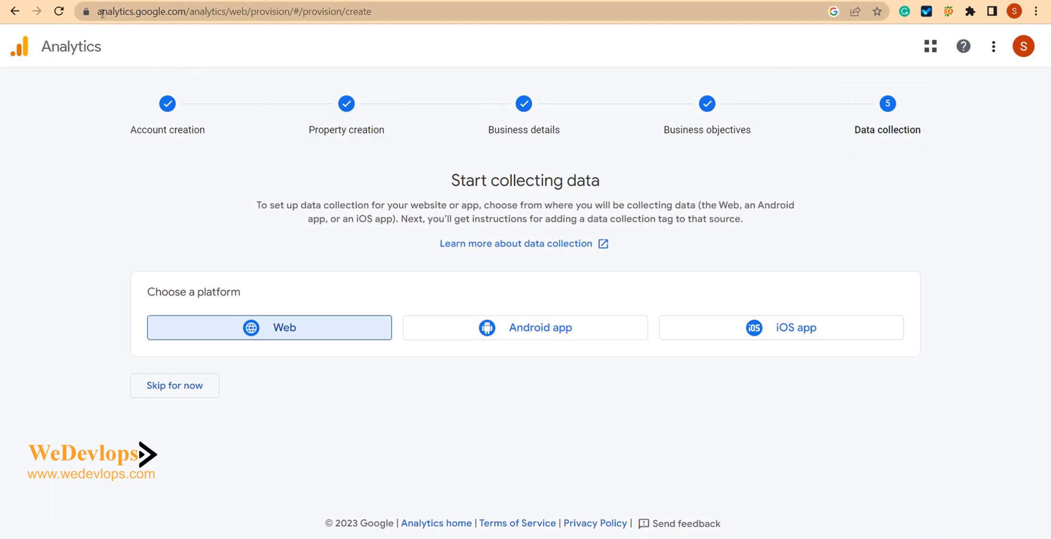
{"action": "mouse_move", "coordinate": [137, 23]}
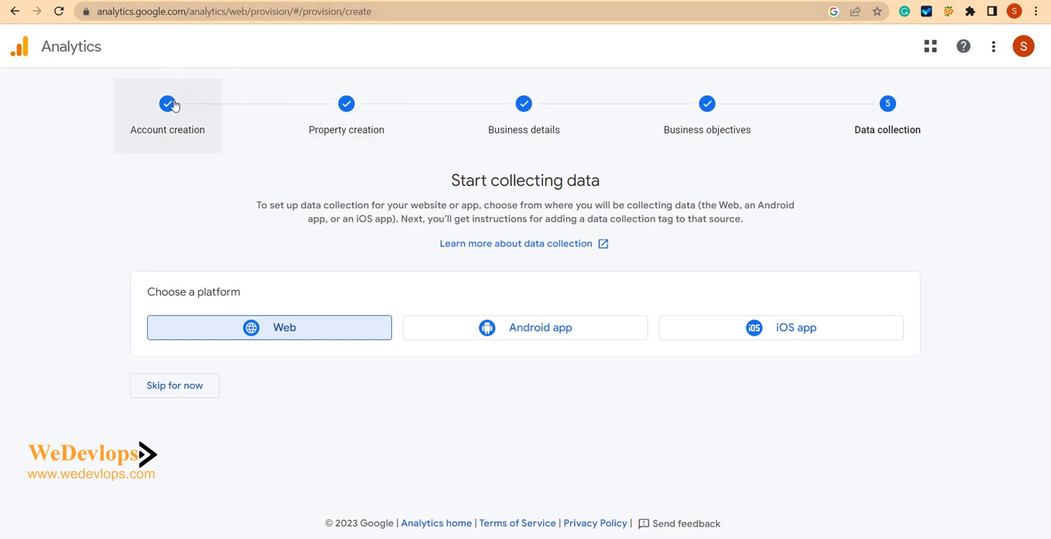
{"action": "mouse_move", "coordinate": [142, 116]}
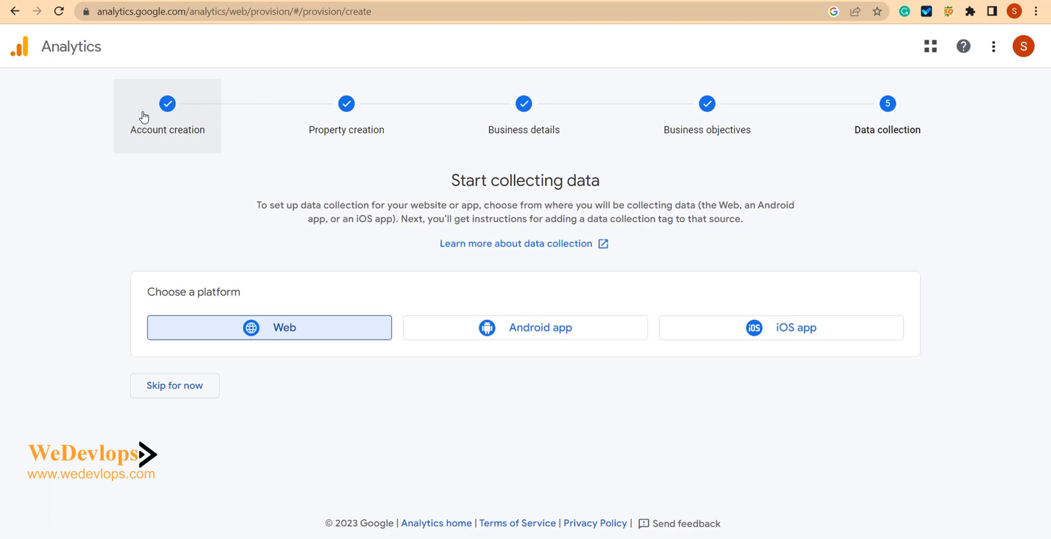
{"action": "mouse_move", "coordinate": [167, 103]}
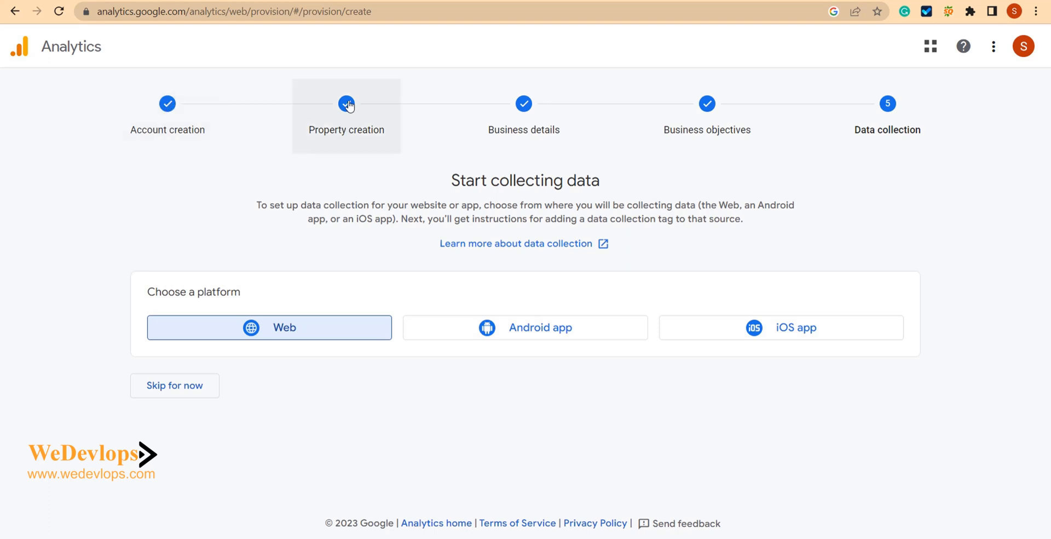
{"action": "mouse_move", "coordinate": [346, 110]}
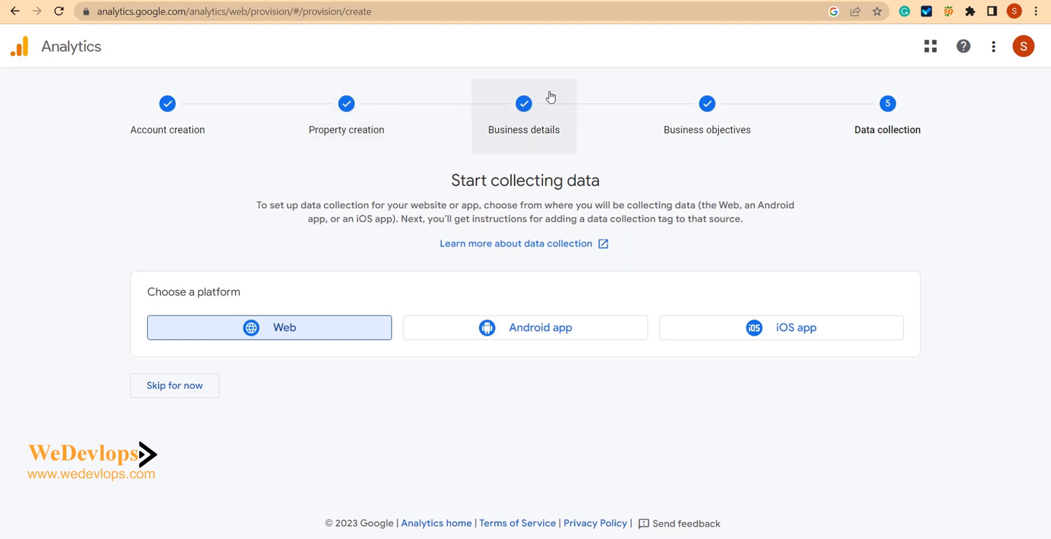
{"action": "mouse_move", "coordinate": [544, 108]}
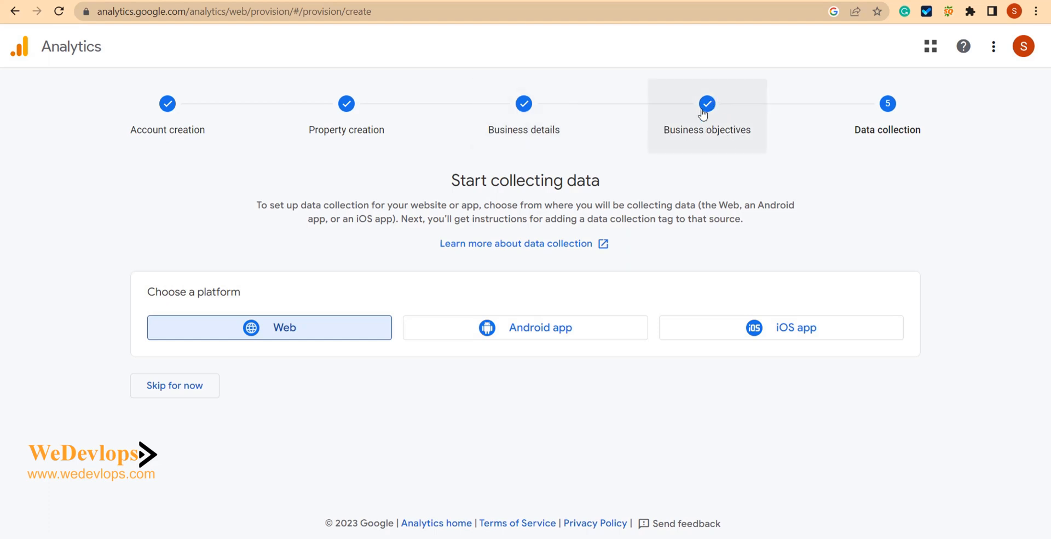
{"action": "mouse_move", "coordinate": [733, 131]}
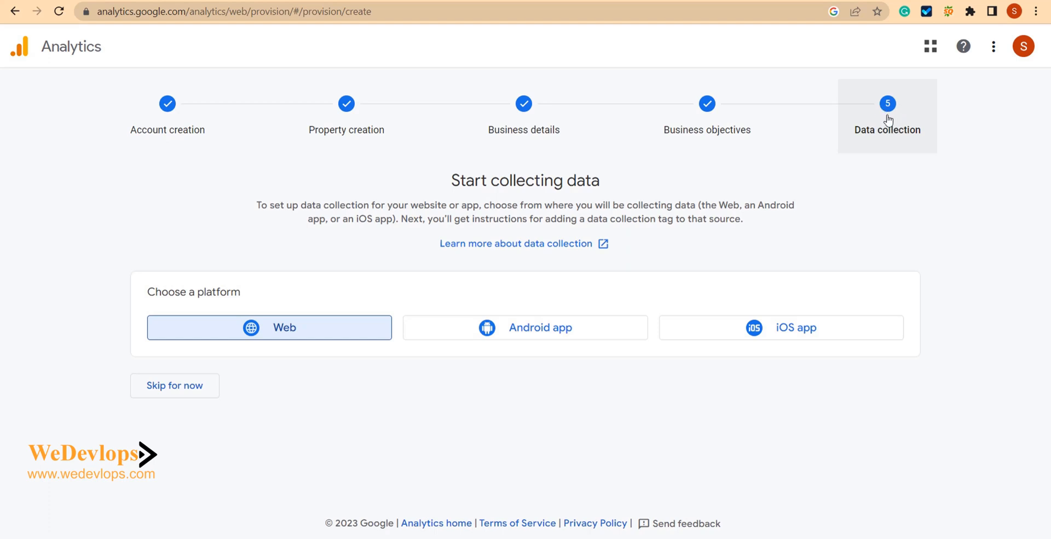
{"action": "mouse_move", "coordinate": [893, 122]}
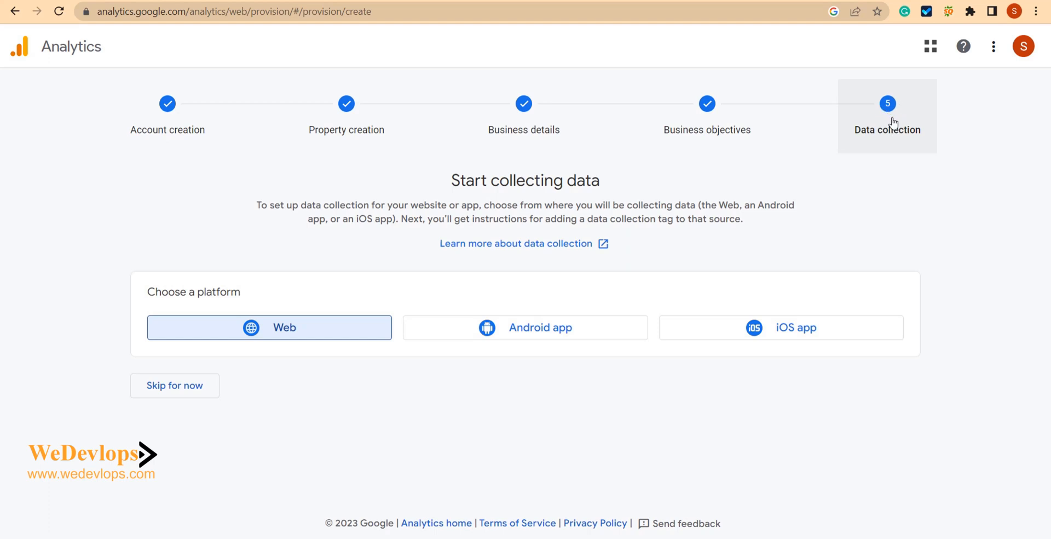
{"action": "mouse_move", "coordinate": [277, 121]}
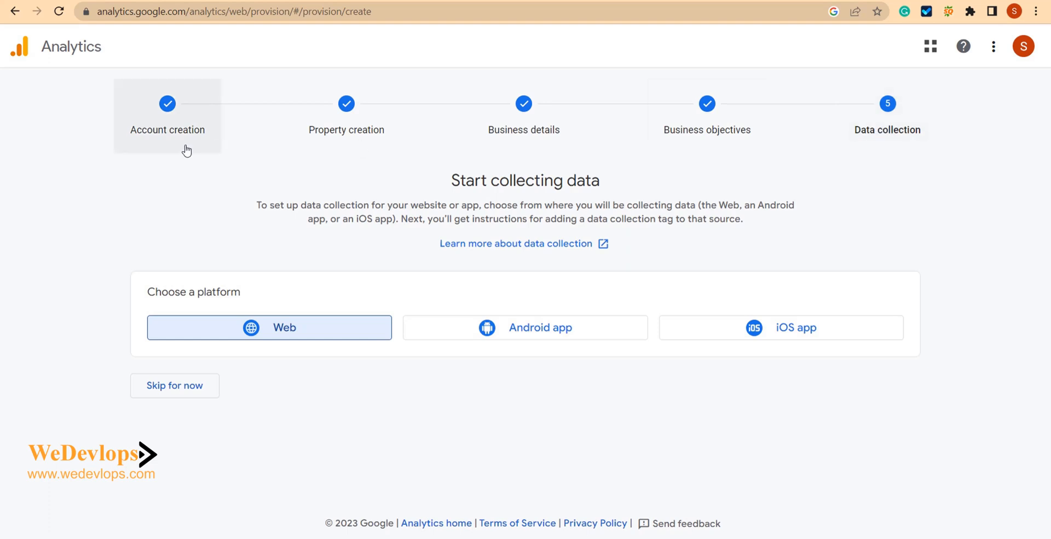
{"action": "mouse_move", "coordinate": [244, 146]}
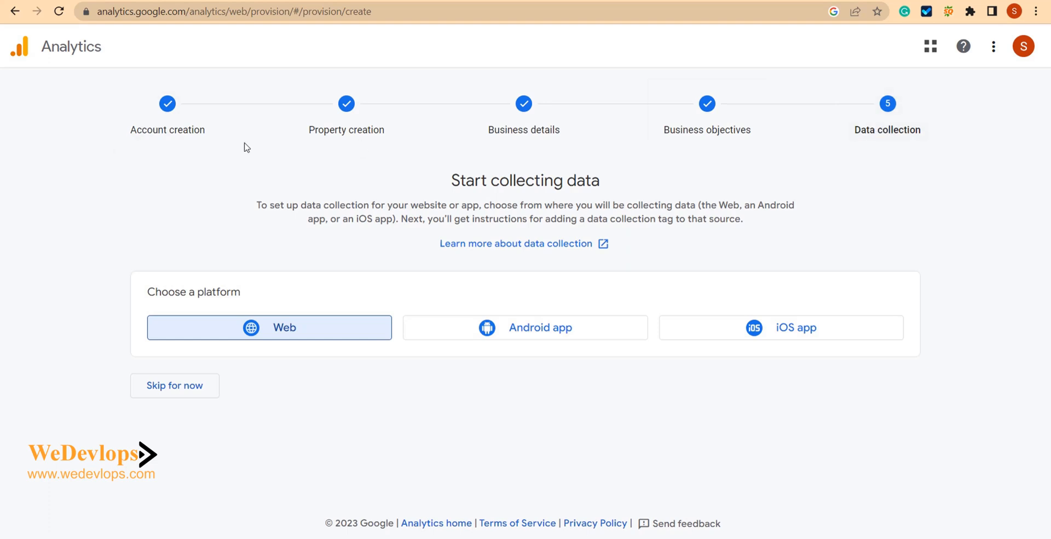
{"action": "mouse_move", "coordinate": [436, 149]}
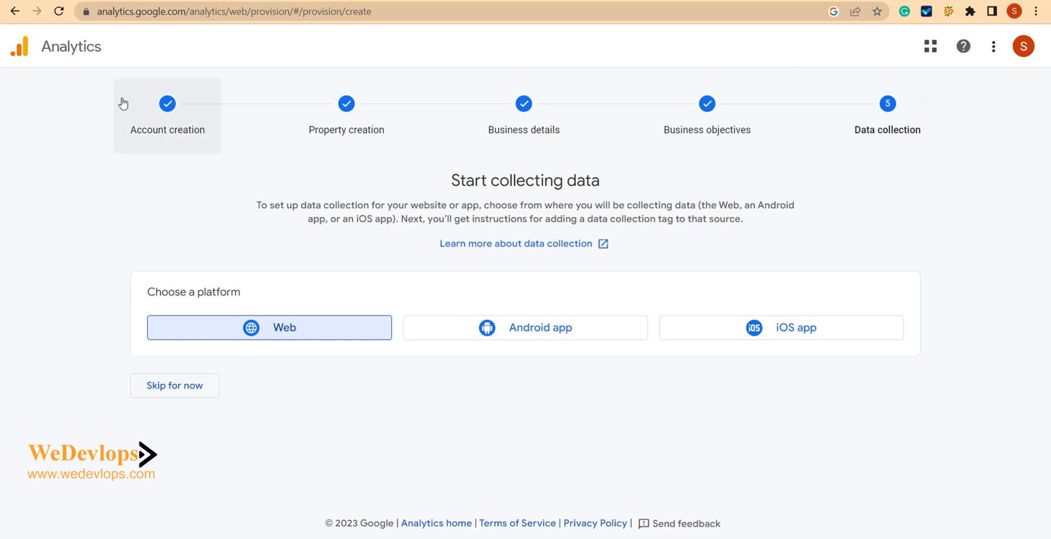
{"action": "mouse_move", "coordinate": [892, 172]}
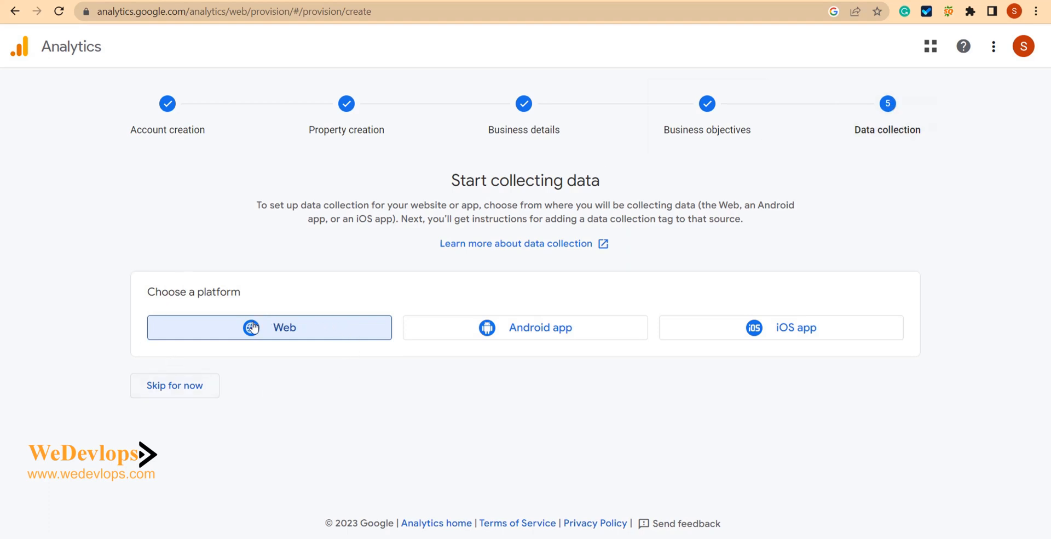
{"action": "mouse_move", "coordinate": [621, 328]}
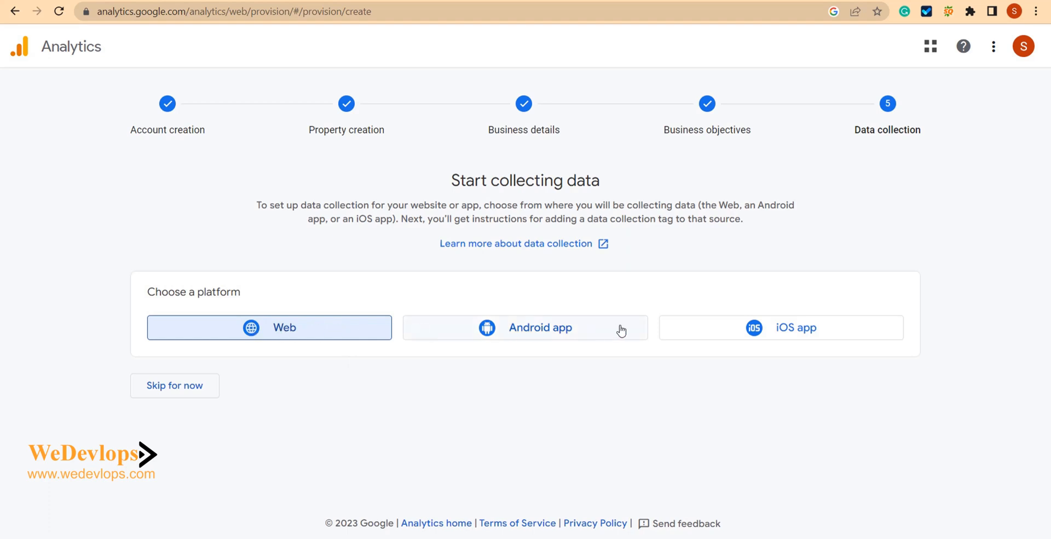
{"action": "mouse_move", "coordinate": [533, 334]}
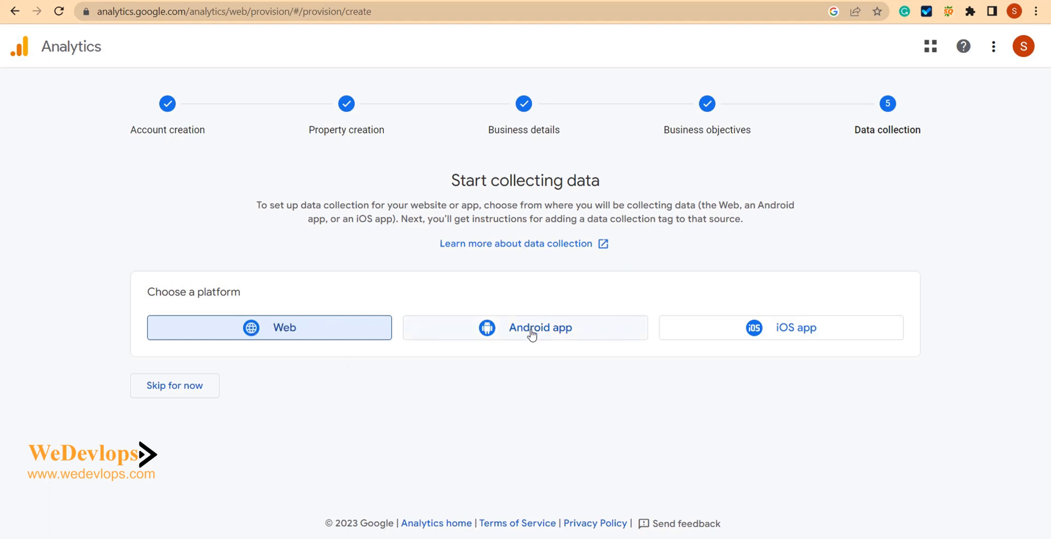
{"action": "mouse_move", "coordinate": [727, 341]}
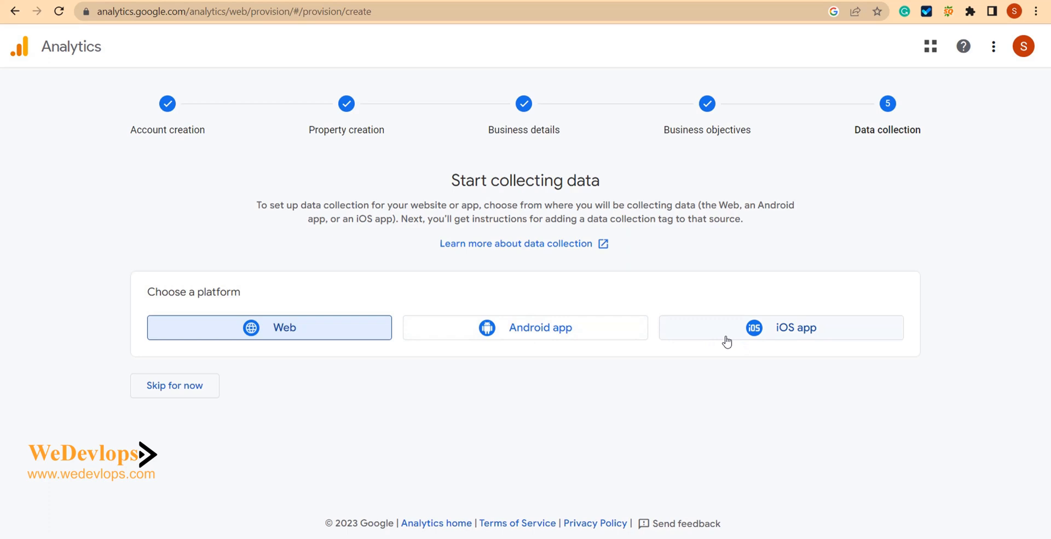
{"action": "mouse_move", "coordinate": [282, 319]}
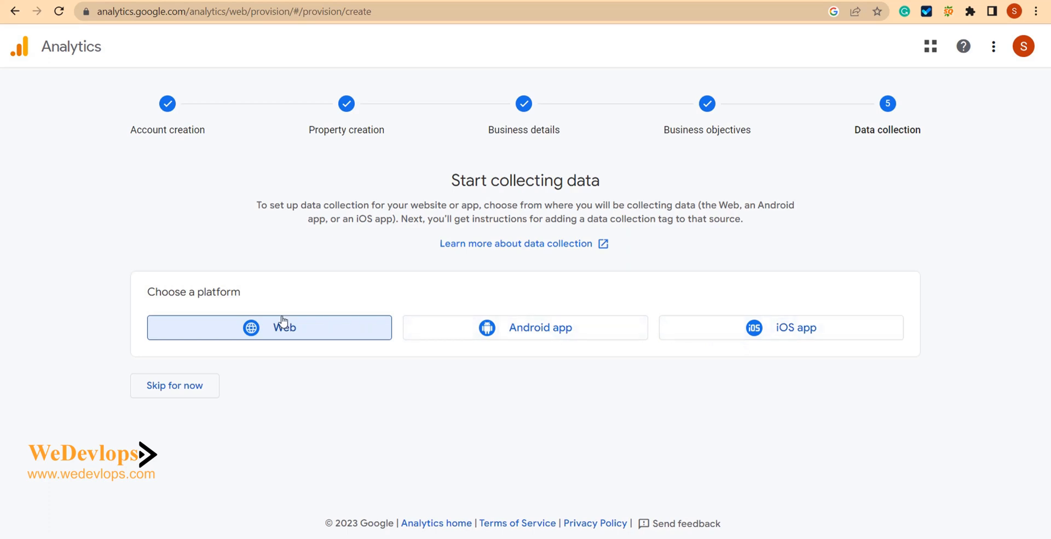
{"action": "mouse_move", "coordinate": [312, 338]}
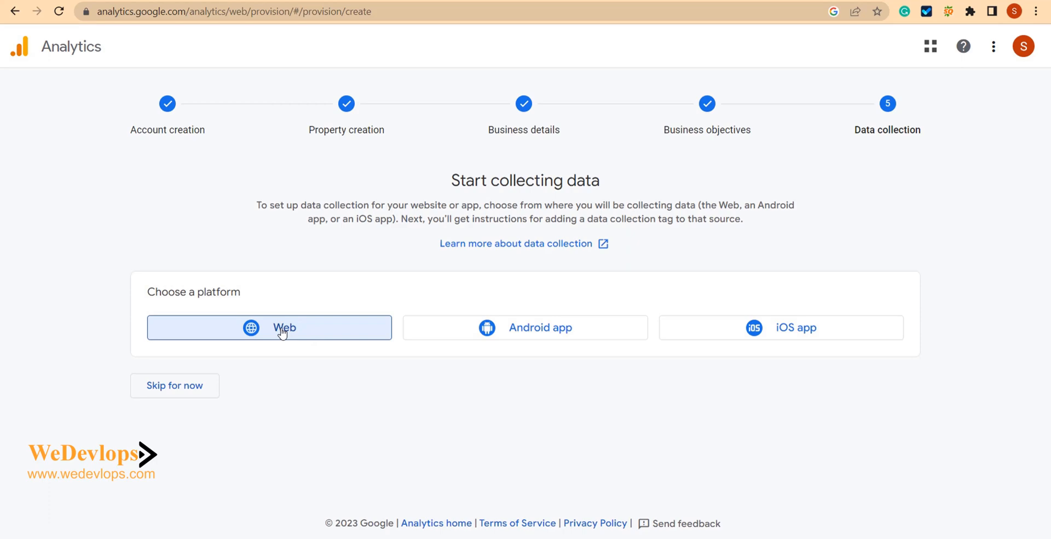
{"action": "mouse_move", "coordinate": [266, 335]}
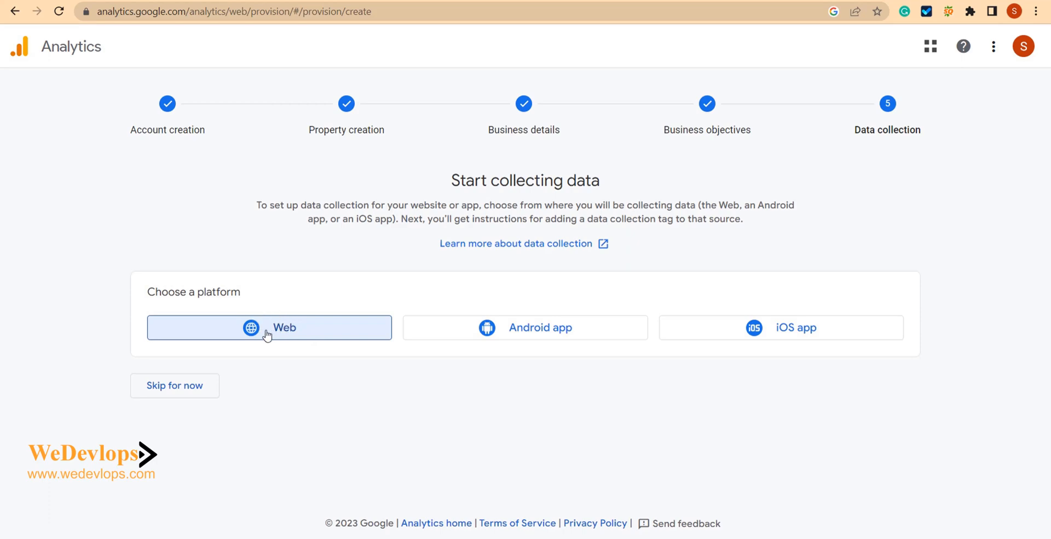
{"action": "left_click", "coordinate": [270, 328]}
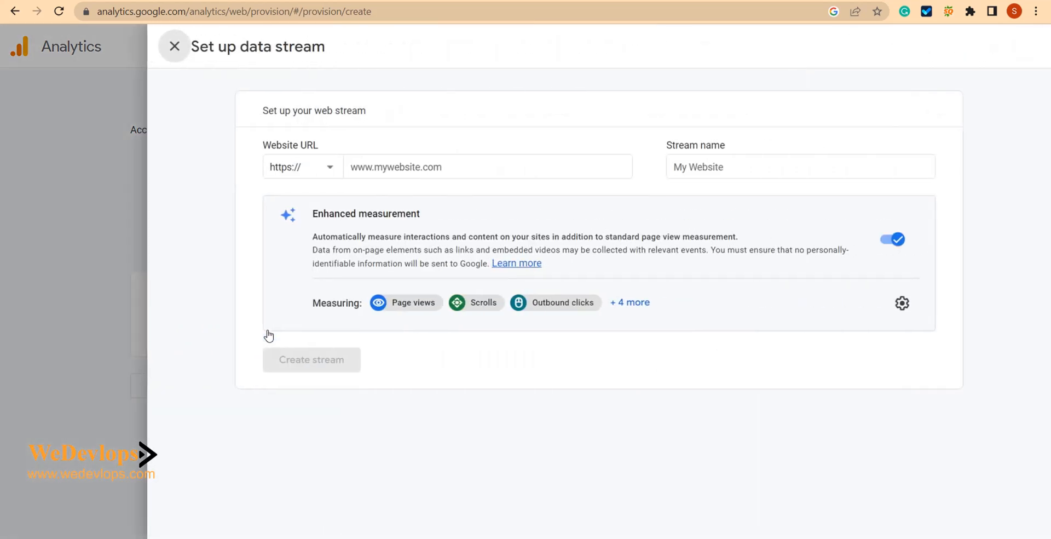
{"action": "left_click", "coordinate": [488, 167]}
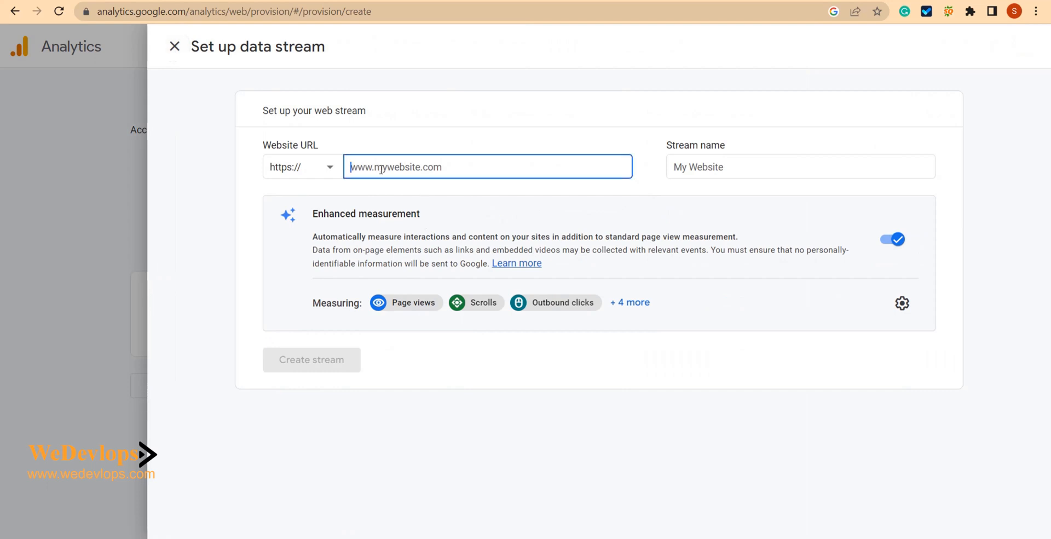
{"action": "type", "text": "www"}
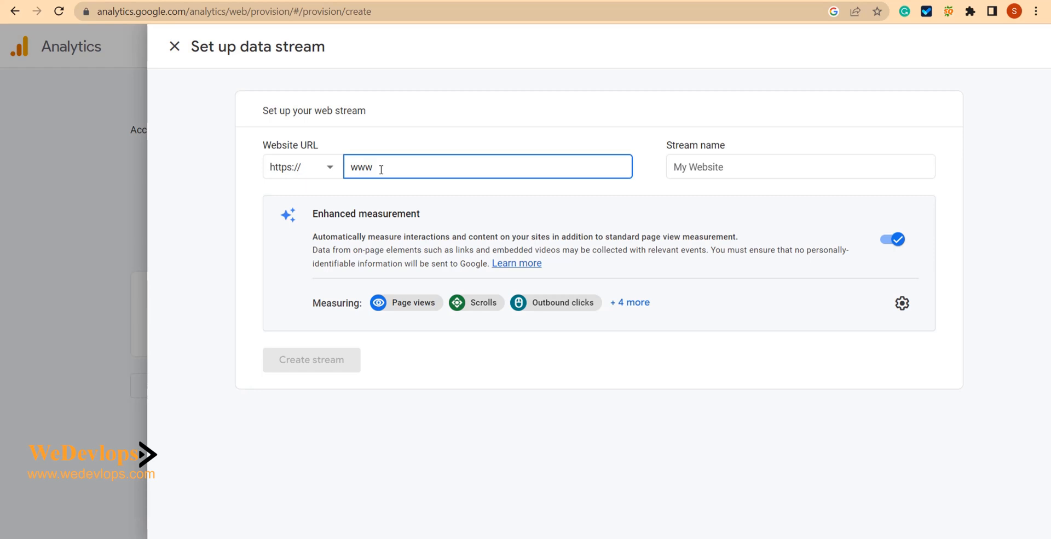
{"action": "type", "text": "selfquiz.o"}
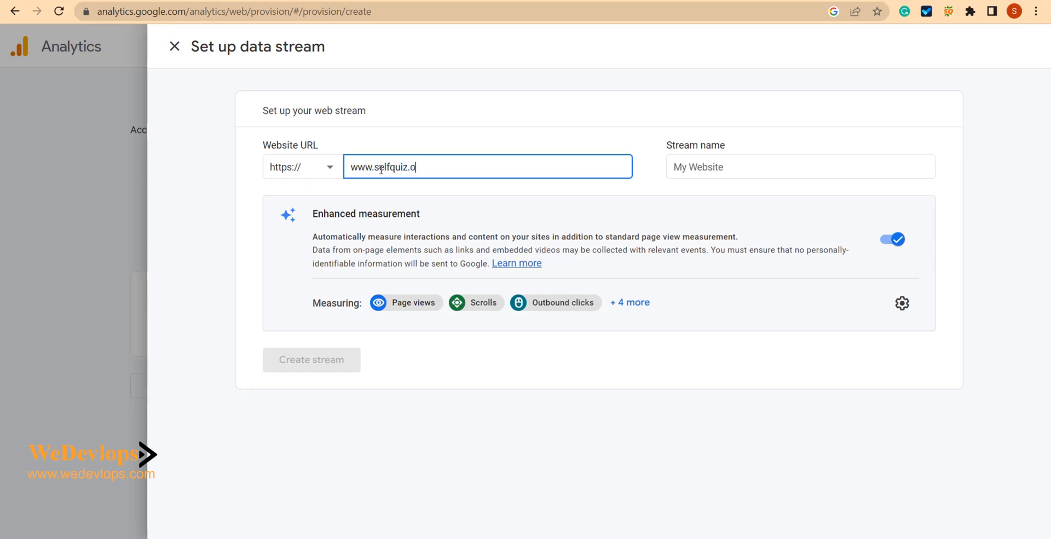
{"action": "type", "text": "rg"}
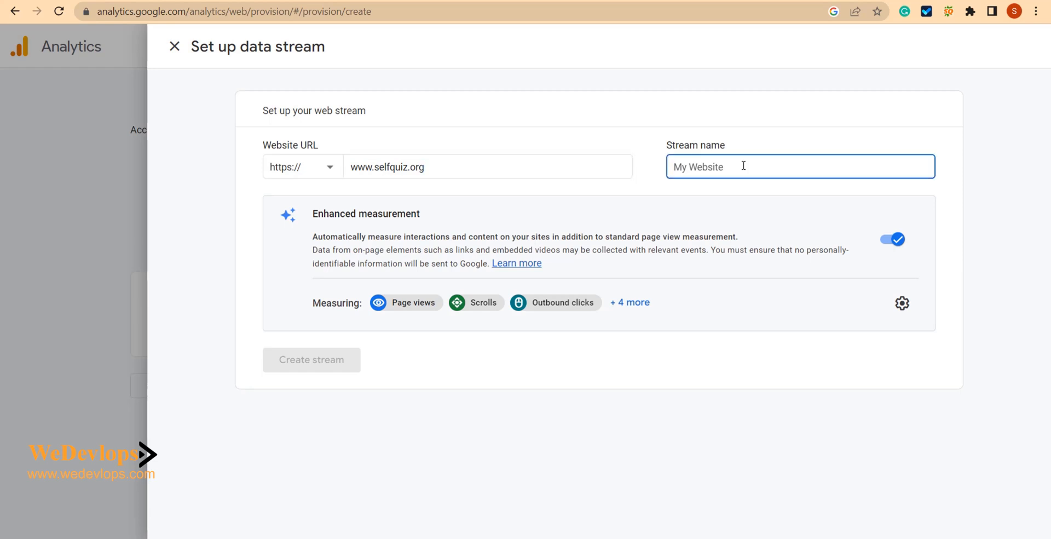
Step: Name the stream 'self quiz' and create it
{"action": "type", "text": "self"}
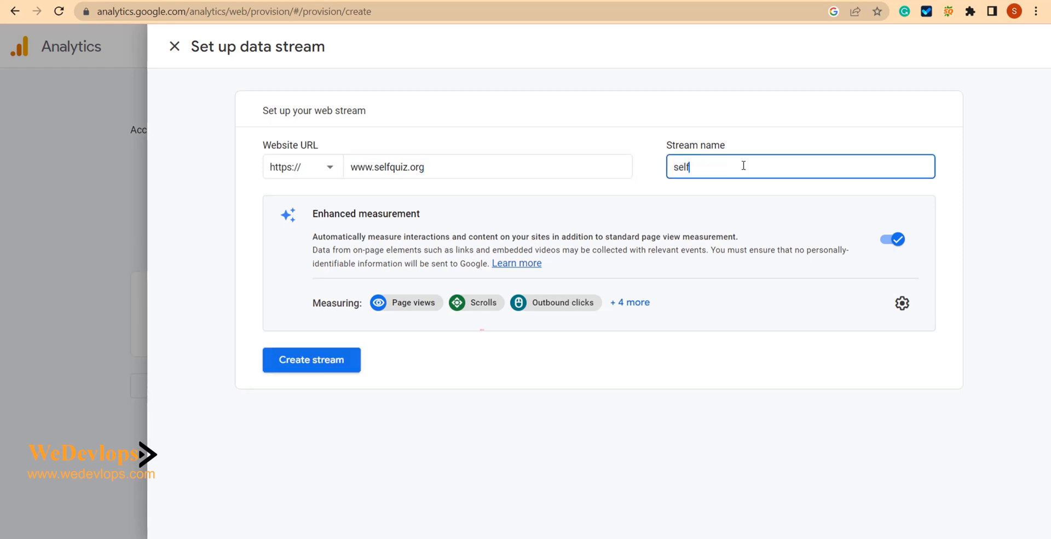
{"action": "type", "text": "quiz"}
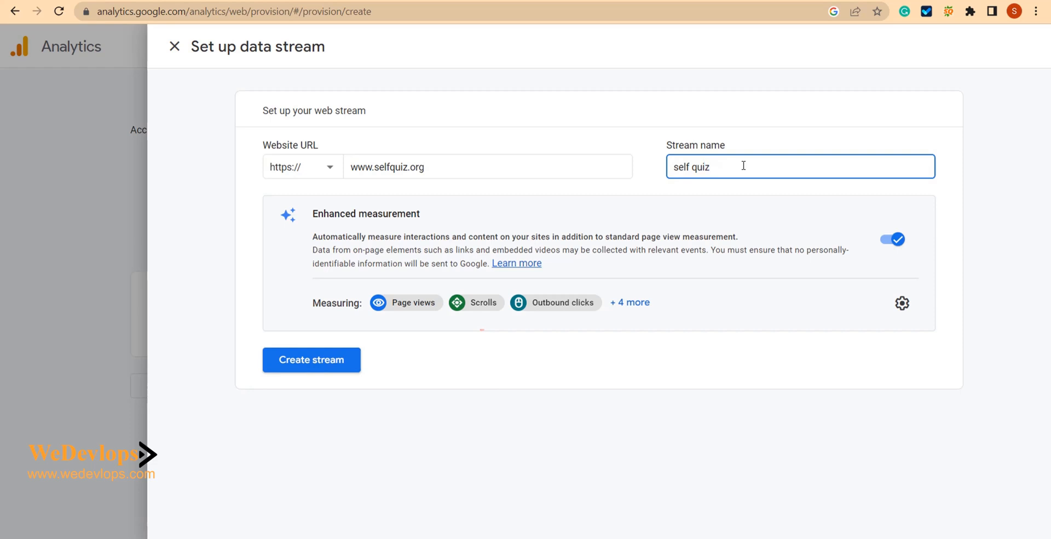
{"action": "mouse_move", "coordinate": [619, 228]}
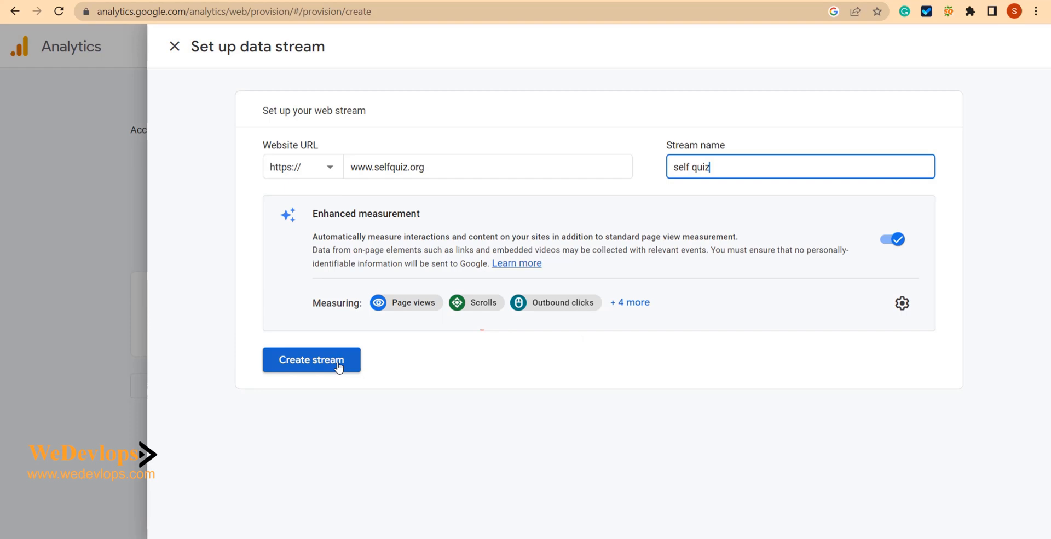
{"action": "left_click", "coordinate": [311, 359]}
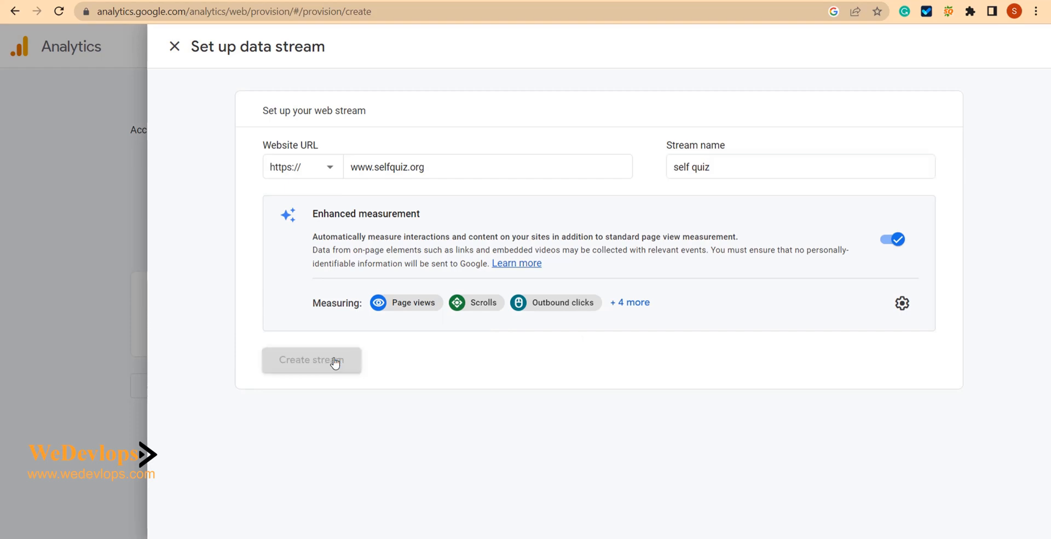
Step: View the tag instructions and copy the manual gtag.js snippet for the self quiz stream
{"action": "left_click", "coordinate": [311, 360]}
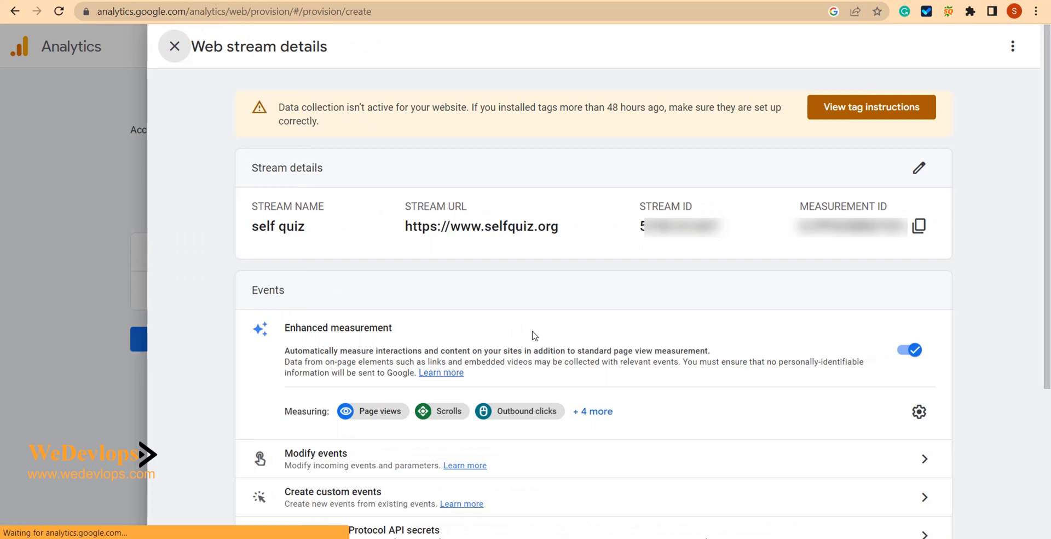
{"action": "mouse_move", "coordinate": [780, 315]}
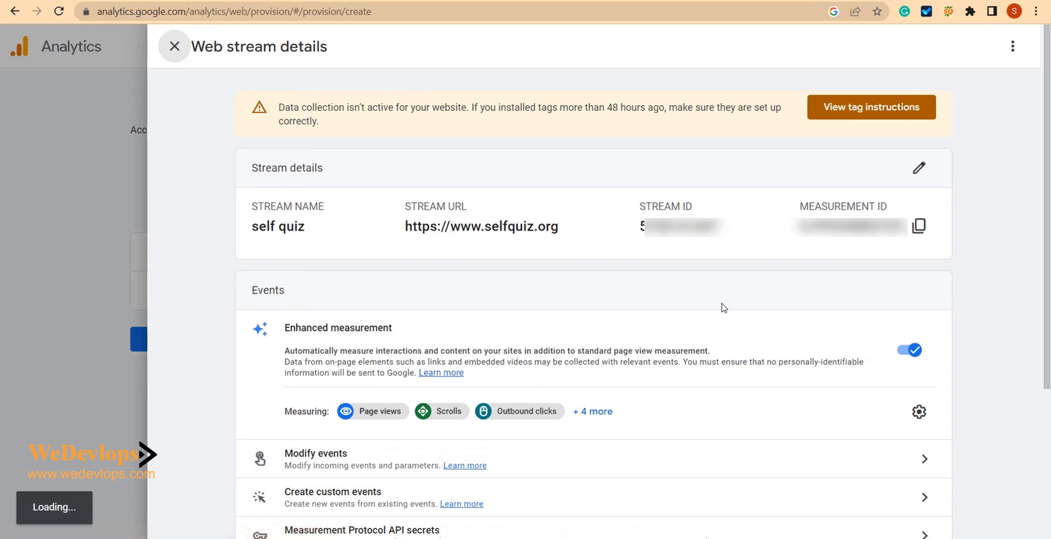
{"action": "left_click", "coordinate": [872, 106]}
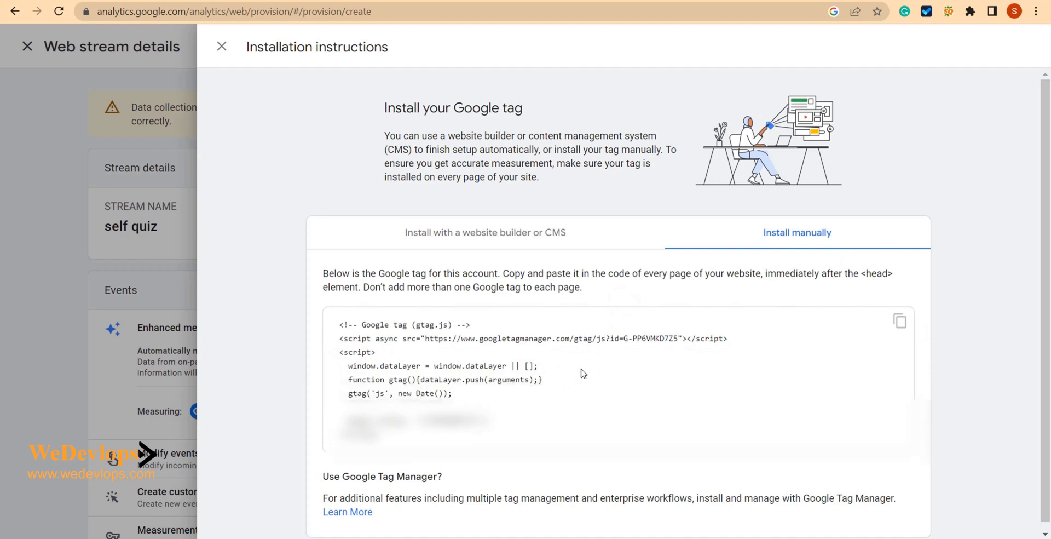
{"action": "mouse_move", "coordinate": [482, 337]}
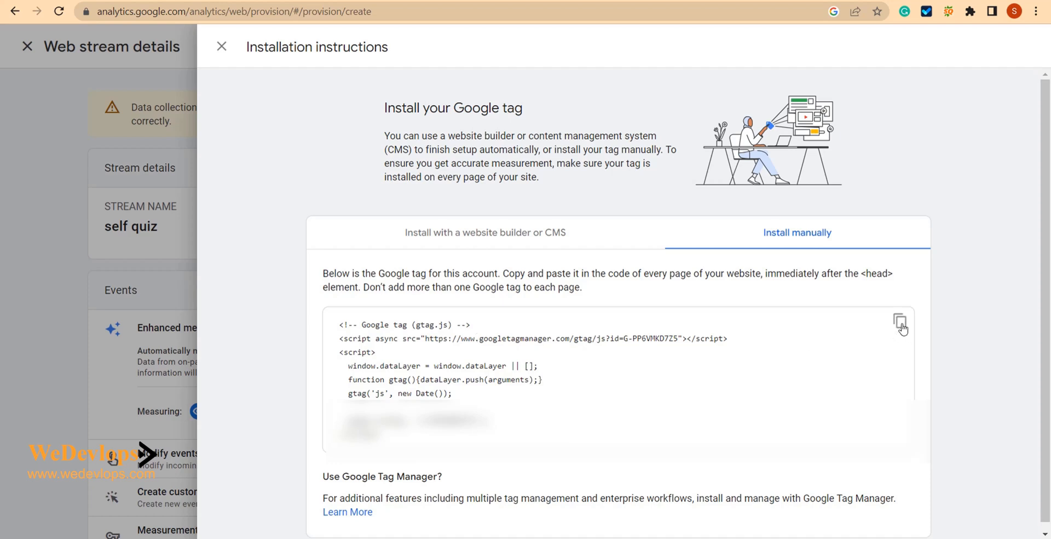
{"action": "mouse_move", "coordinate": [899, 318]}
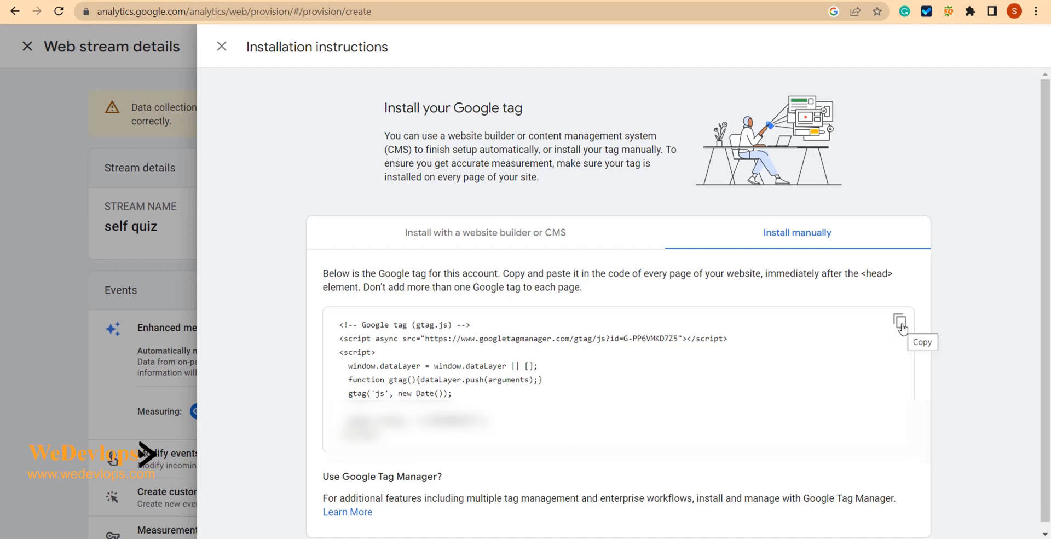
{"action": "left_click", "coordinate": [901, 318]}
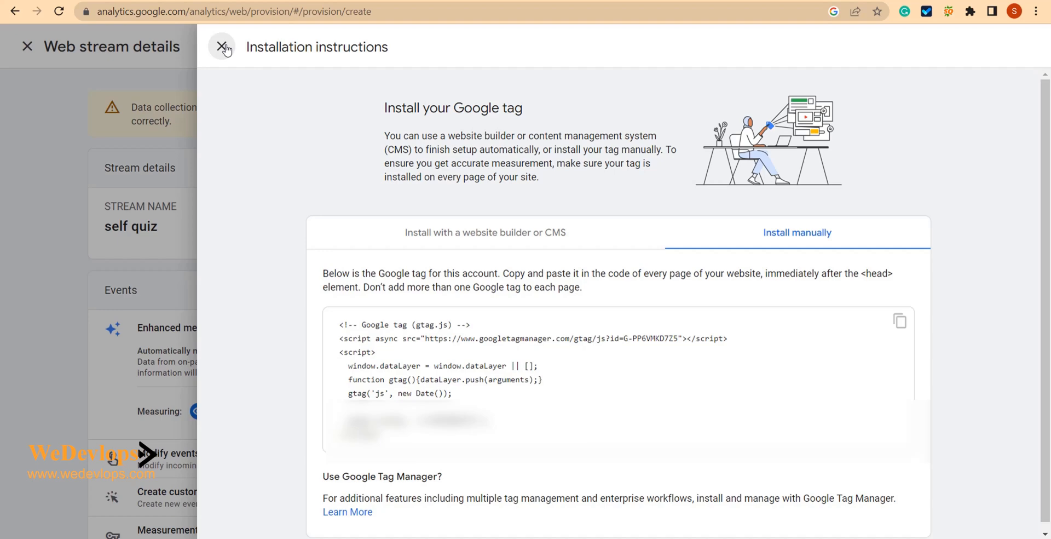
Step: Close and reopen the installation instructions and copy the Google tag code again
{"action": "left_click", "coordinate": [222, 46]}
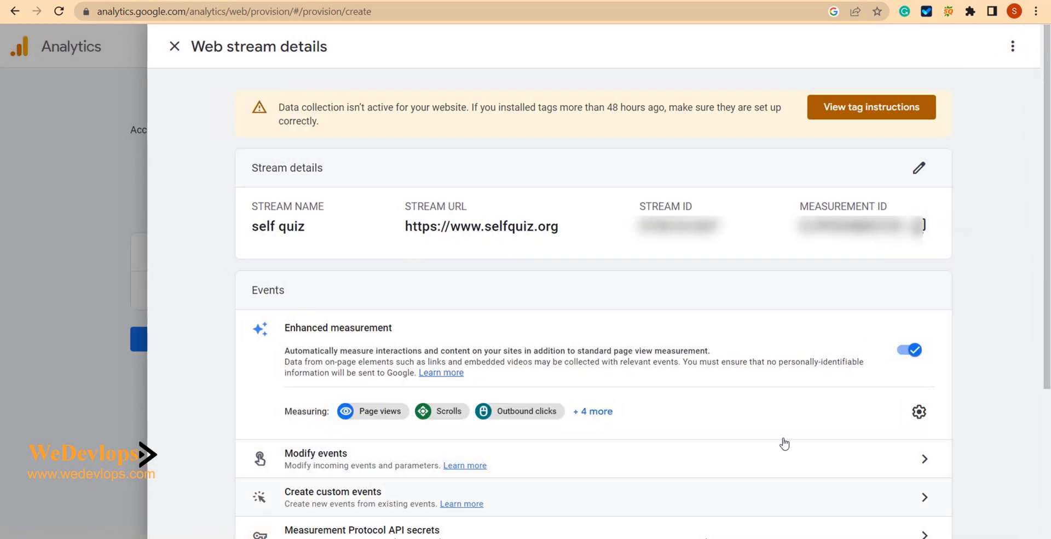
{"action": "mouse_move", "coordinate": [870, 297]}
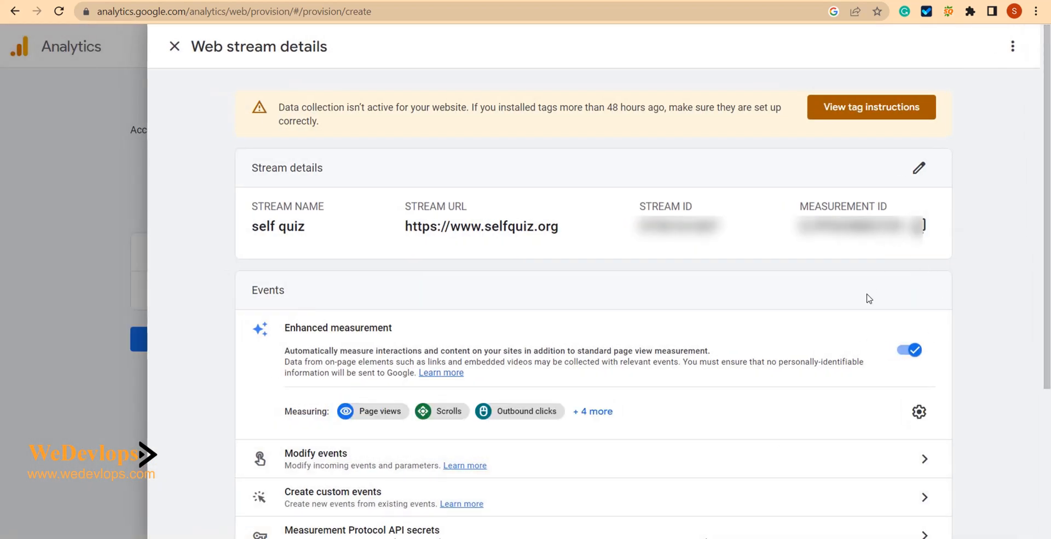
{"action": "mouse_move", "coordinate": [878, 118]}
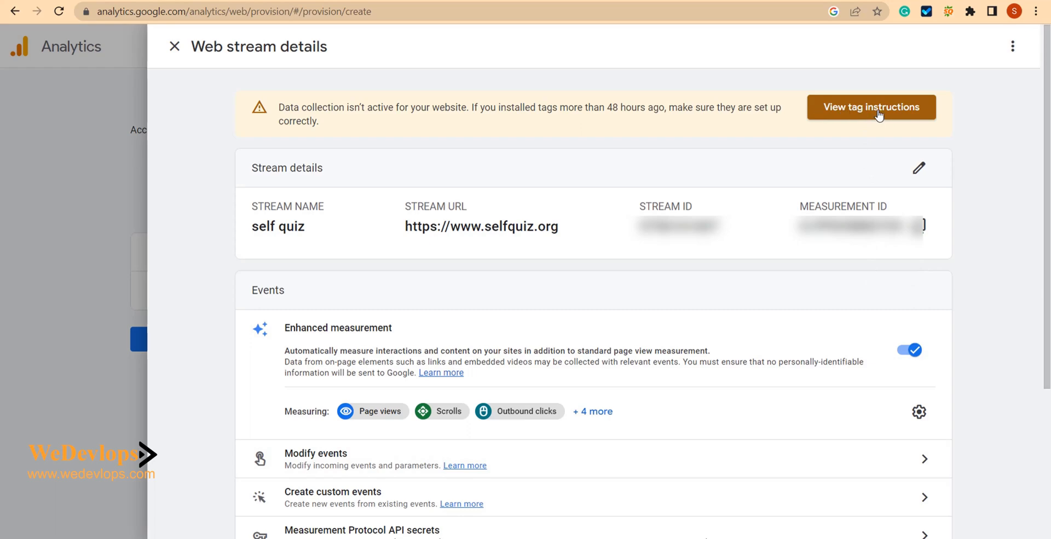
{"action": "left_click", "coordinate": [872, 107]}
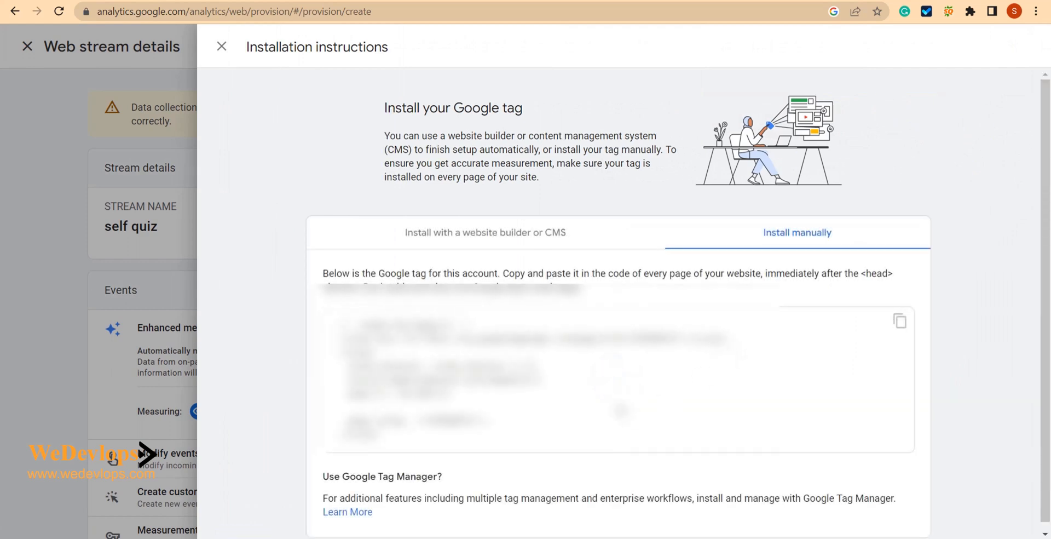
{"action": "left_click", "coordinate": [900, 321]}
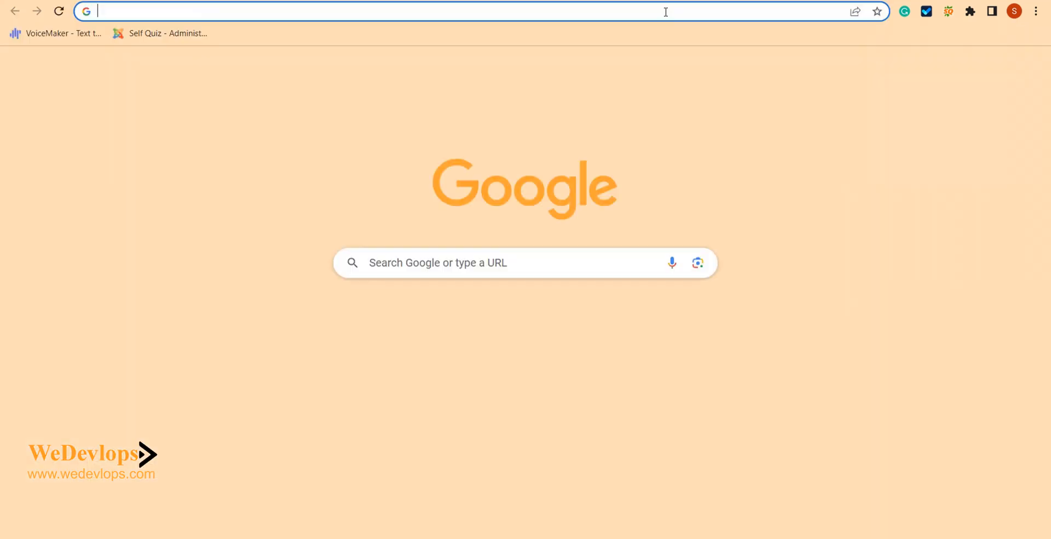
Step: Go to the selfquiz.org administrator URL and log into the Joomla backend
{"action": "type", "text": "selfquiz."}
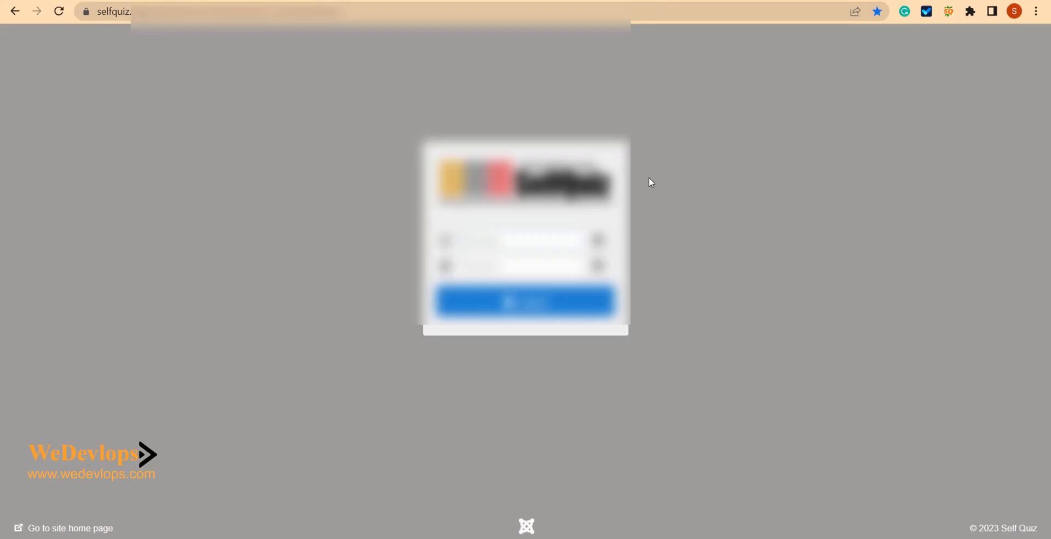
{"action": "left_click", "coordinate": [526, 300]}
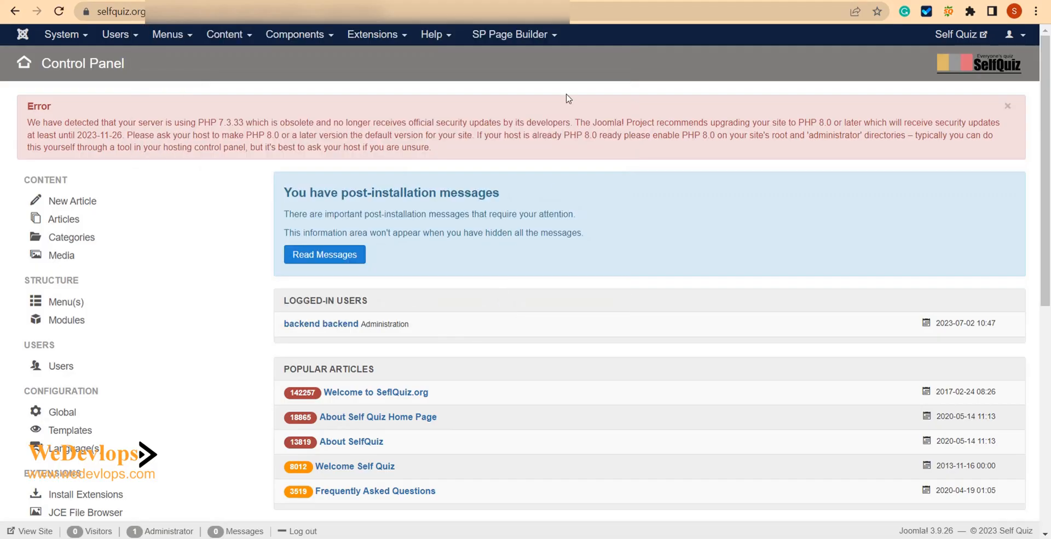
Step: Show the site template styles list via Extensions > Templates > Styles
{"action": "left_click", "coordinate": [372, 34]}
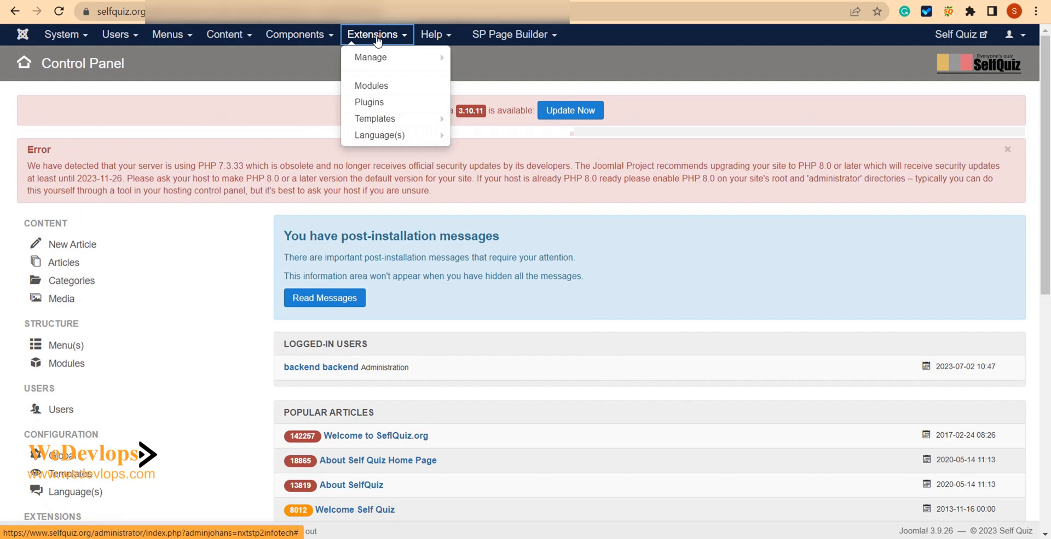
{"action": "mouse_move", "coordinate": [372, 93]}
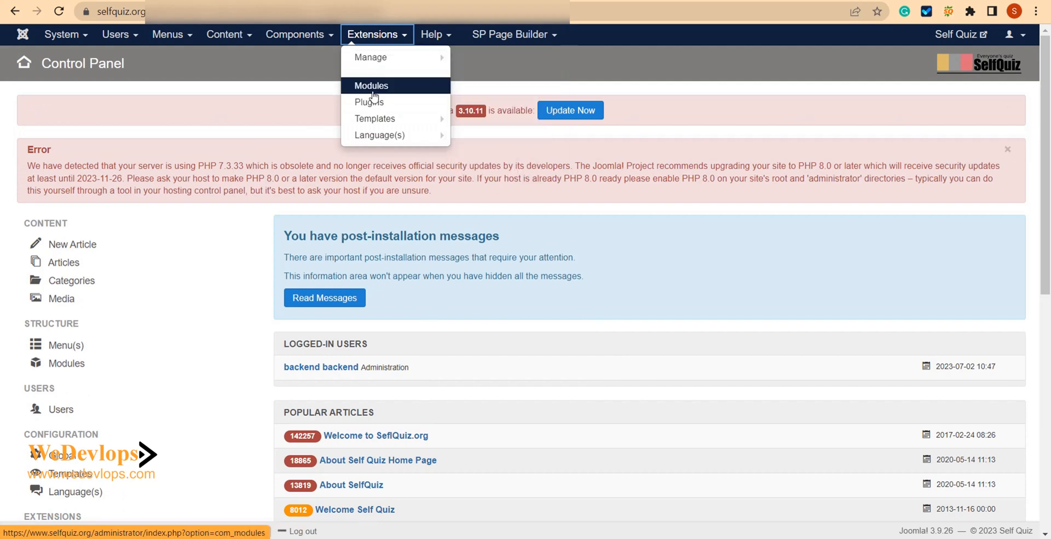
{"action": "mouse_move", "coordinate": [375, 118]}
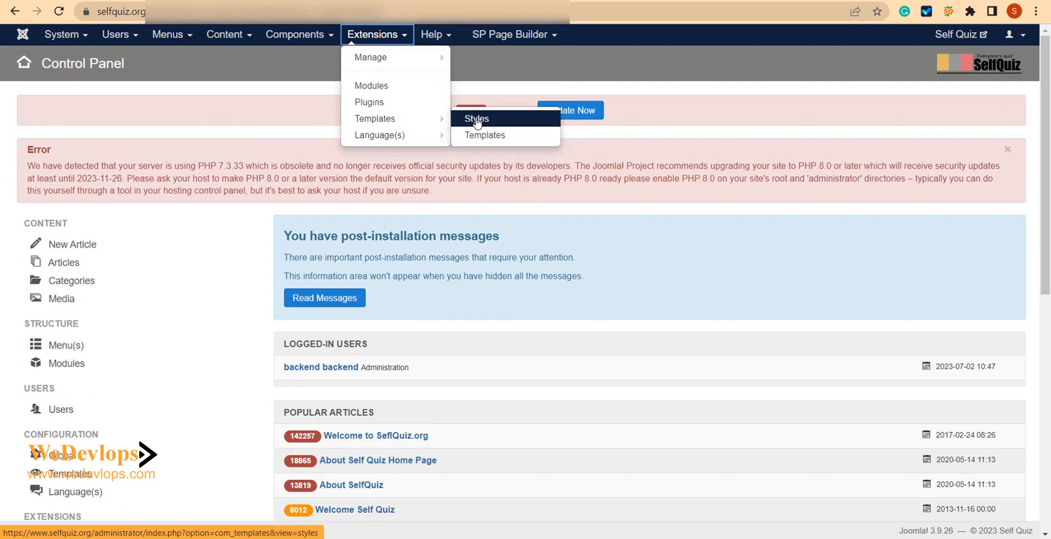
{"action": "left_click", "coordinate": [477, 119]}
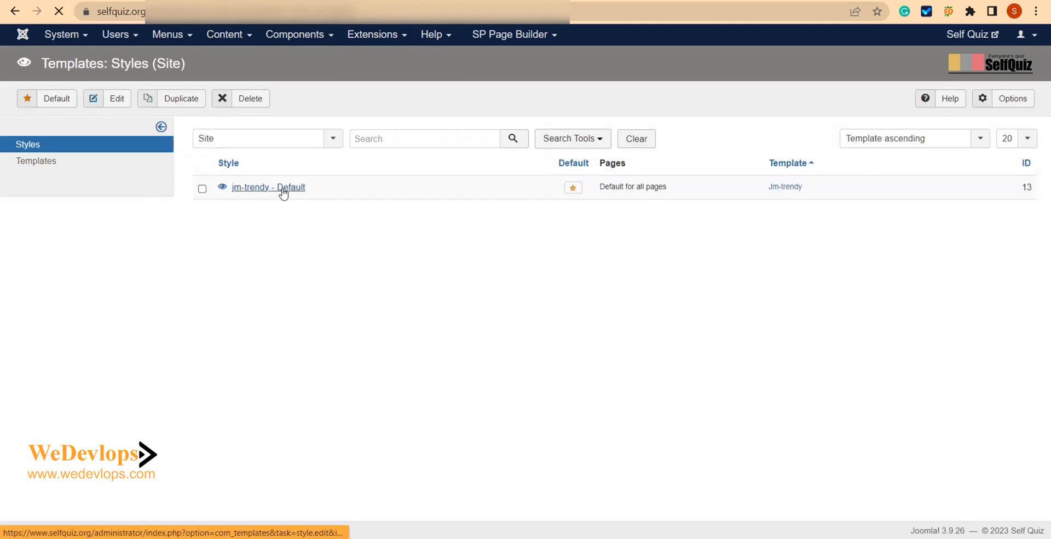
Step: Edit the jm-trendy - Default style and look through its settings sections
{"action": "left_click", "coordinate": [268, 186]}
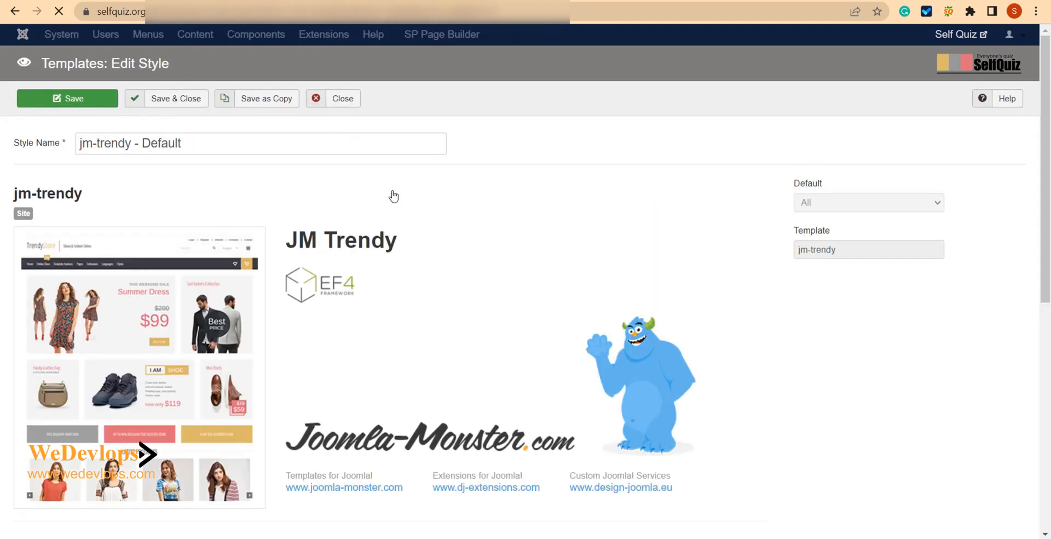
{"action": "scroll", "scroll_direction": "down", "scroll_amount": 3}
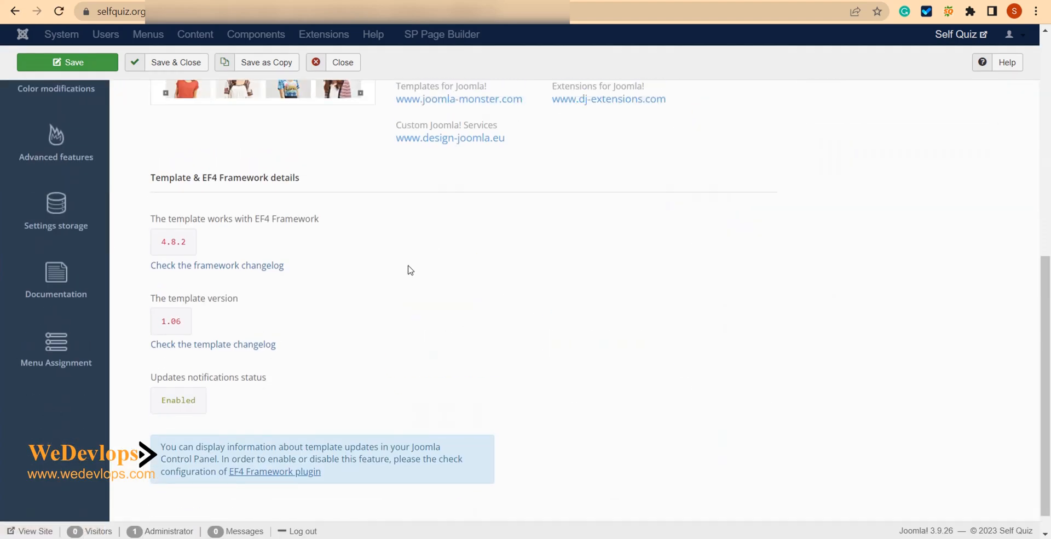
{"action": "scroll", "scroll_direction": "up", "scroll_amount": 3}
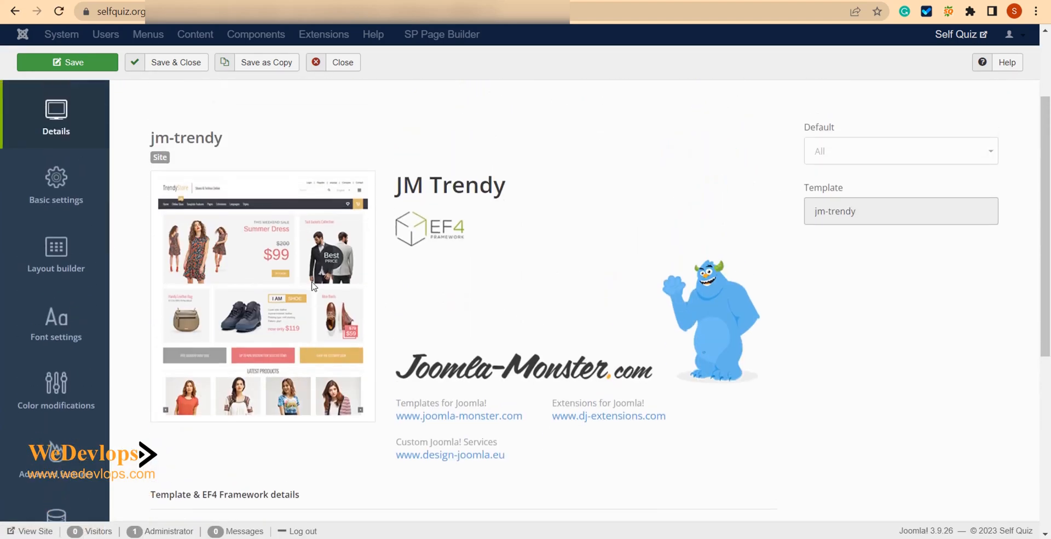
{"action": "scroll", "scroll_direction": "down", "scroll_amount": 3}
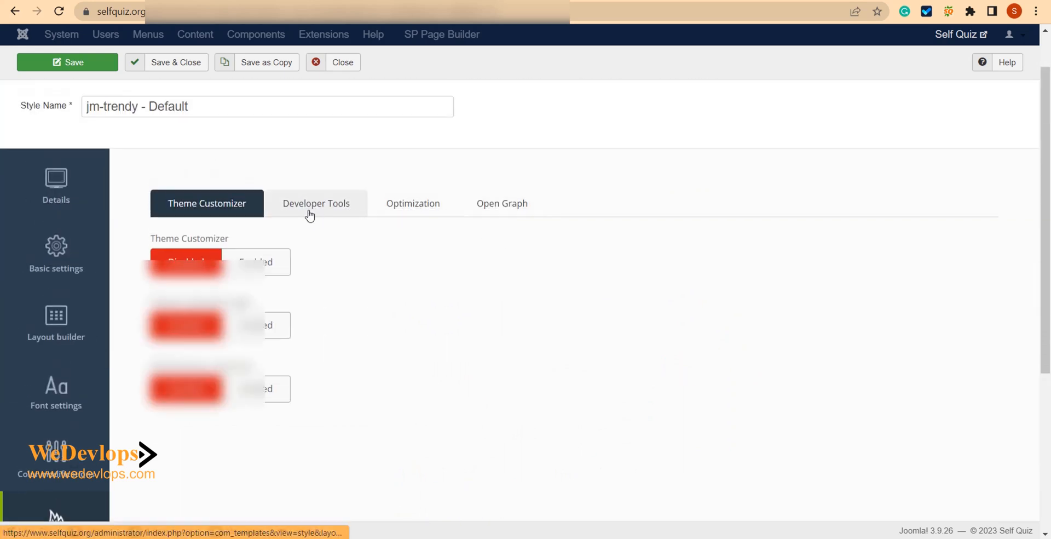
Step: Paste the new gtag snippet into Developer Tools code injection and save the style
{"action": "left_click", "coordinate": [316, 203]}
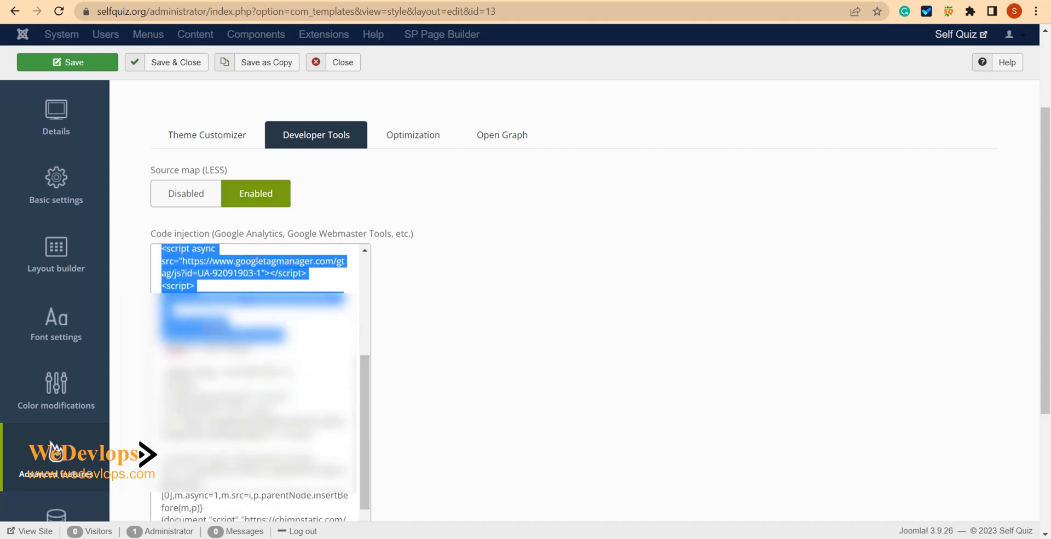
{"action": "scroll", "scroll_direction": "down", "scroll_amount": 3}
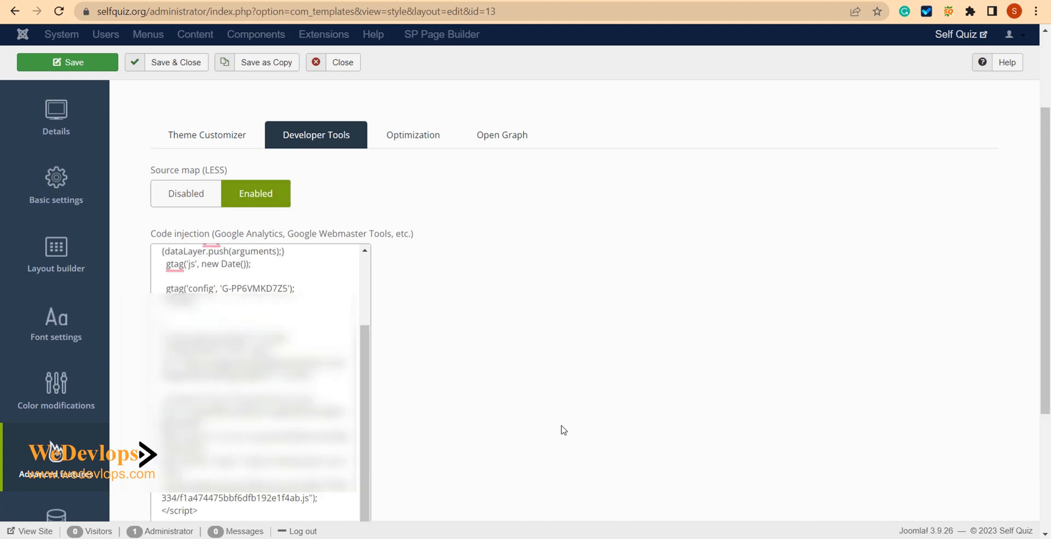
{"action": "mouse_move", "coordinate": [326, 158]}
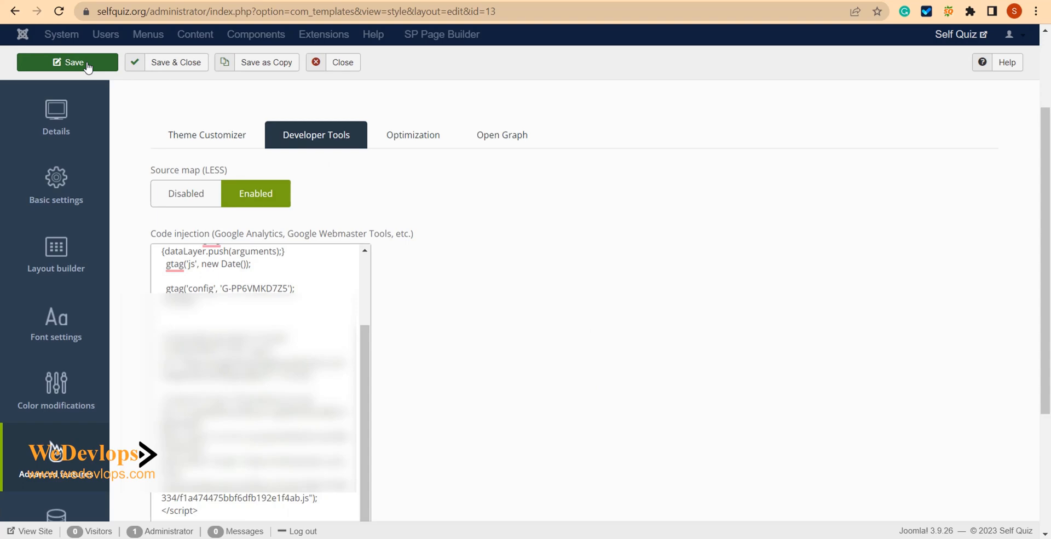
{"action": "left_click", "coordinate": [68, 62]}
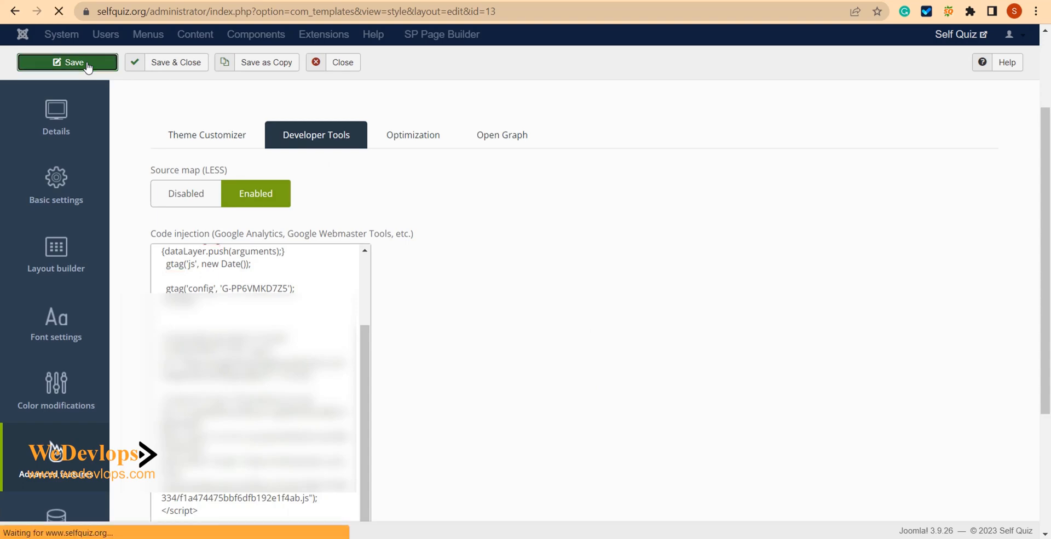
{"action": "left_click", "coordinate": [68, 61]}
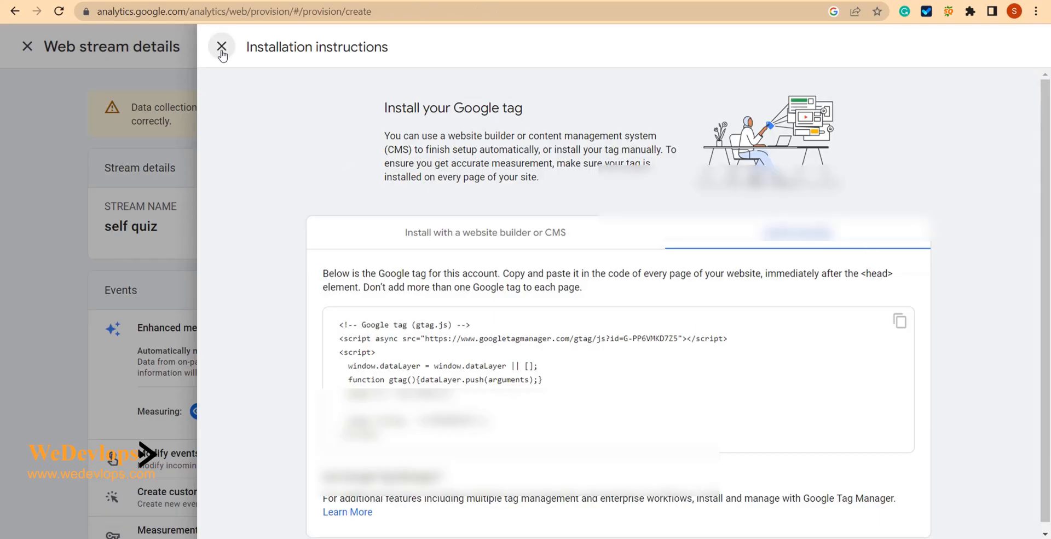
Step: Close the instructions panel and scroll the self quiz stream details to the Google tag section
{"action": "left_click", "coordinate": [221, 46]}
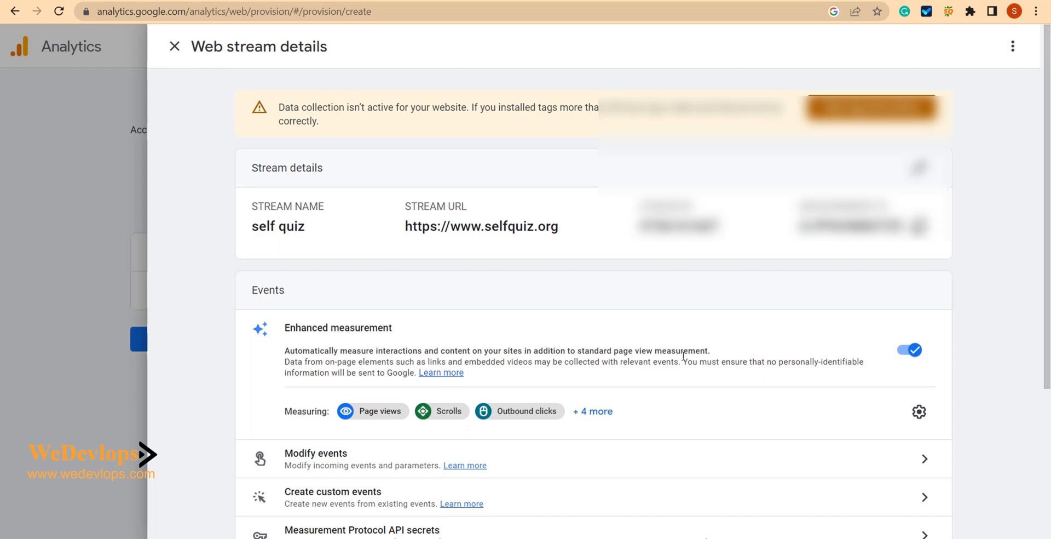
{"action": "scroll", "scroll_direction": "down", "scroll_amount": 3}
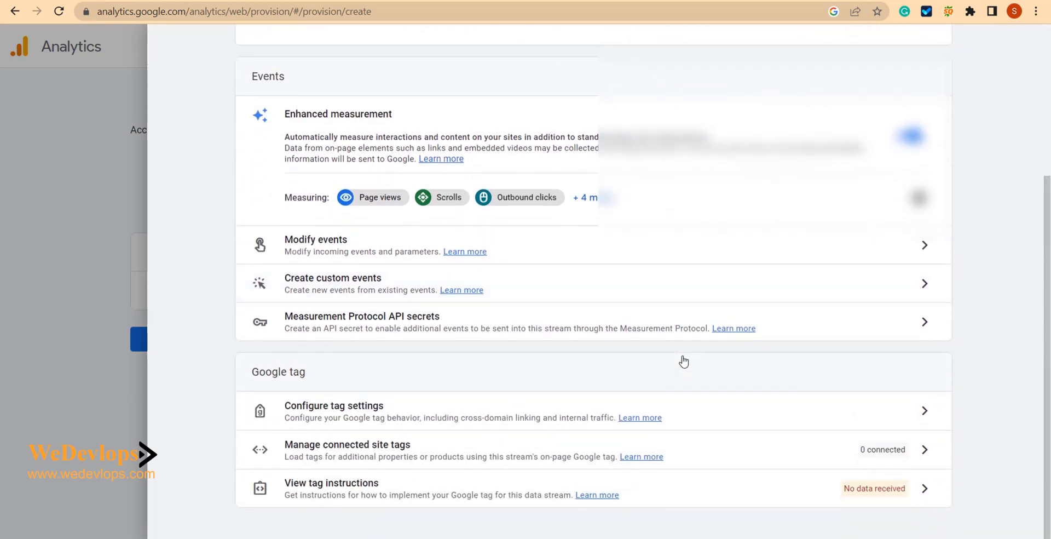
{"action": "scroll", "scroll_direction": "up", "scroll_amount": 3}
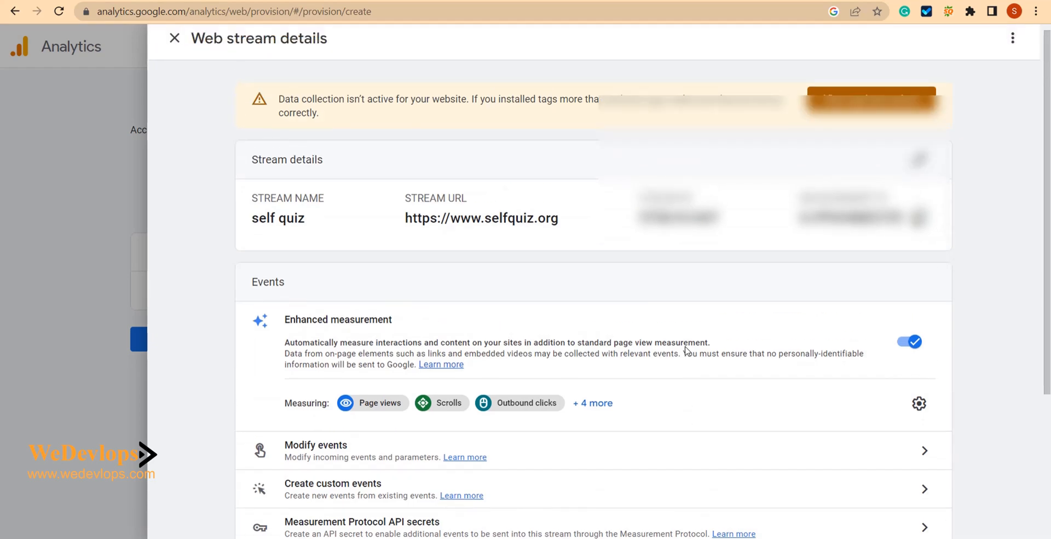
{"action": "scroll", "scroll_direction": "down", "scroll_amount": 3}
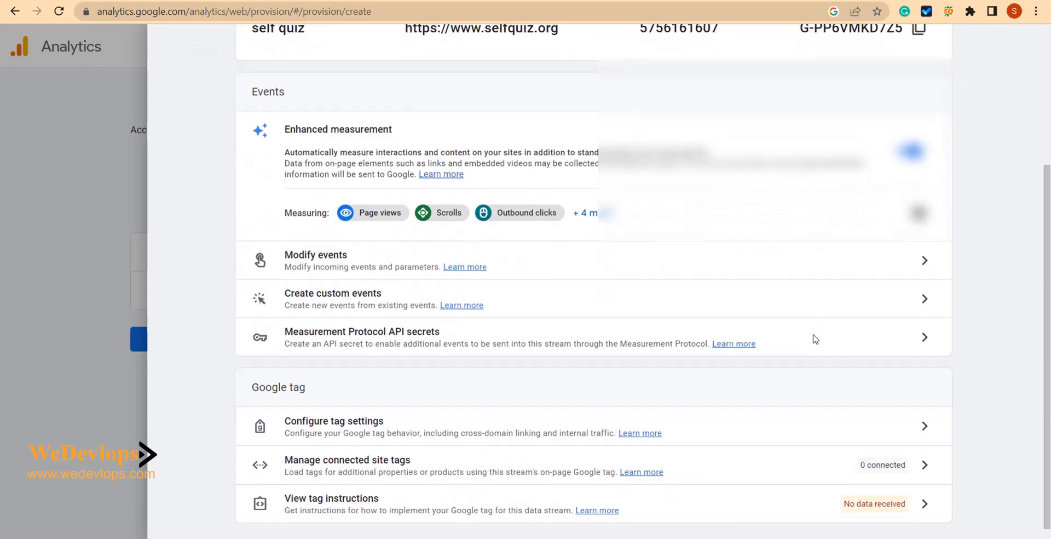
{"action": "scroll", "scroll_direction": "down", "scroll_amount": 3}
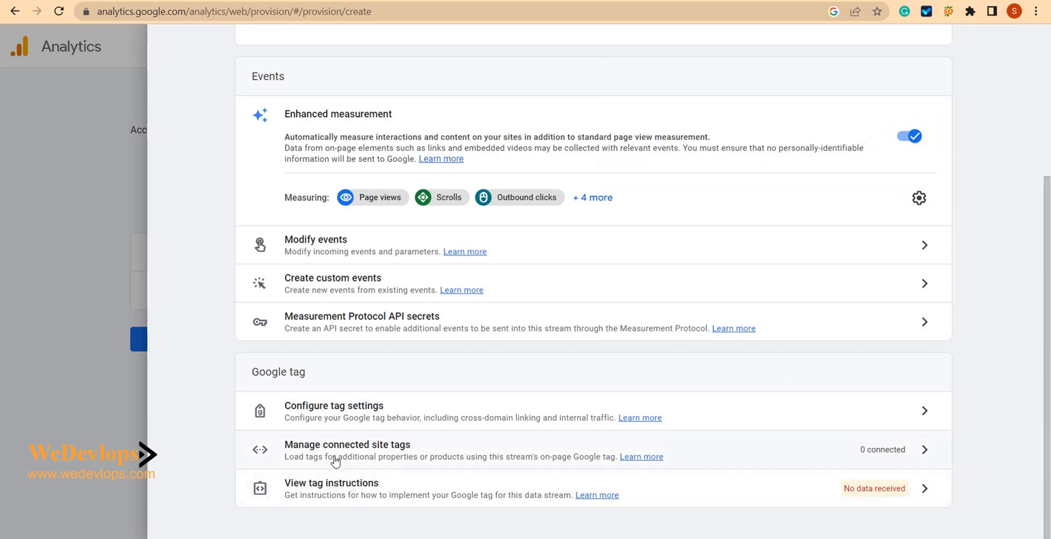
{"action": "mouse_move", "coordinate": [338, 412]}
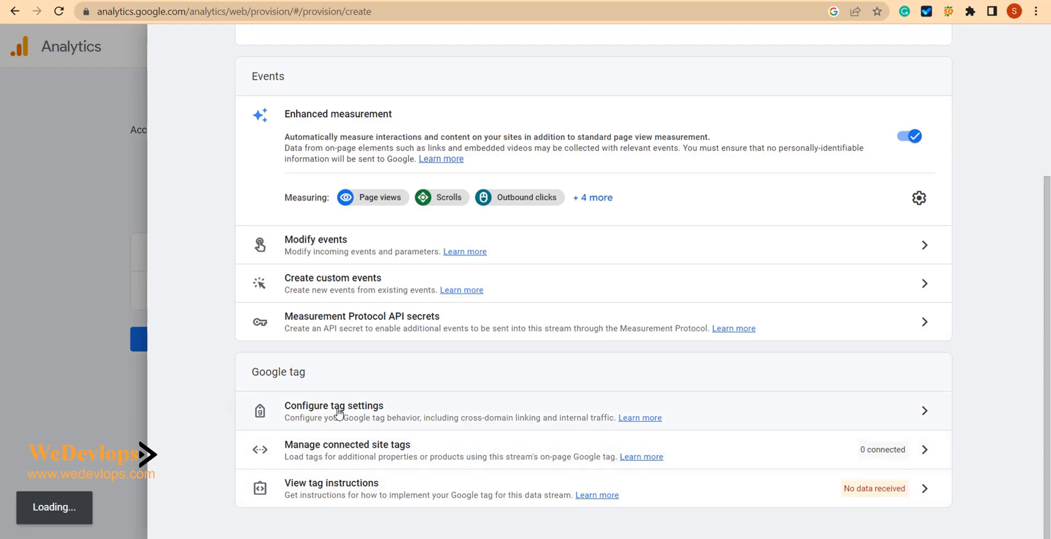
Step: Review the self quiz tag settings in Manage Google tag, listing its tag IDs and destination
{"action": "left_click", "coordinate": [333, 411]}
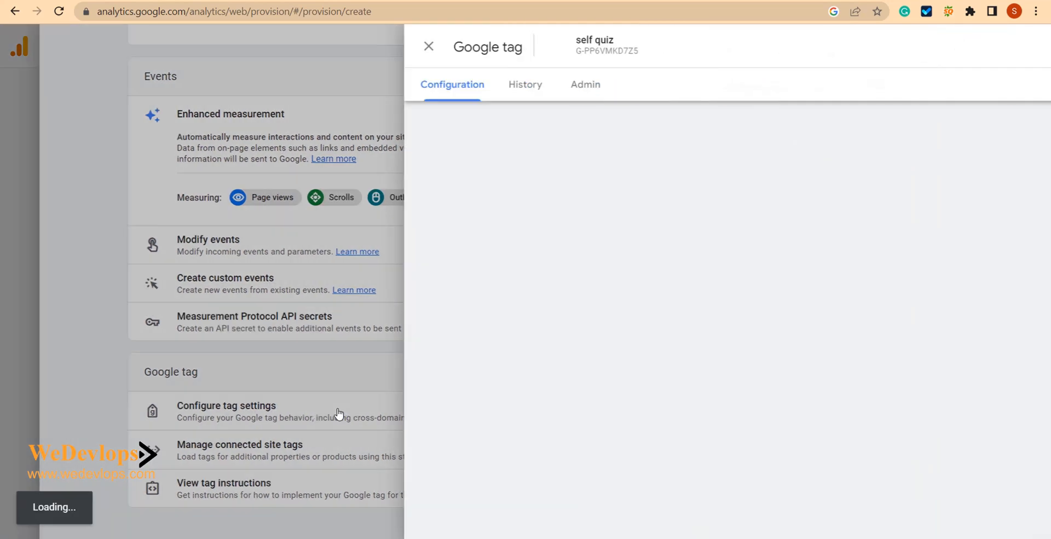
{"action": "left_click", "coordinate": [225, 406]}
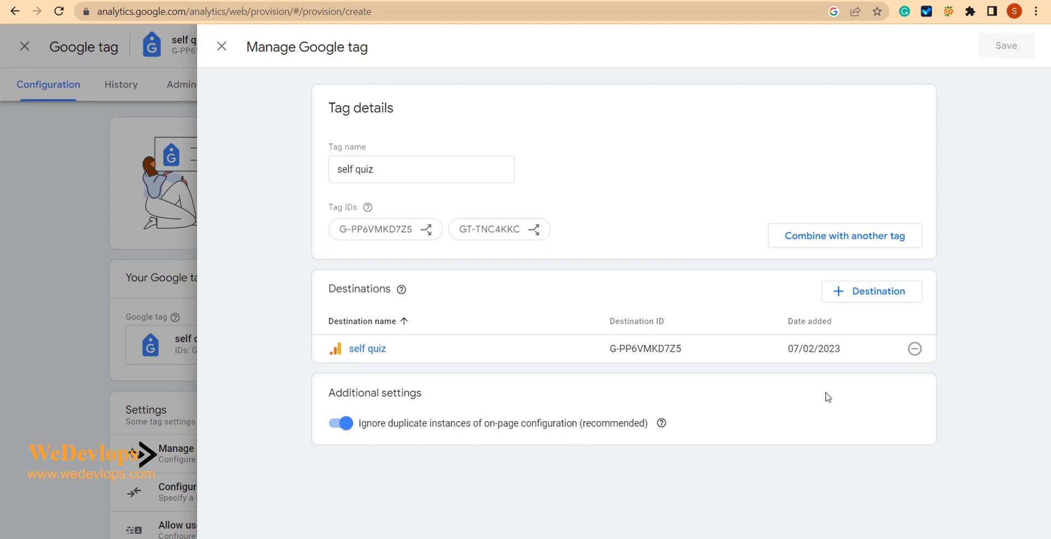
{"action": "mouse_move", "coordinate": [469, 325]}
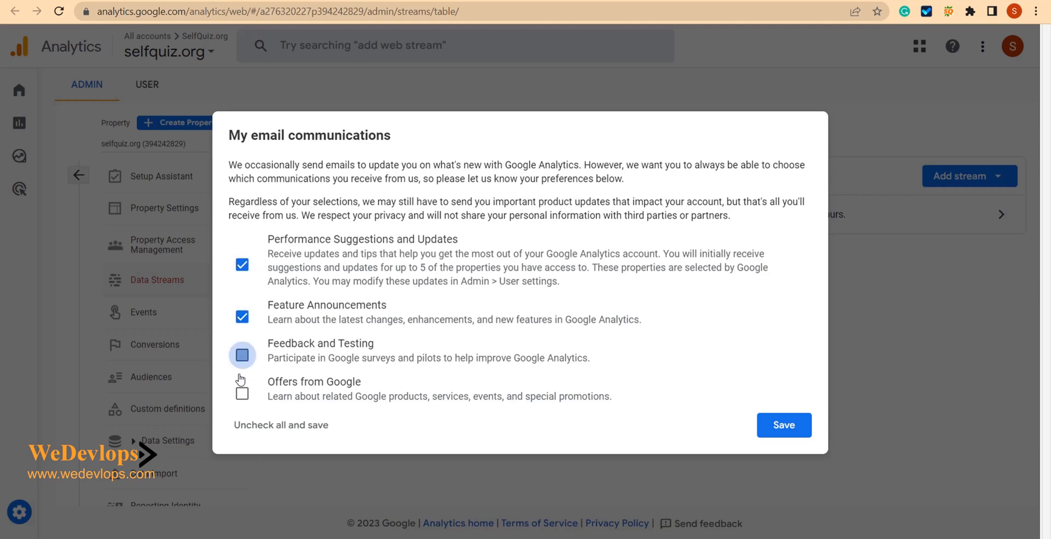
Step: Save the email preferences and show the property's Data Streams list with the self quiz stream
{"action": "left_click", "coordinate": [784, 424]}
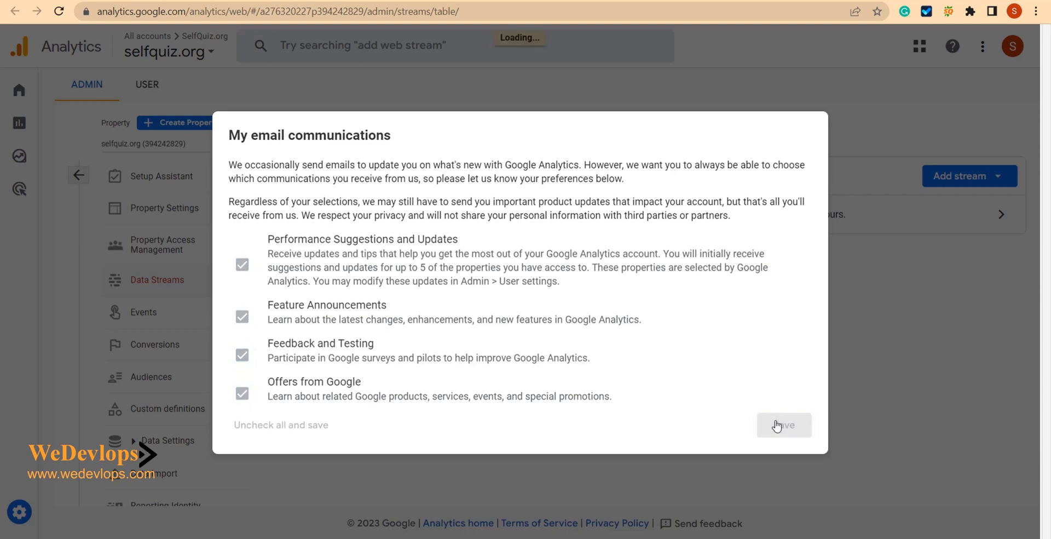
{"action": "left_click", "coordinate": [784, 425]}
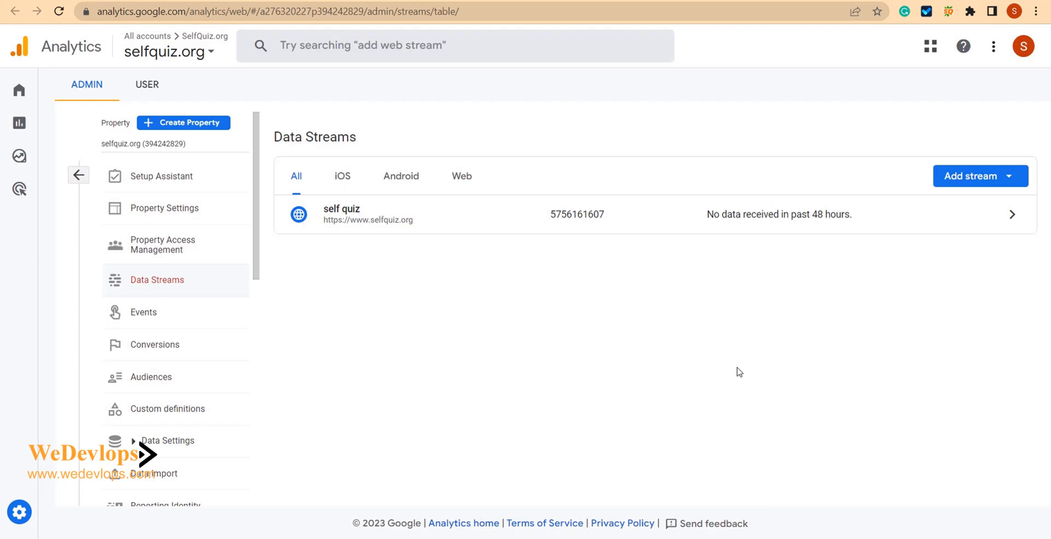
{"action": "mouse_move", "coordinate": [696, 222]}
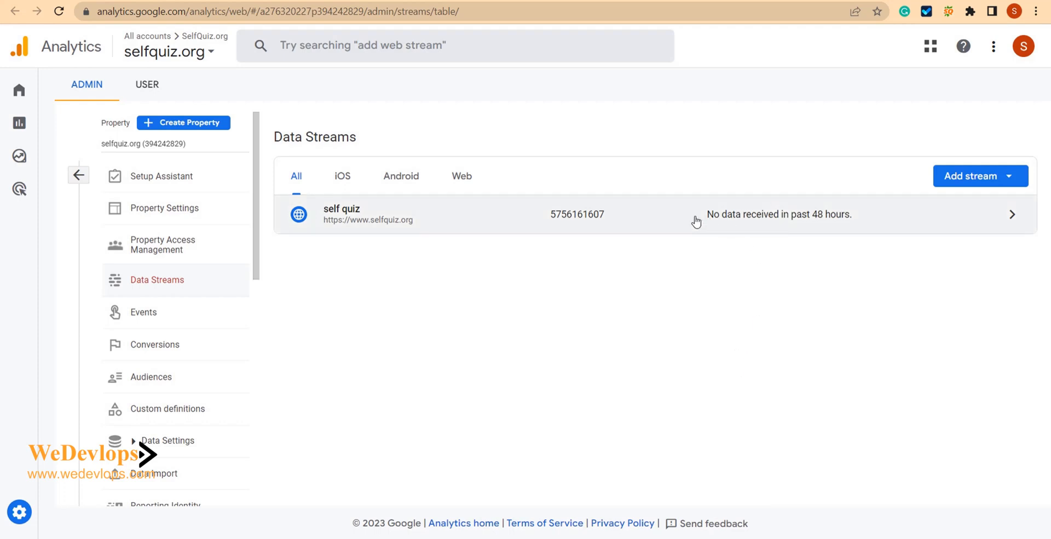
{"action": "mouse_move", "coordinate": [722, 221]}
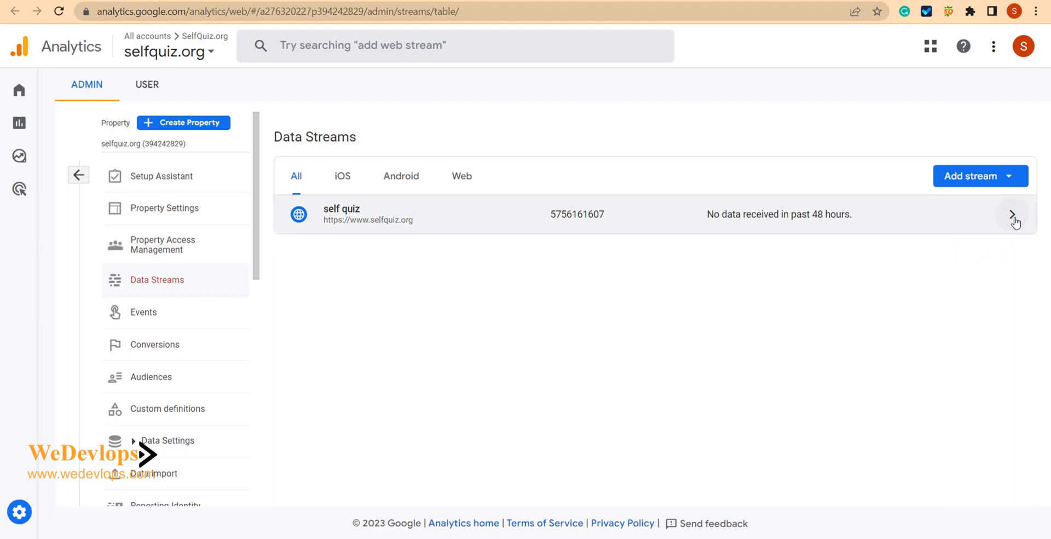
Step: From the self quiz stream details, reopen the manual install instructions and copy the tag code
{"action": "left_click", "coordinate": [1010, 214]}
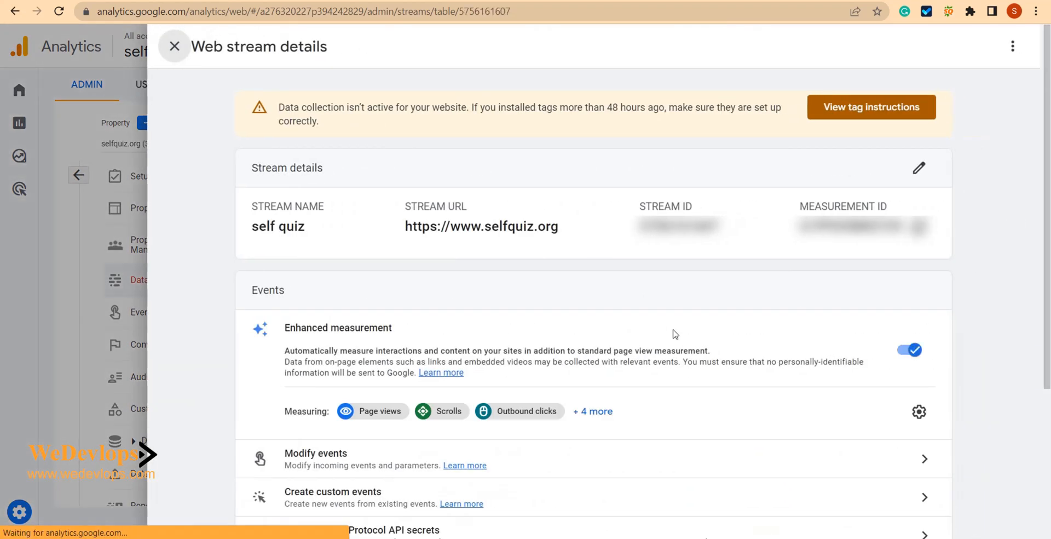
{"action": "scroll", "scroll_direction": "down", "scroll_amount": 3}
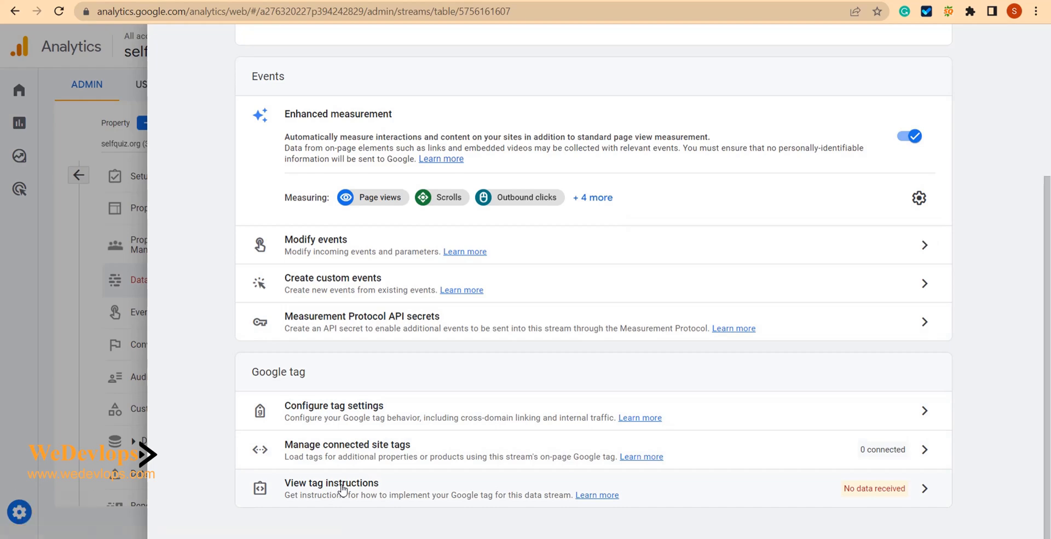
{"action": "left_click", "coordinate": [331, 482]}
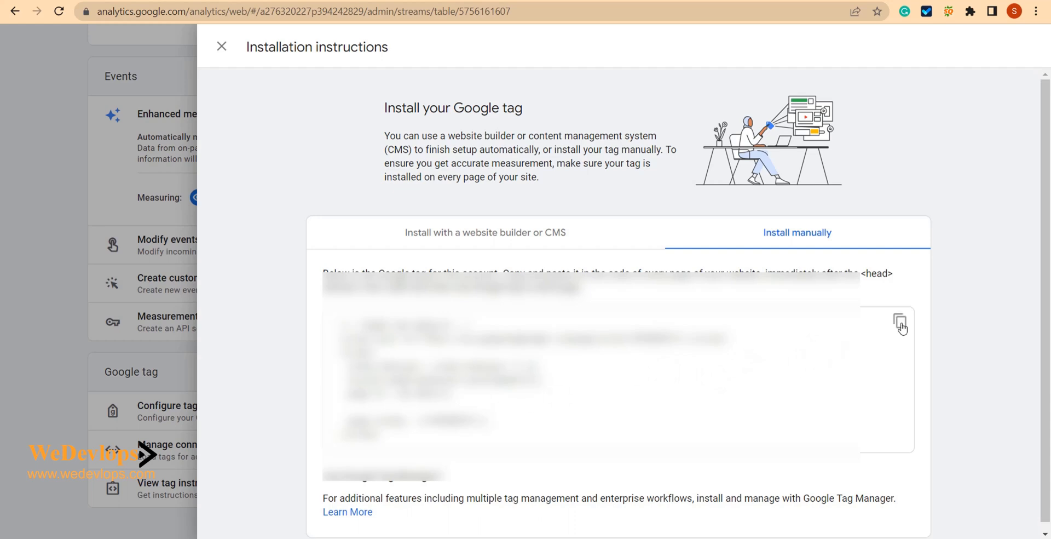
{"action": "left_click", "coordinate": [900, 320]}
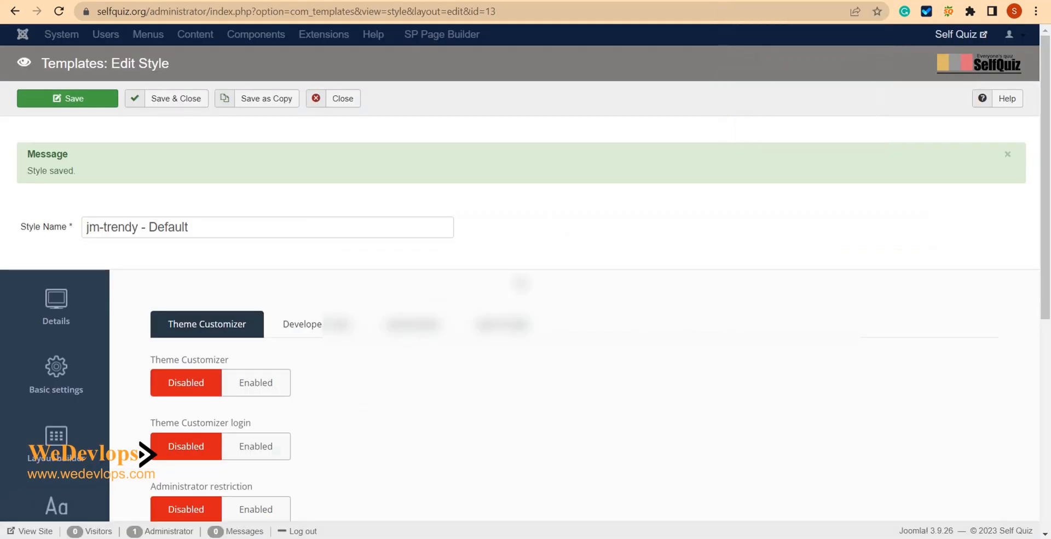
Step: Review the gtag snippet in the jm-trendy style's Advanced features Code injection field
{"action": "scroll", "scroll_direction": "down", "scroll_amount": 3}
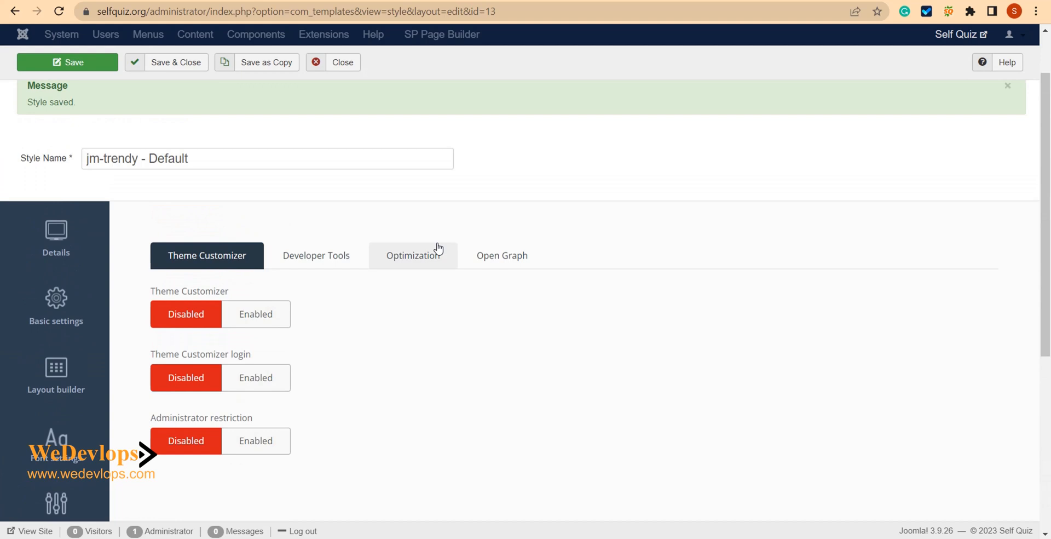
{"action": "left_click", "coordinate": [315, 255]}
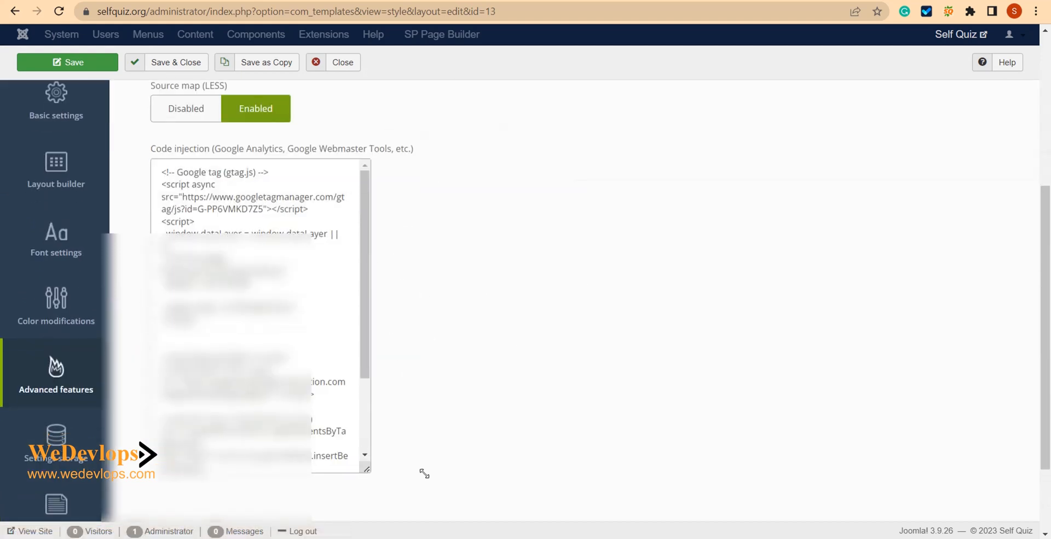
{"action": "scroll", "scroll_direction": "down", "scroll_amount": 3}
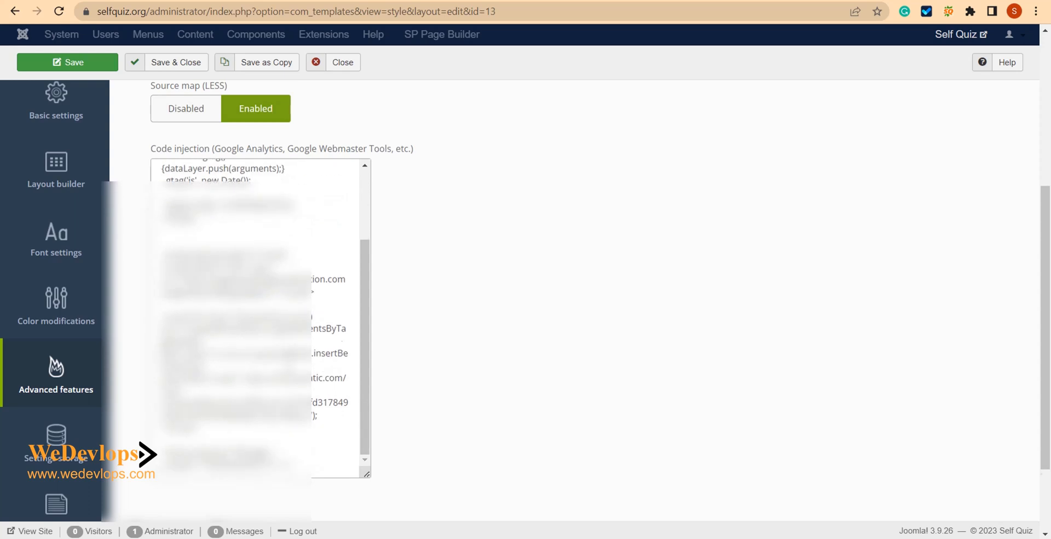
{"action": "scroll", "scroll_direction": "down", "scroll_amount": 3}
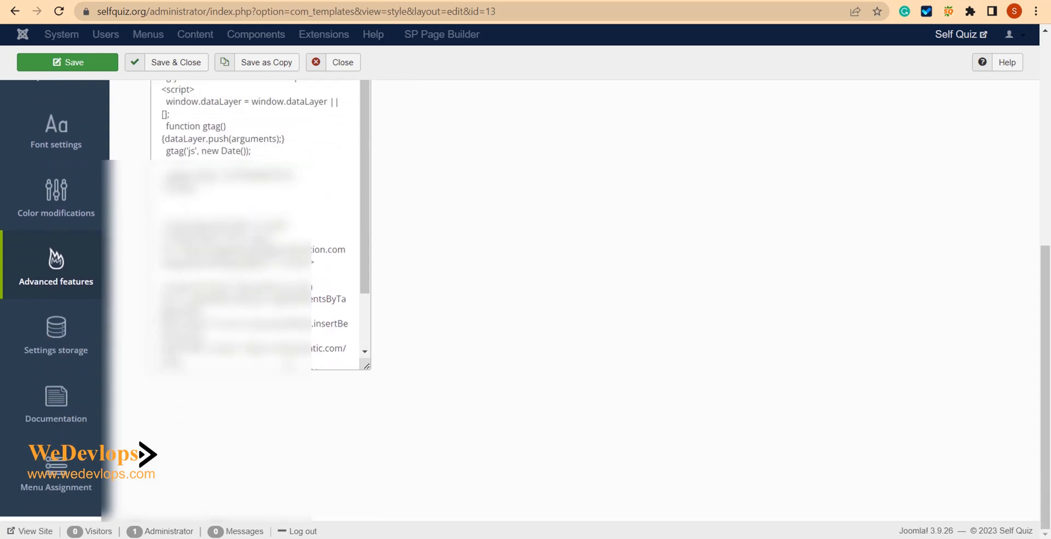
{"action": "scroll", "scroll_direction": "up", "scroll_amount": 3}
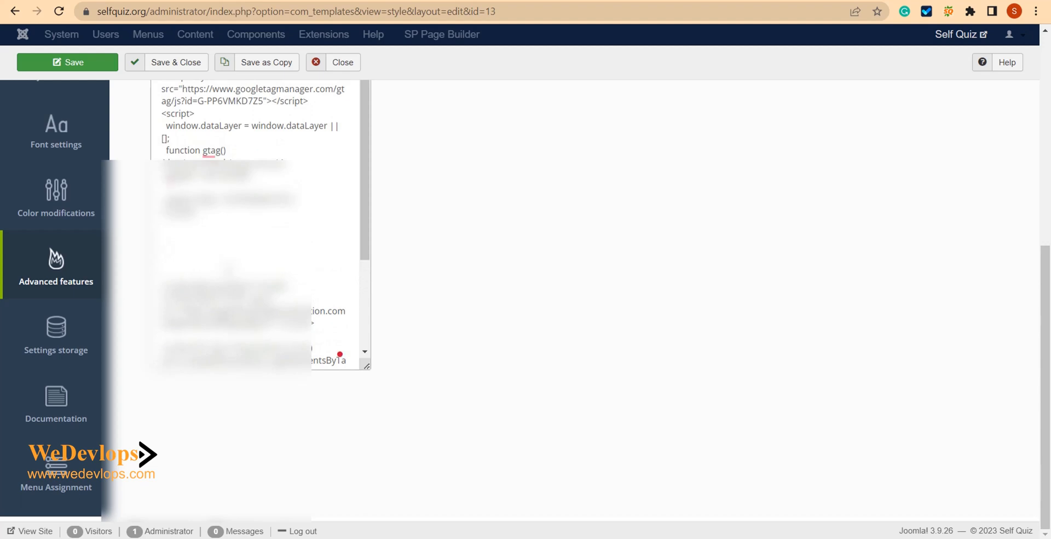
{"action": "scroll", "scroll_direction": "down", "scroll_amount": 3}
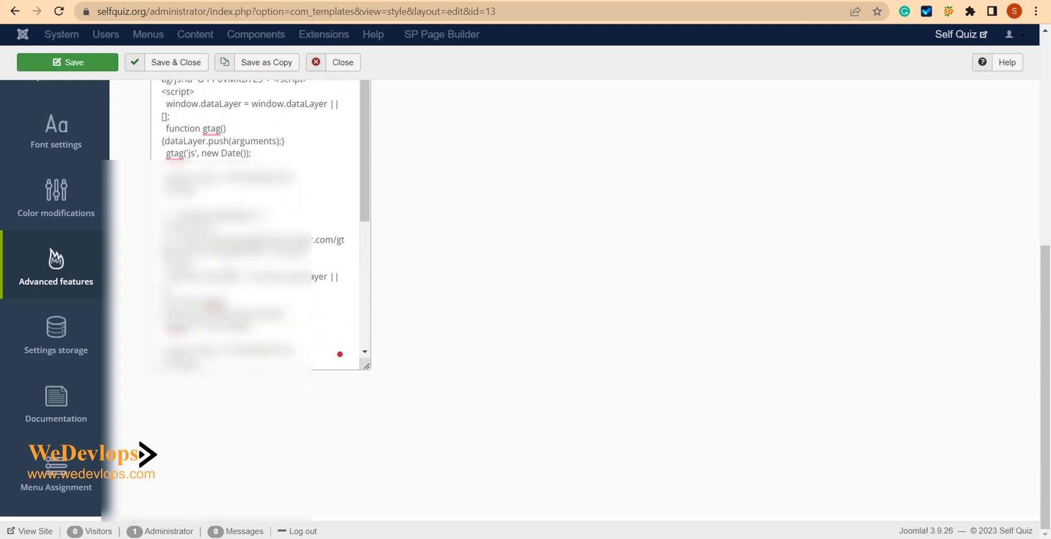
{"action": "scroll", "scroll_direction": "down", "scroll_amount": 3}
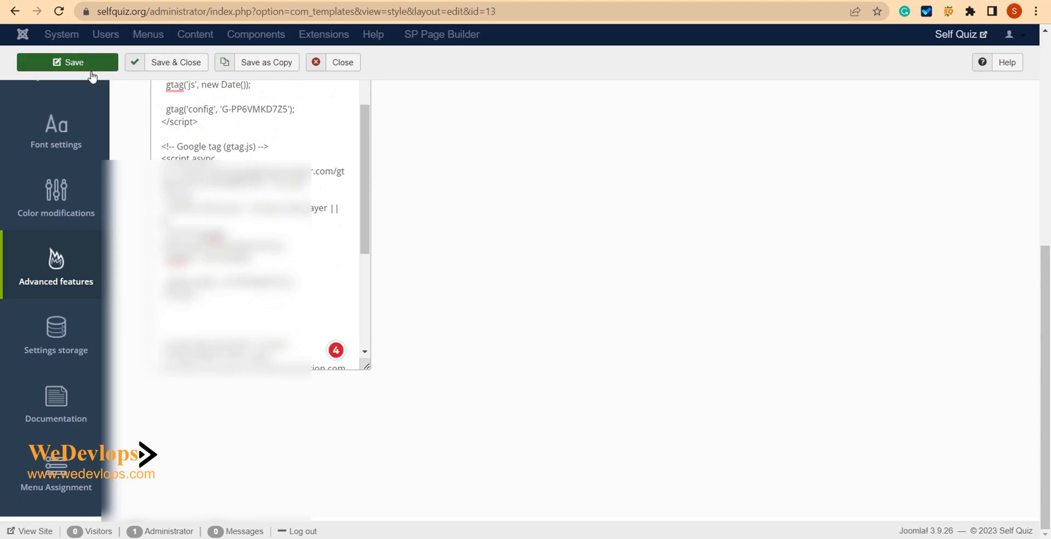
Step: Save the jm-trendy template style with the injected Google tag
{"action": "left_click", "coordinate": [67, 62]}
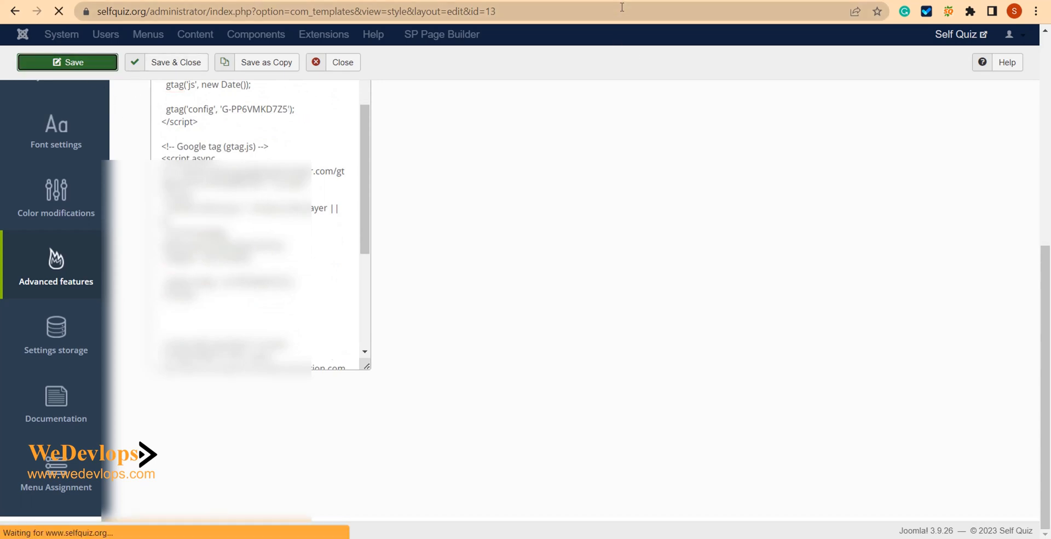
{"action": "left_click", "coordinate": [66, 61]}
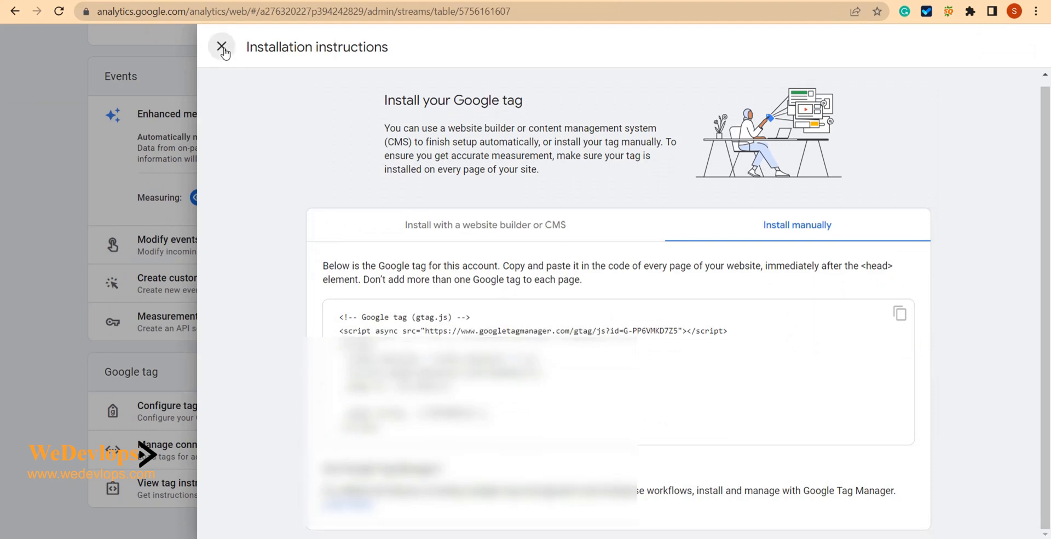
Step: Dismiss the installation instructions, check Connected Tags without connecting any, and leave the stream details
{"action": "left_click", "coordinate": [223, 46]}
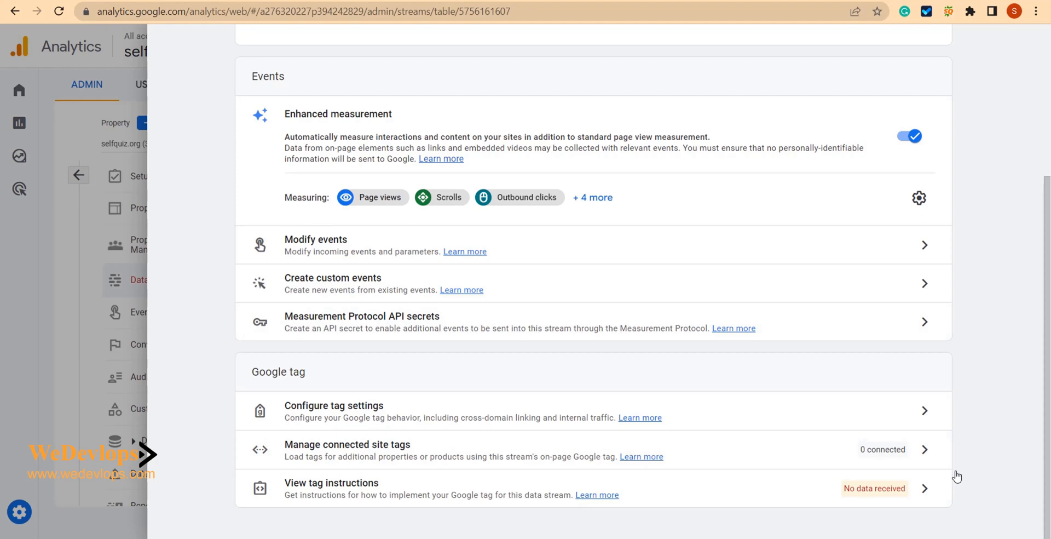
{"action": "left_click", "coordinate": [340, 444]}
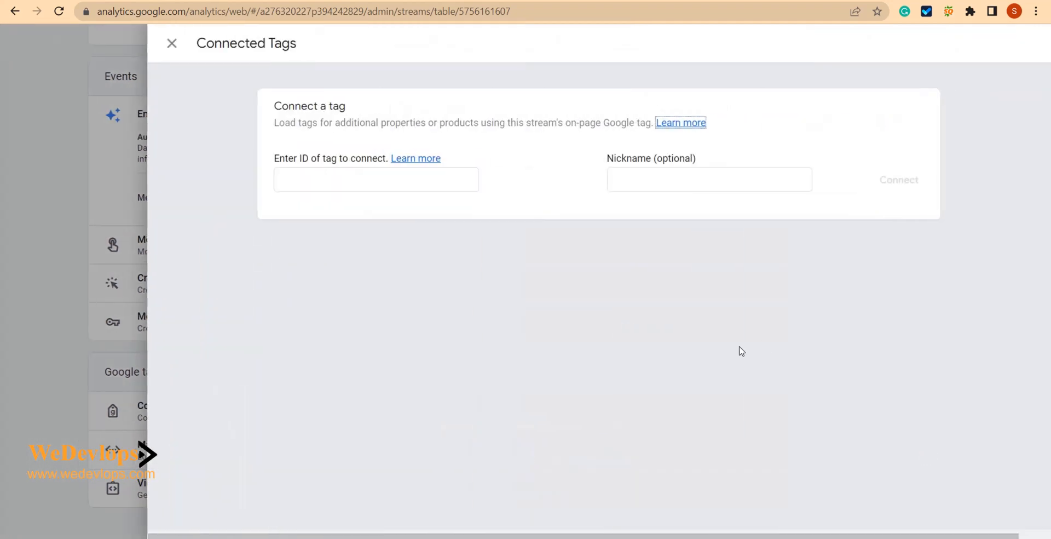
{"action": "left_click", "coordinate": [377, 178]}
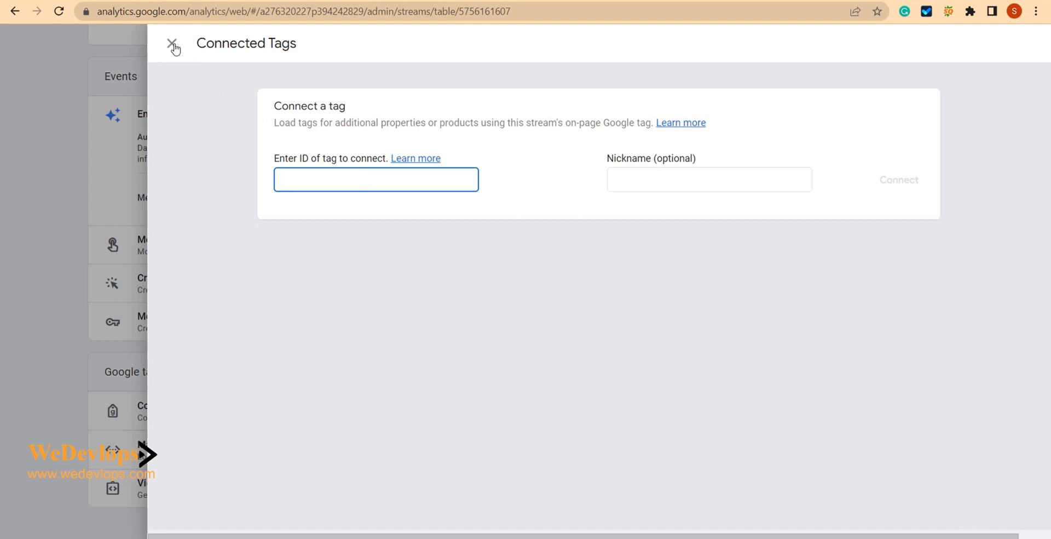
{"action": "left_click", "coordinate": [172, 43]}
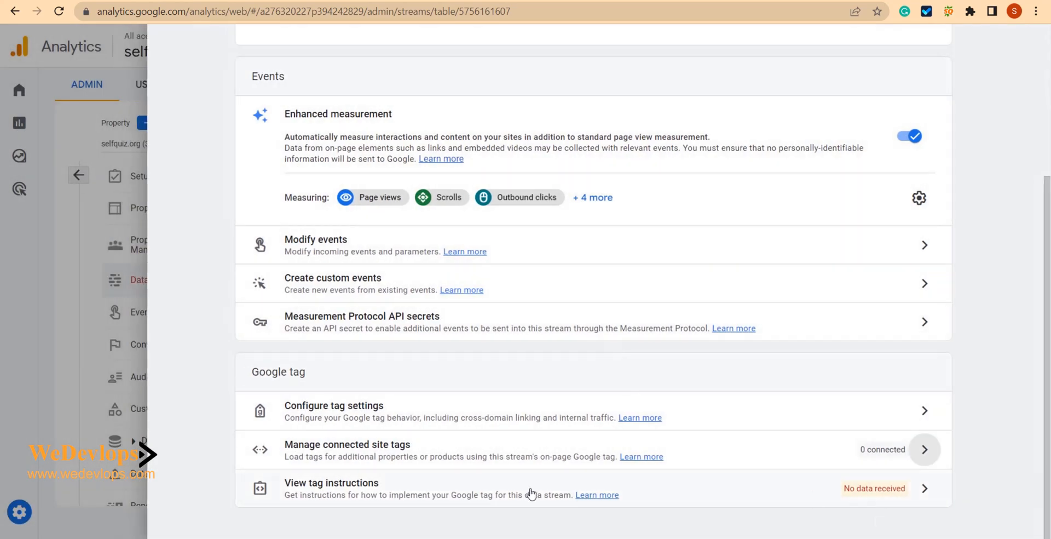
{"action": "mouse_move", "coordinate": [405, 482]}
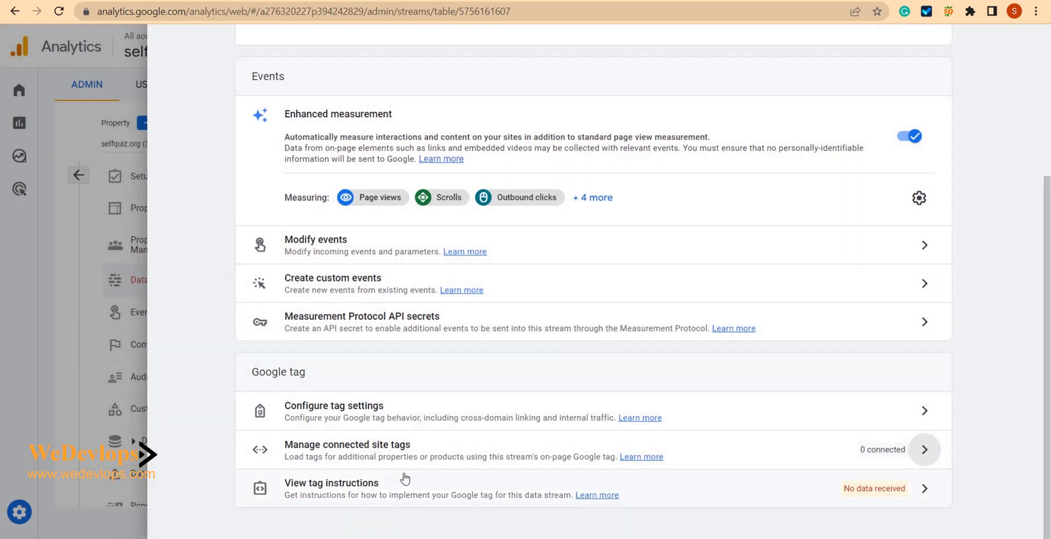
{"action": "mouse_move", "coordinate": [937, 359]}
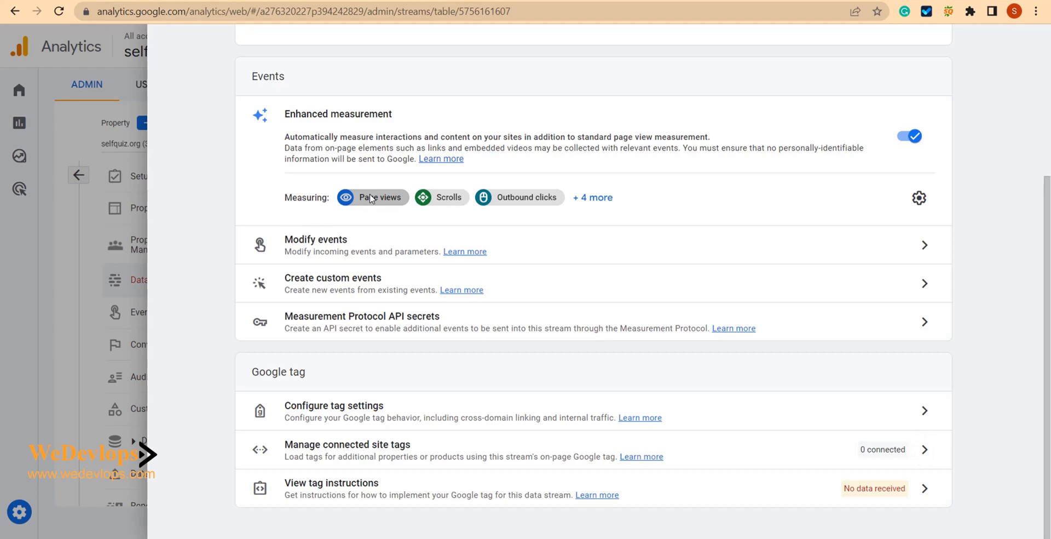
{"action": "mouse_move", "coordinate": [973, 95]}
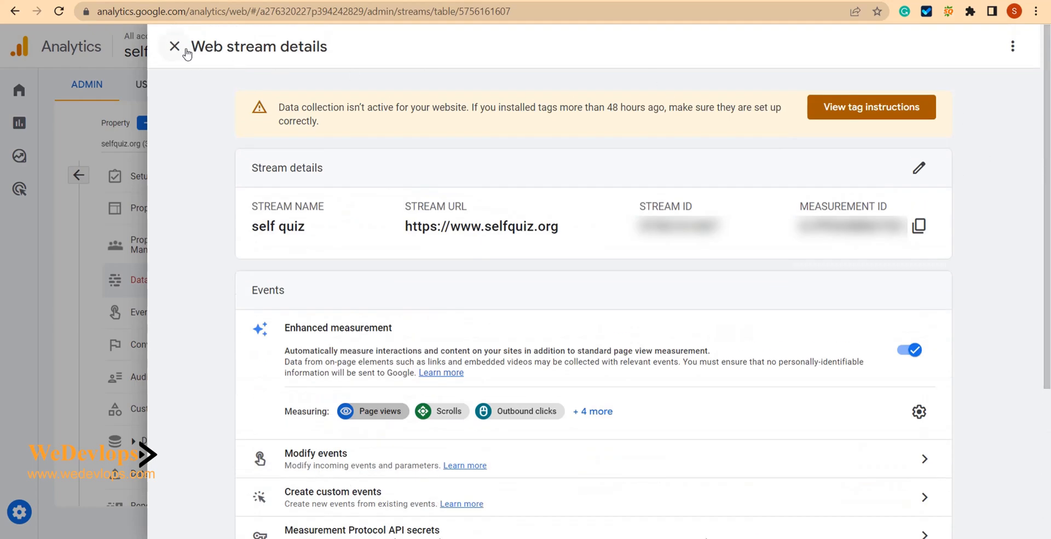
{"action": "left_click", "coordinate": [175, 46]}
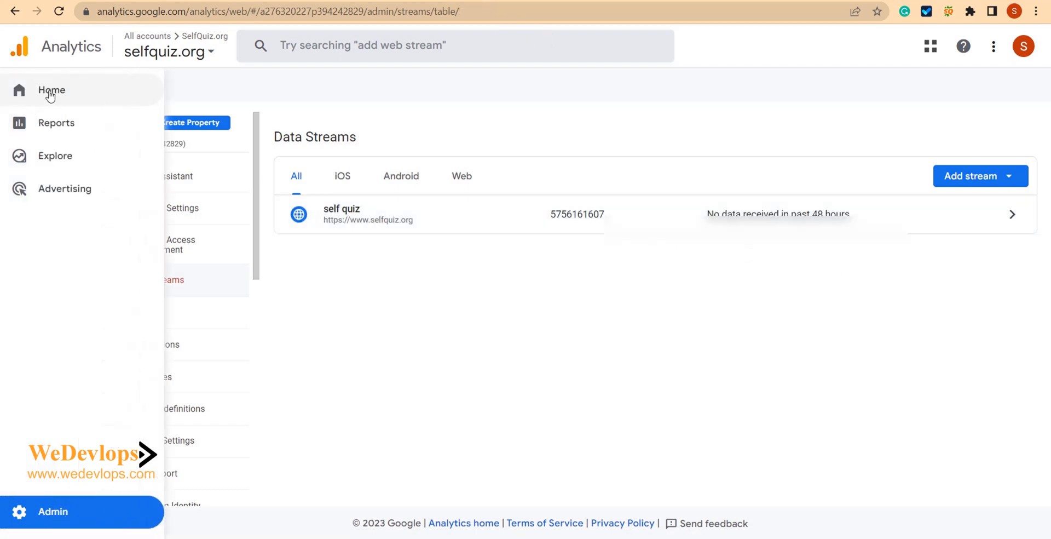
Step: Return to Analytics Home, confirm no data yet, and launch the Setup Assistant
{"action": "left_click", "coordinate": [50, 90]}
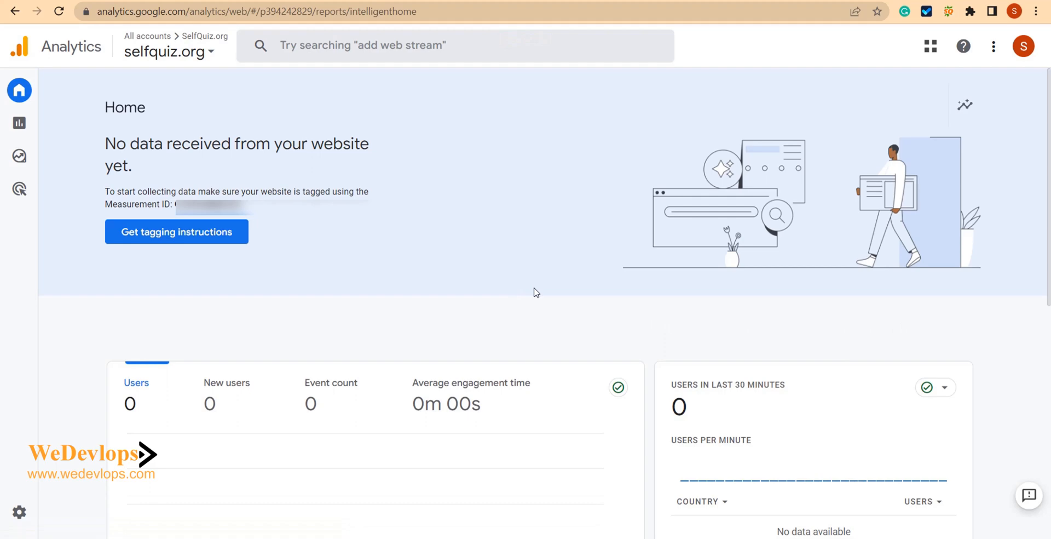
{"action": "mouse_move", "coordinate": [164, 238]}
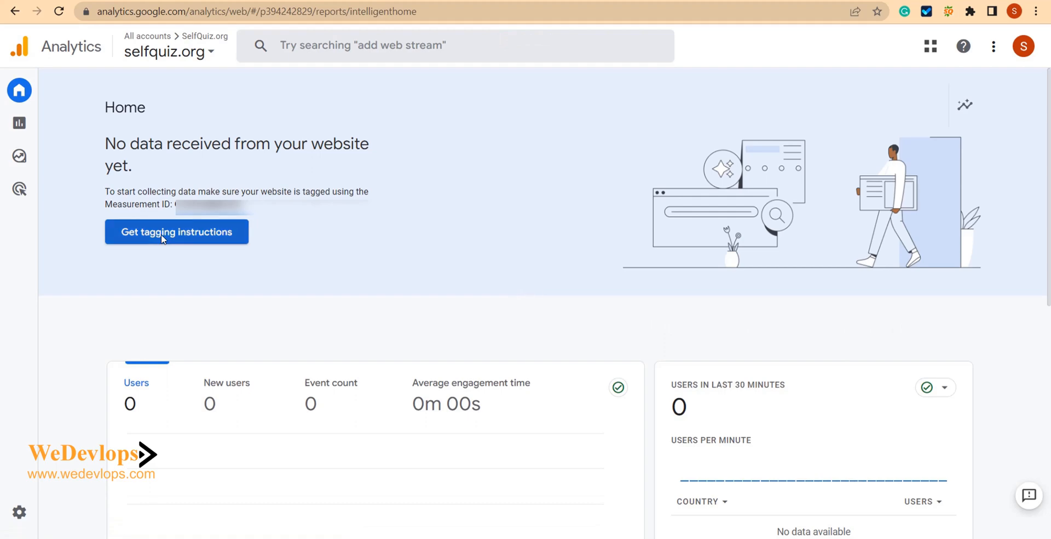
{"action": "scroll", "scroll_direction": "down", "scroll_amount": 3}
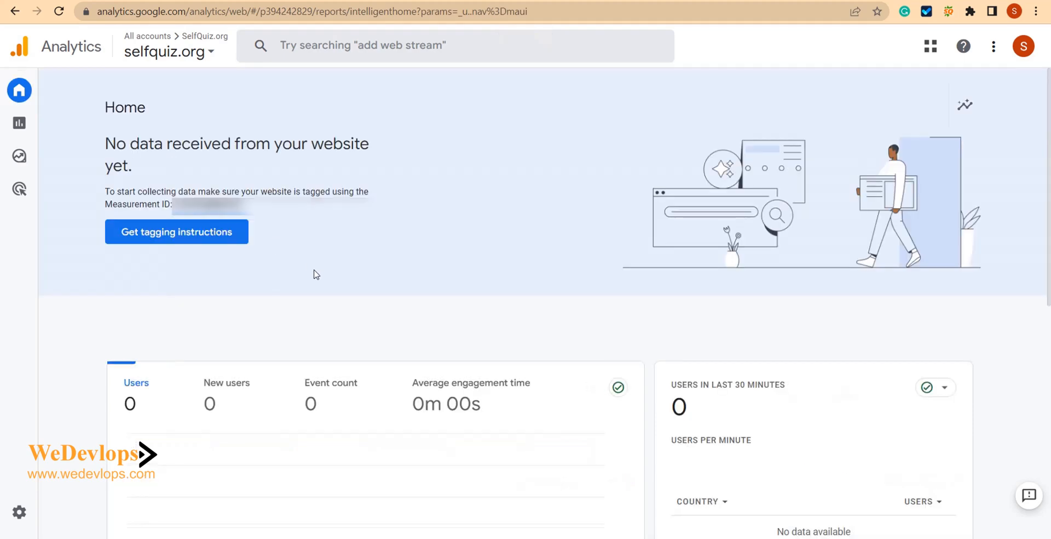
{"action": "scroll", "scroll_direction": "down", "scroll_amount": 3}
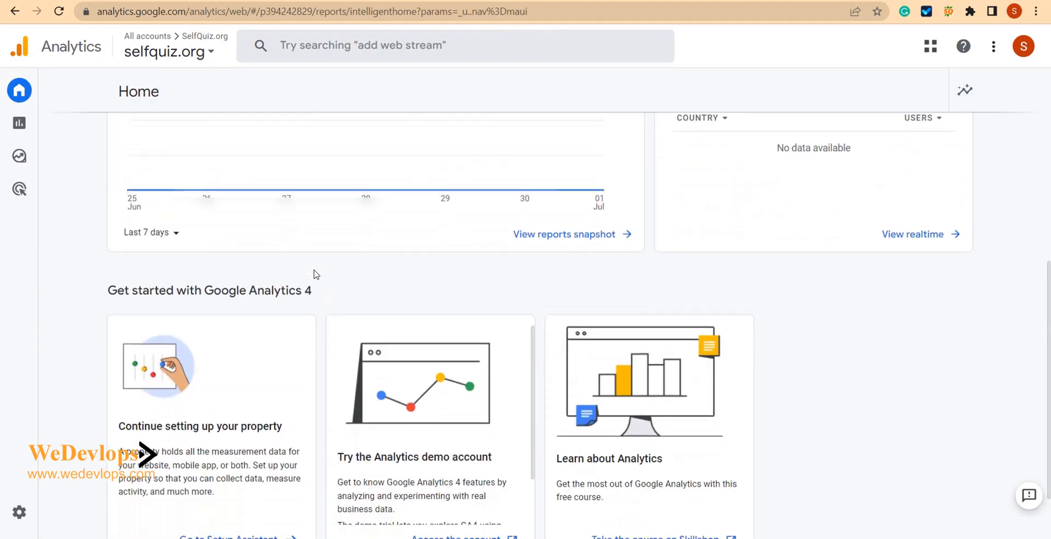
{"action": "scroll", "scroll_direction": "down", "scroll_amount": 3}
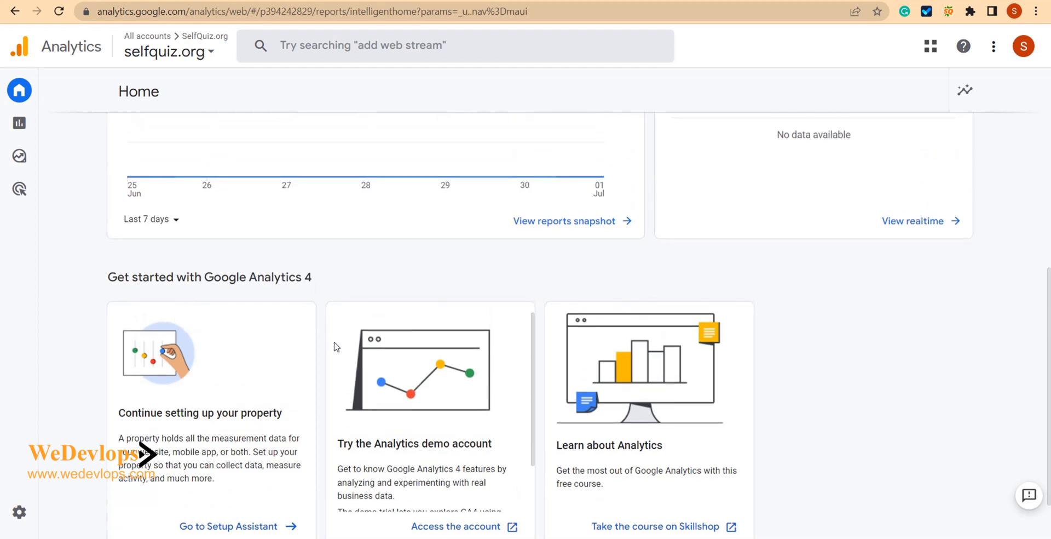
{"action": "scroll", "scroll_direction": "down", "scroll_amount": 3}
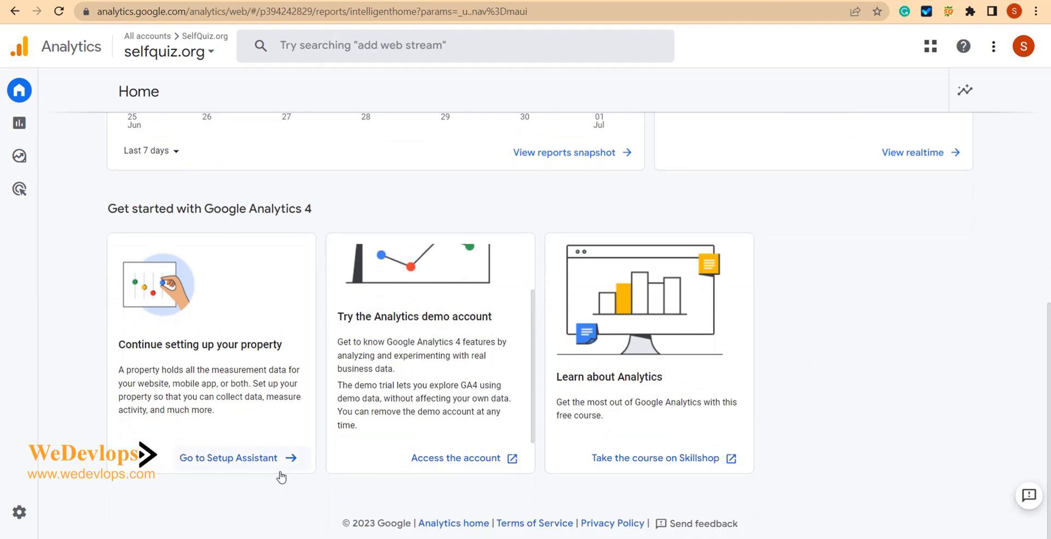
{"action": "left_click", "coordinate": [228, 458]}
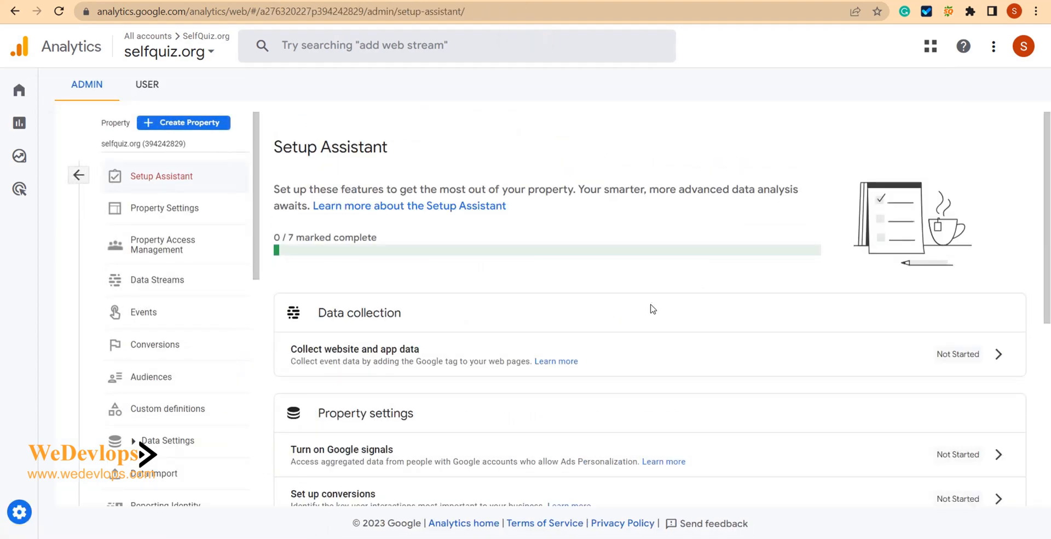
Step: Go to Manage data streams from the Setup Assistant and abandon adding a second web stream
{"action": "scroll", "scroll_direction": "down", "scroll_amount": 3}
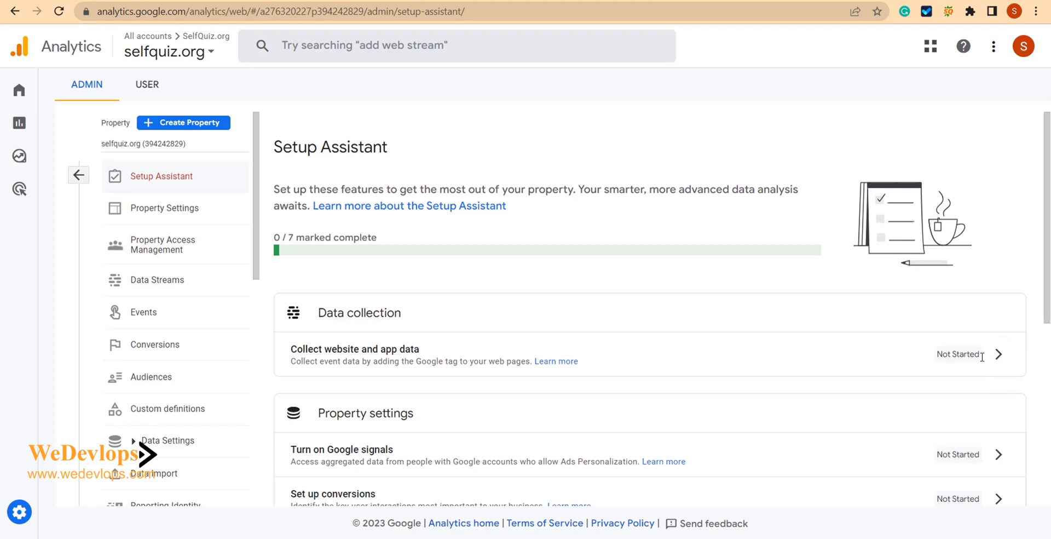
{"action": "left_click", "coordinate": [1001, 354]}
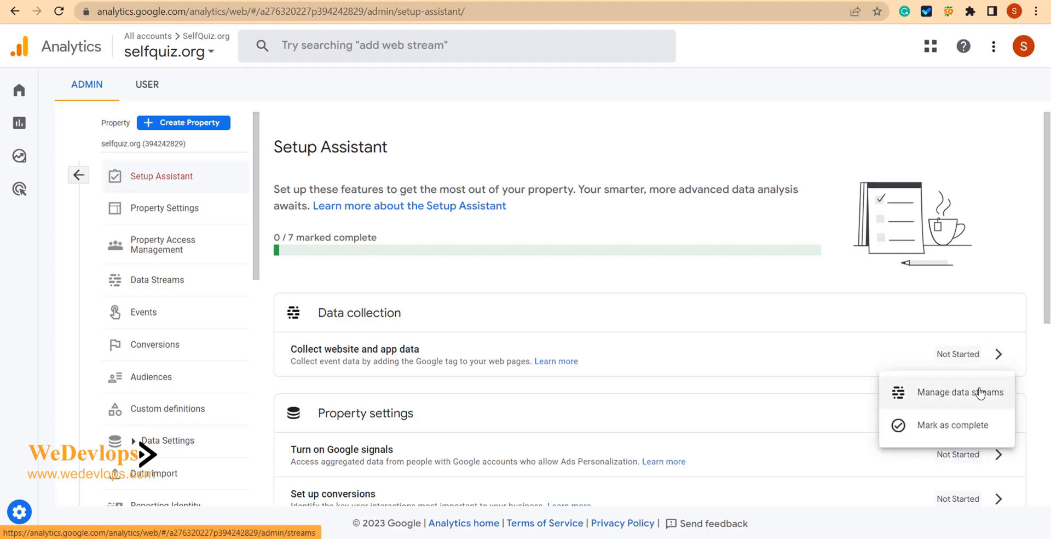
{"action": "left_click", "coordinate": [964, 392]}
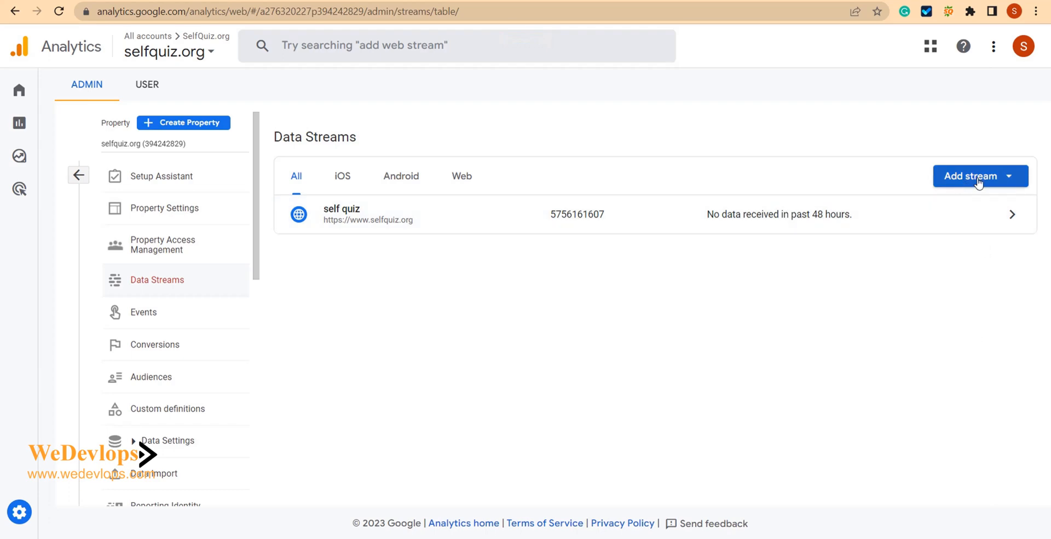
{"action": "left_click", "coordinate": [972, 175]}
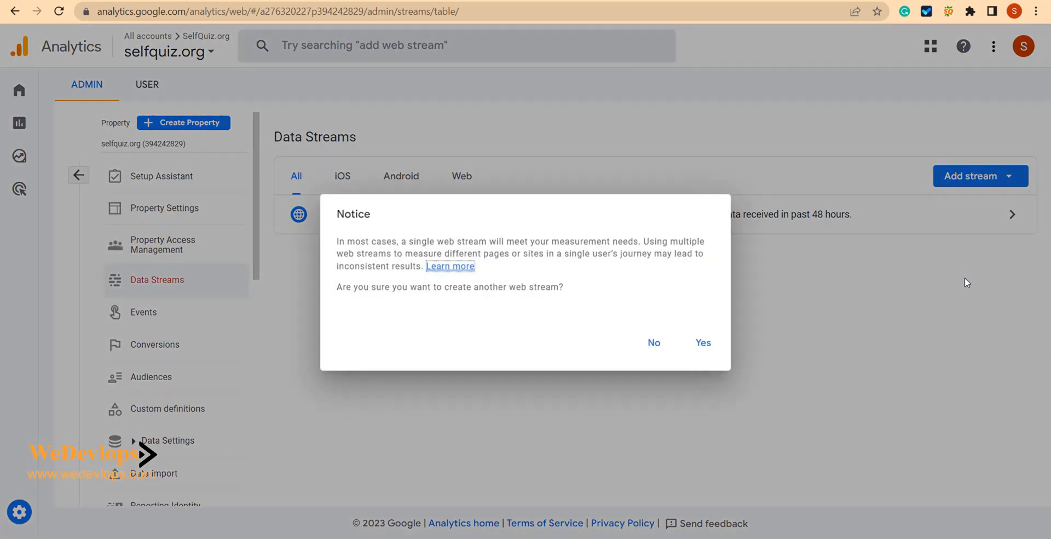
{"action": "left_click", "coordinate": [703, 343]}
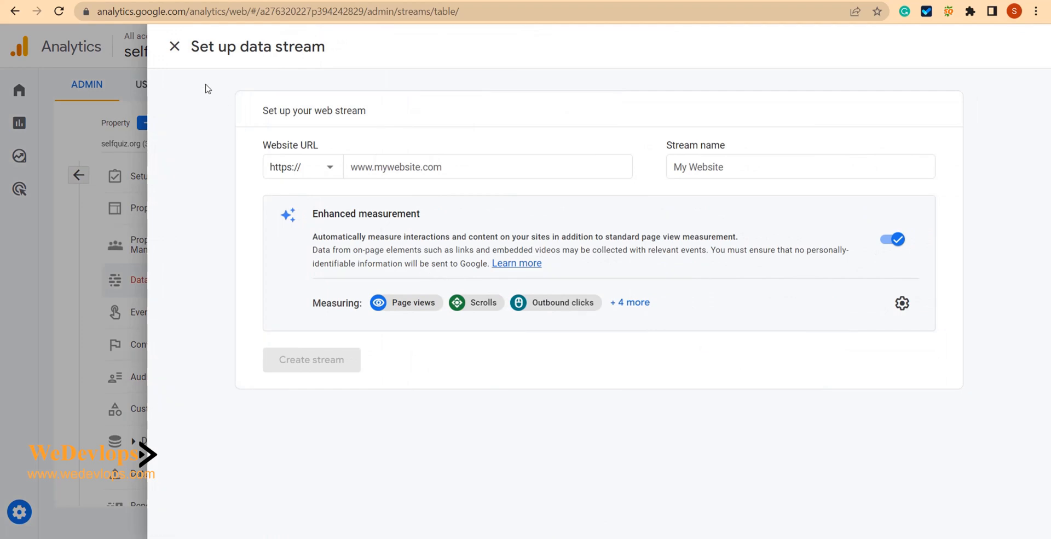
{"action": "left_click", "coordinate": [176, 46]}
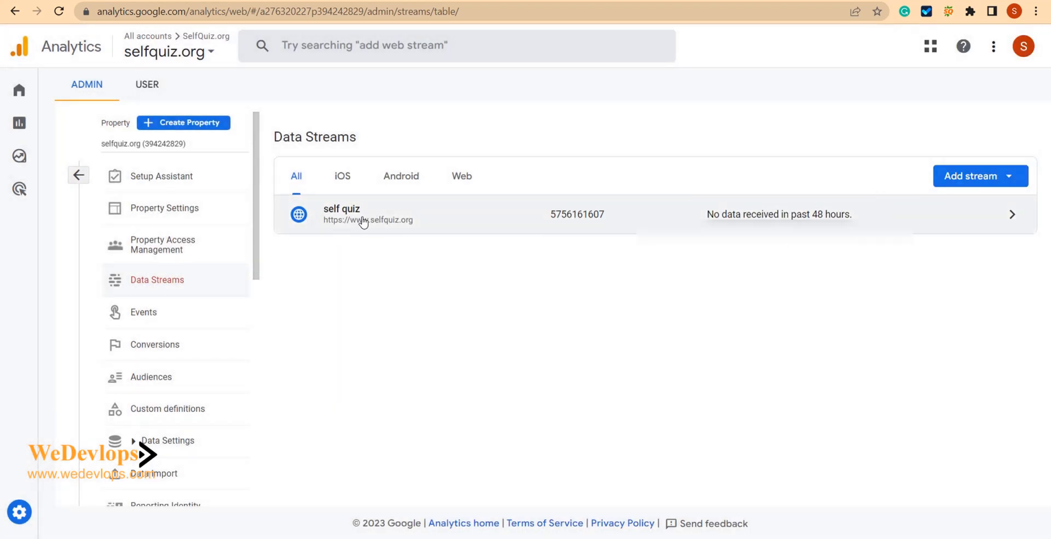
Step: View the self quiz stream's details and Measurement ID, then return to the Data Streams list
{"action": "left_click", "coordinate": [362, 215]}
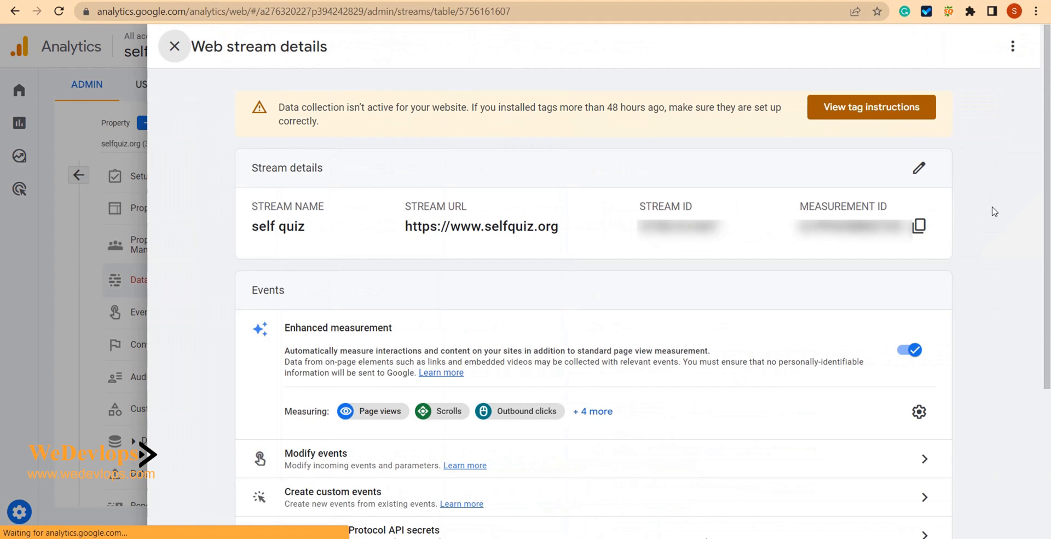
{"action": "scroll", "scroll_direction": "down", "scroll_amount": 3}
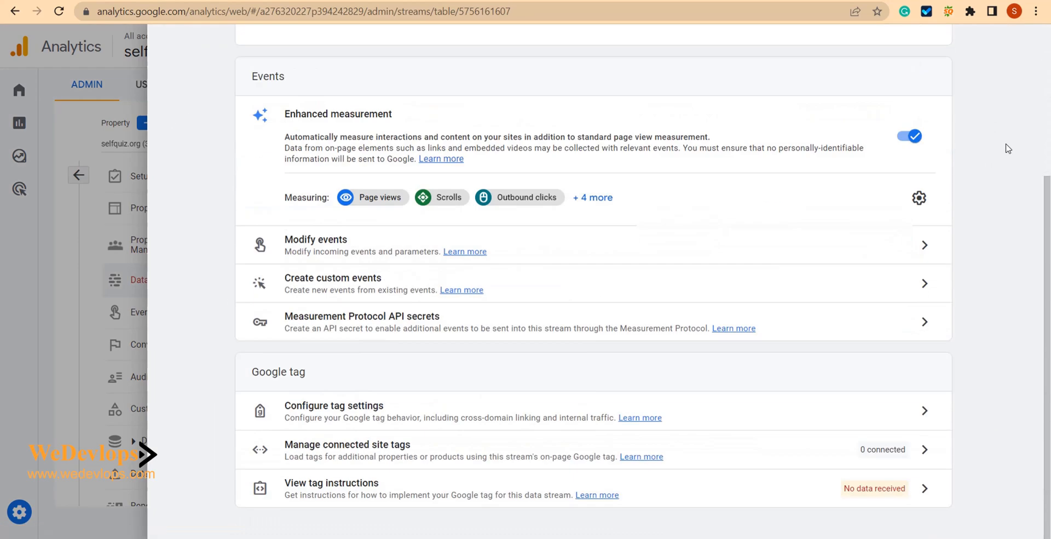
{"action": "mouse_move", "coordinate": [341, 462]}
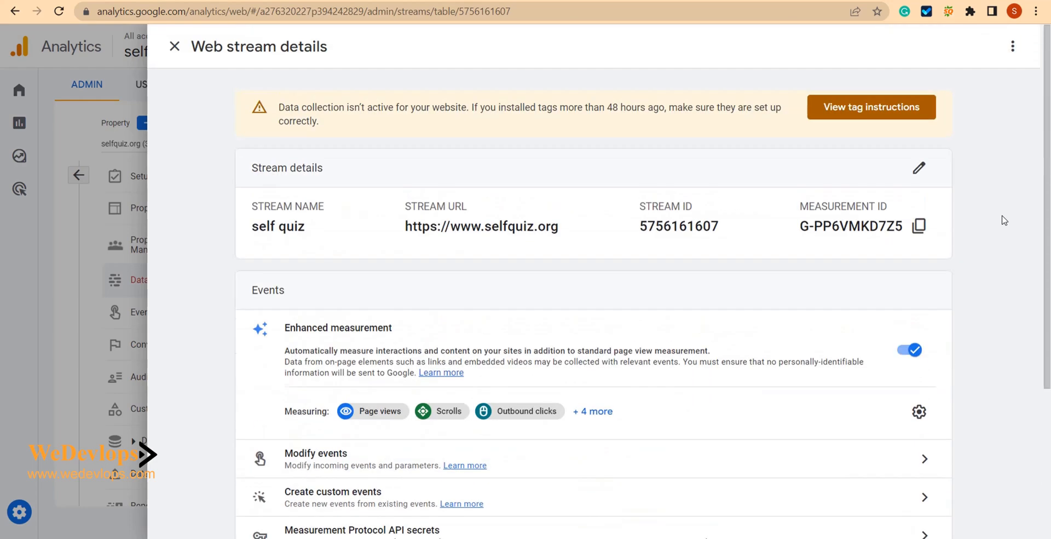
{"action": "left_click", "coordinate": [175, 46]}
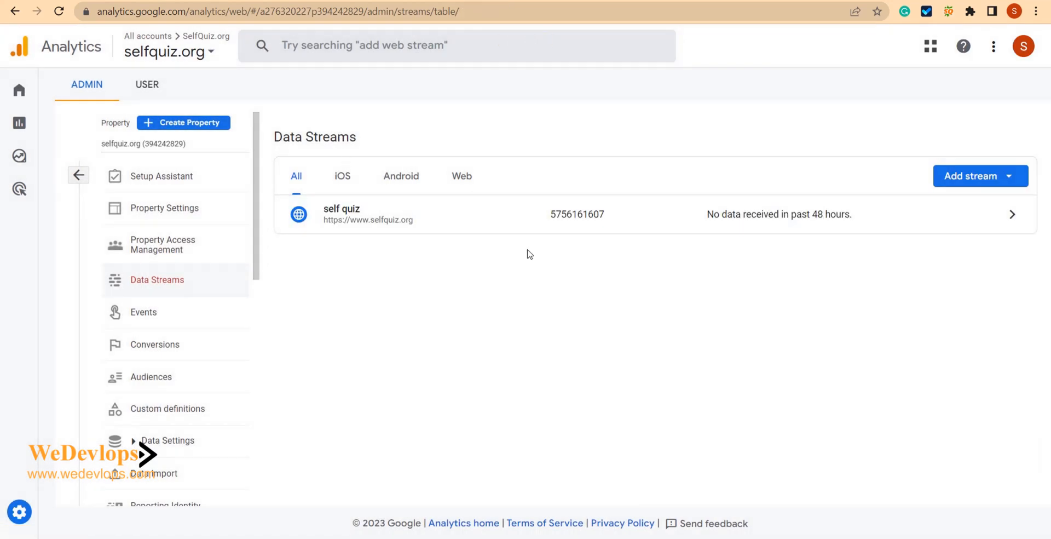
{"action": "mouse_move", "coordinate": [502, 259]}
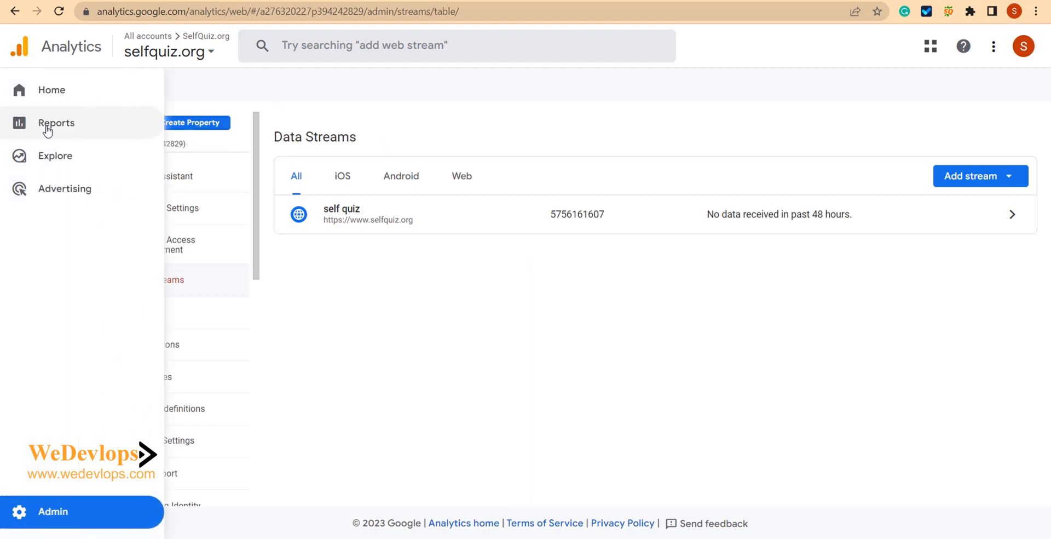
Step: Navigate to Reports and the Realtime report for the selfquiz.org property
{"action": "left_click", "coordinate": [55, 123]}
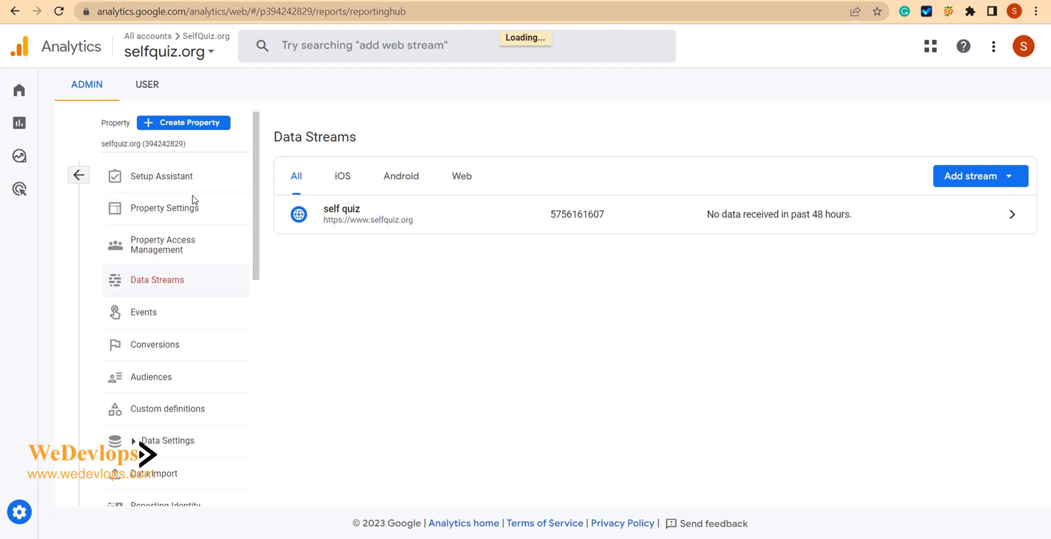
{"action": "left_click", "coordinate": [19, 122]}
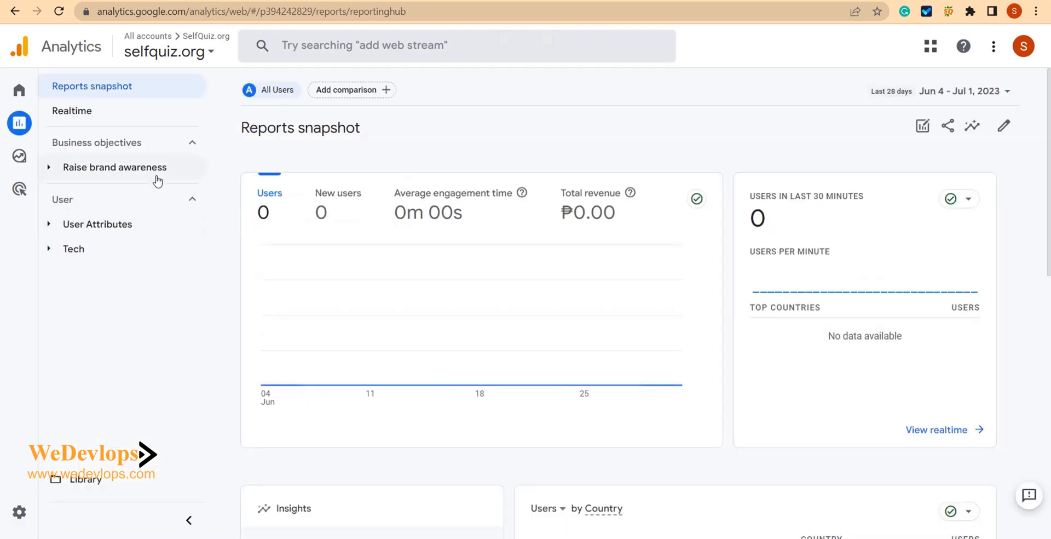
{"action": "left_click", "coordinate": [72, 110]}
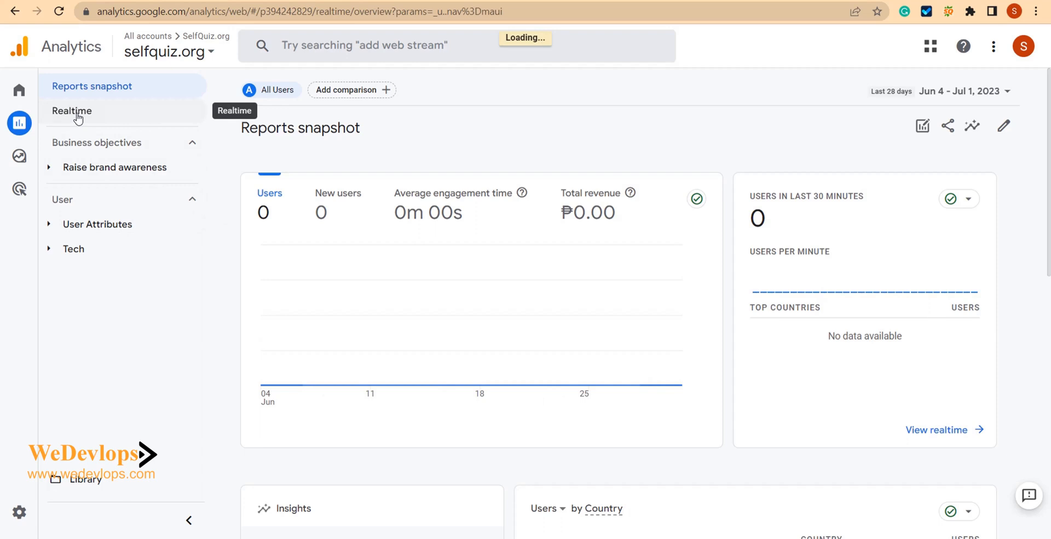
{"action": "left_click", "coordinate": [73, 111]}
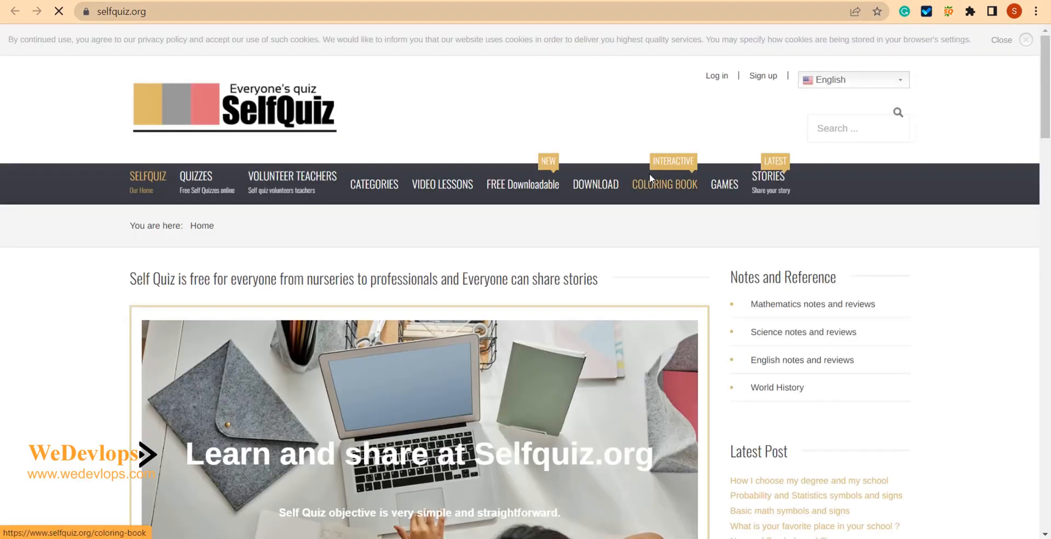
Step: Switch to the selfquiz.org tab, browse the Stories page and read the managing-a-business story
{"action": "left_click", "coordinate": [1002, 39]}
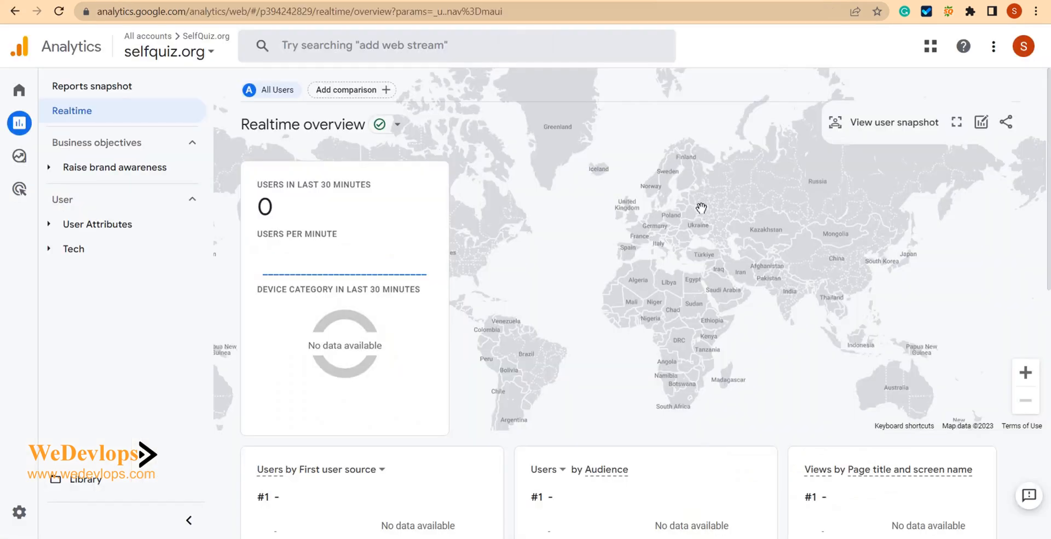
{"action": "mouse_move", "coordinate": [701, 223]}
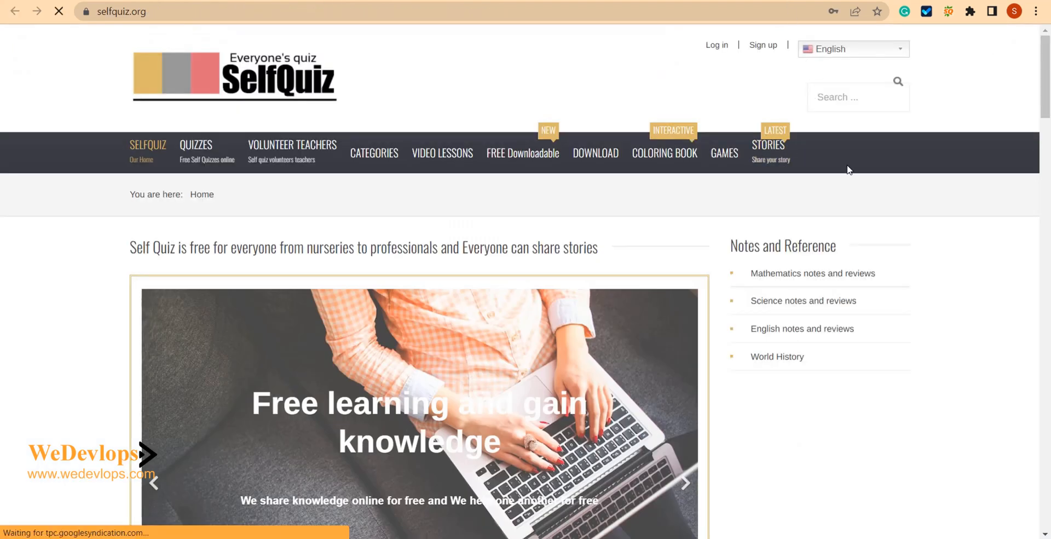
{"action": "left_click", "coordinate": [768, 146]}
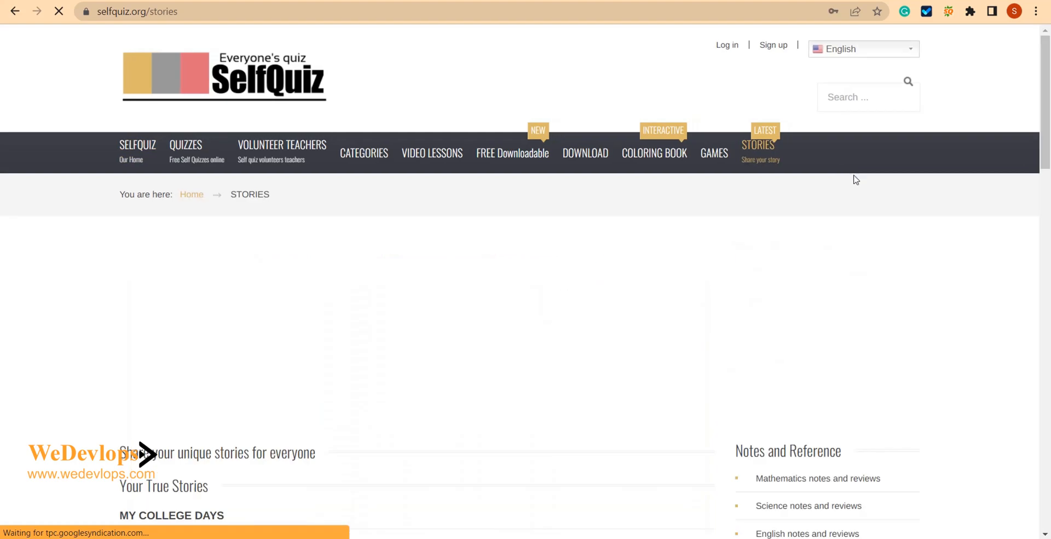
{"action": "scroll", "scroll_direction": "down", "scroll_amount": 3}
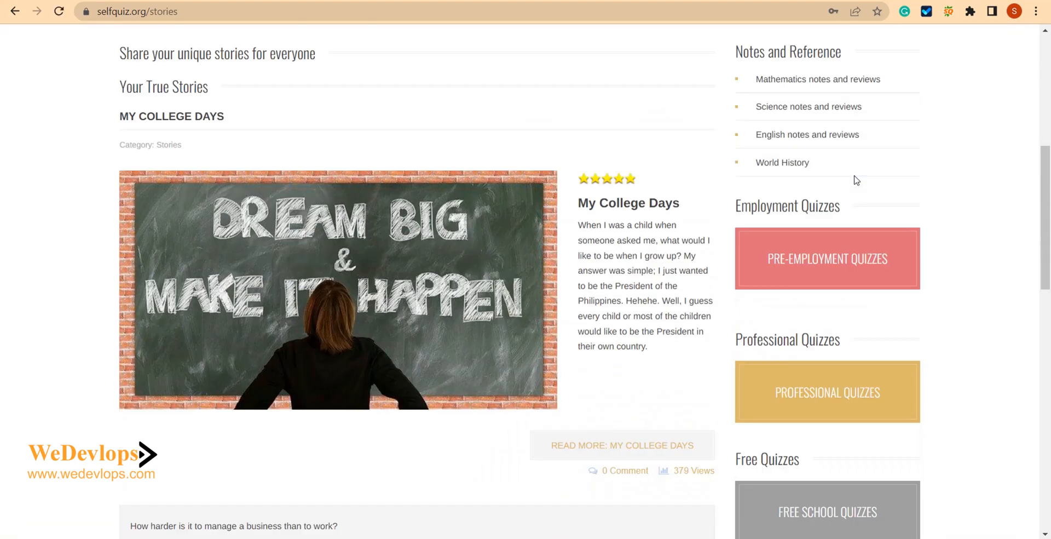
{"action": "scroll", "scroll_direction": "down", "scroll_amount": 3}
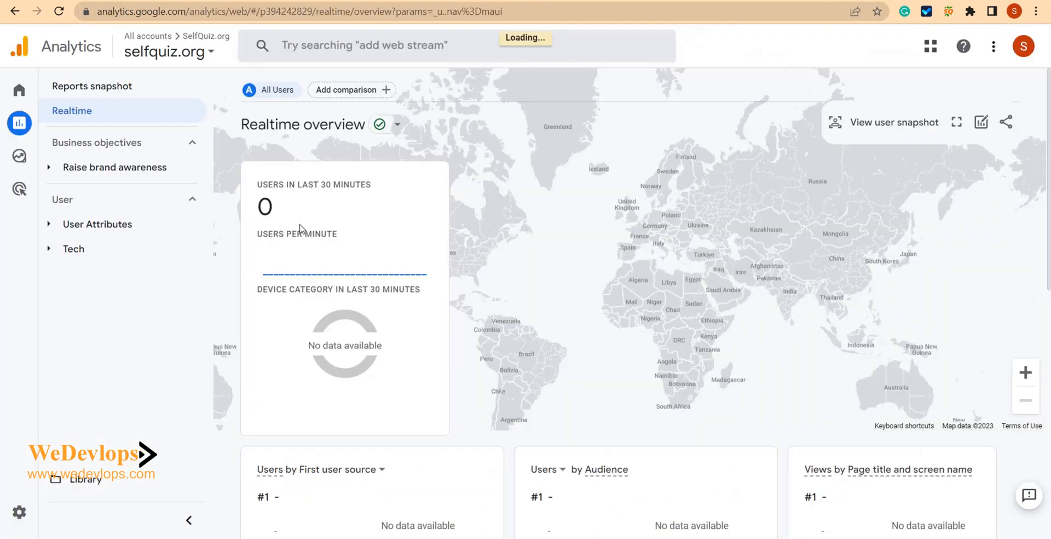
{"action": "mouse_move", "coordinate": [710, 273]}
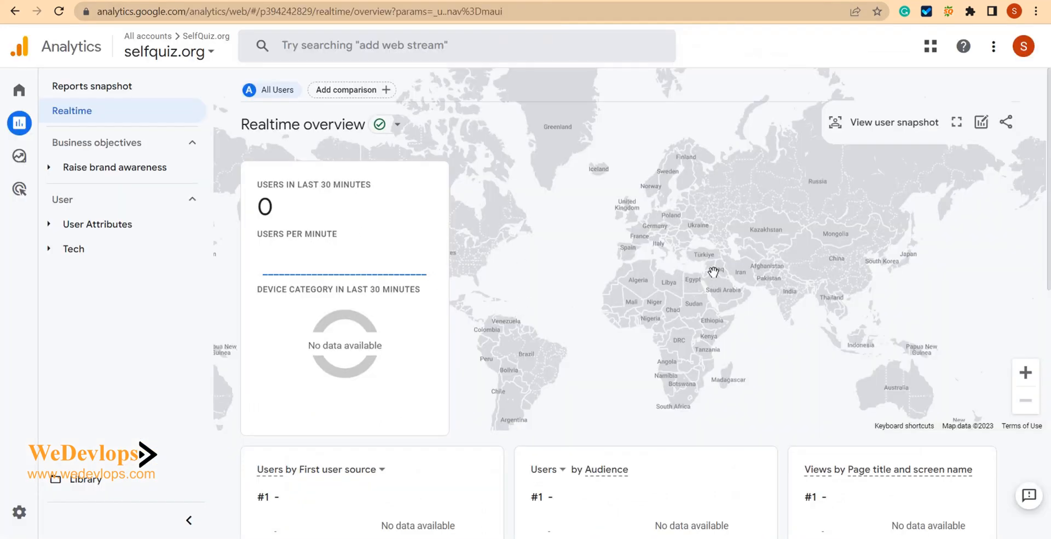
{"action": "scroll", "scroll_direction": "down", "scroll_amount": 3}
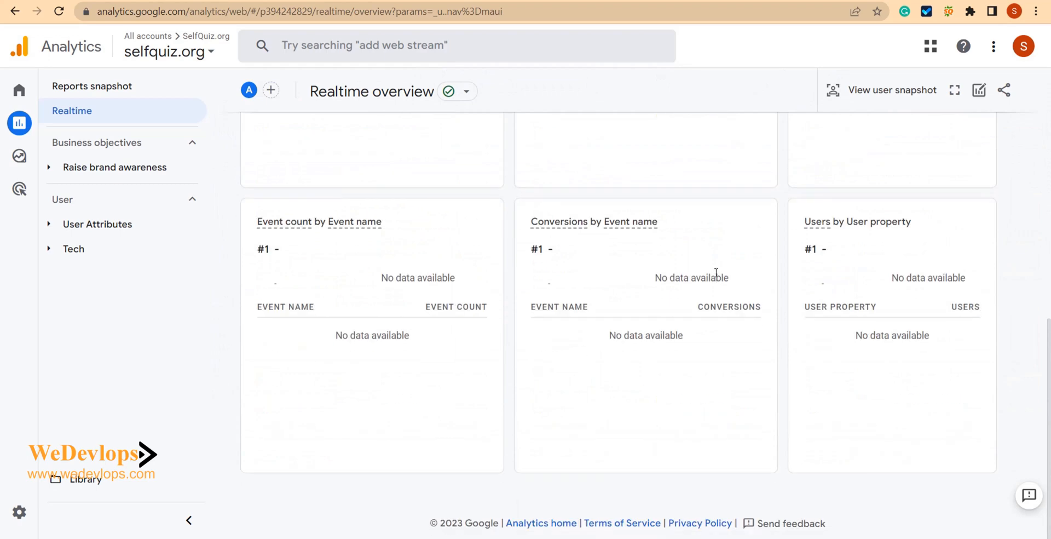
{"action": "scroll", "scroll_direction": "up", "scroll_amount": 3}
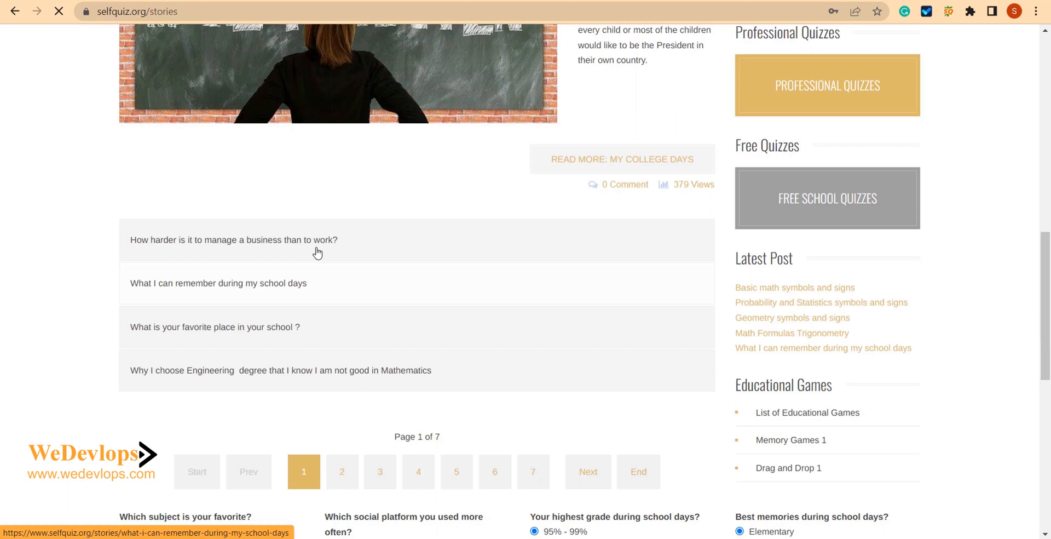
{"action": "left_click", "coordinate": [233, 240]}
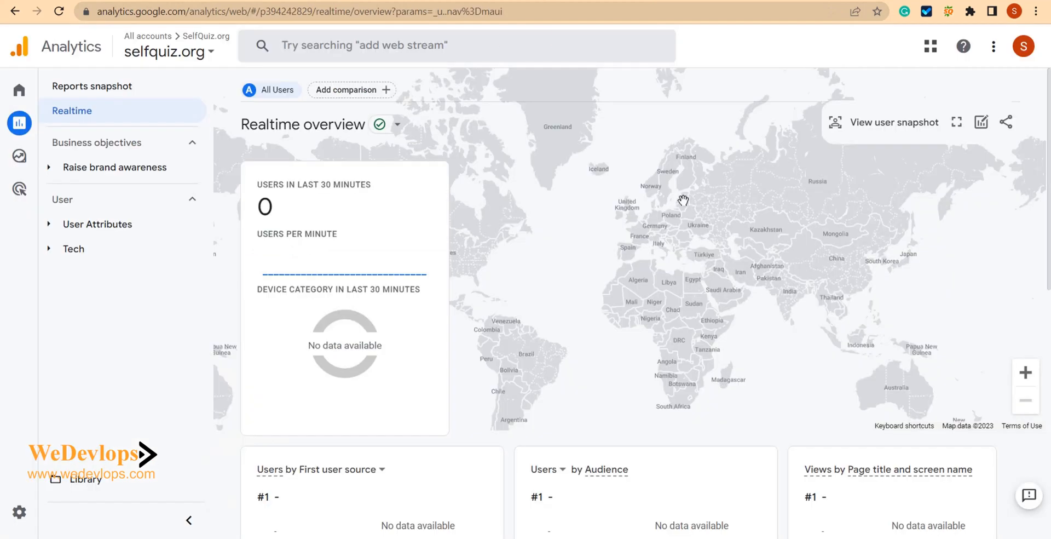
{"action": "mouse_move", "coordinate": [684, 202]}
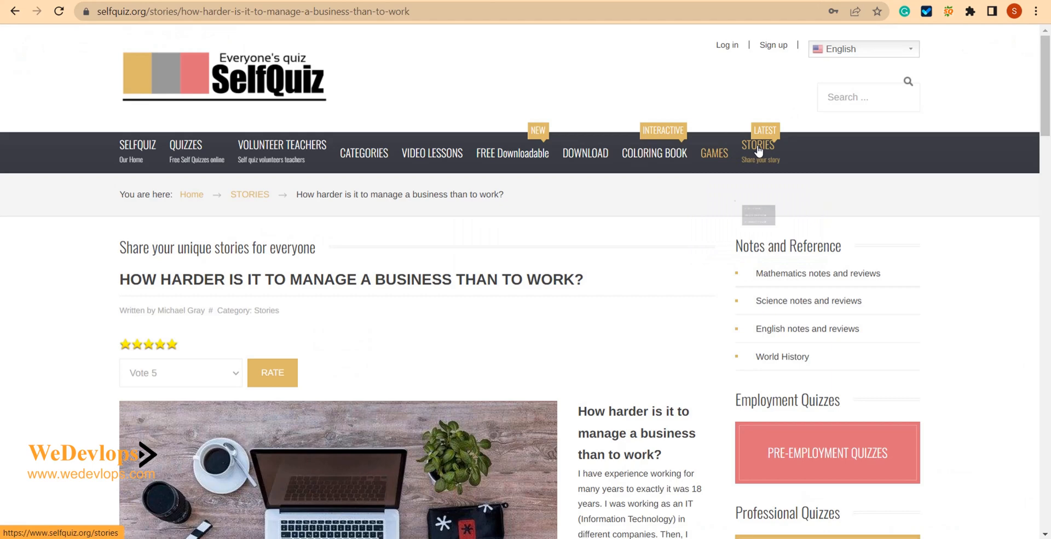
{"action": "mouse_move", "coordinate": [417, 162]}
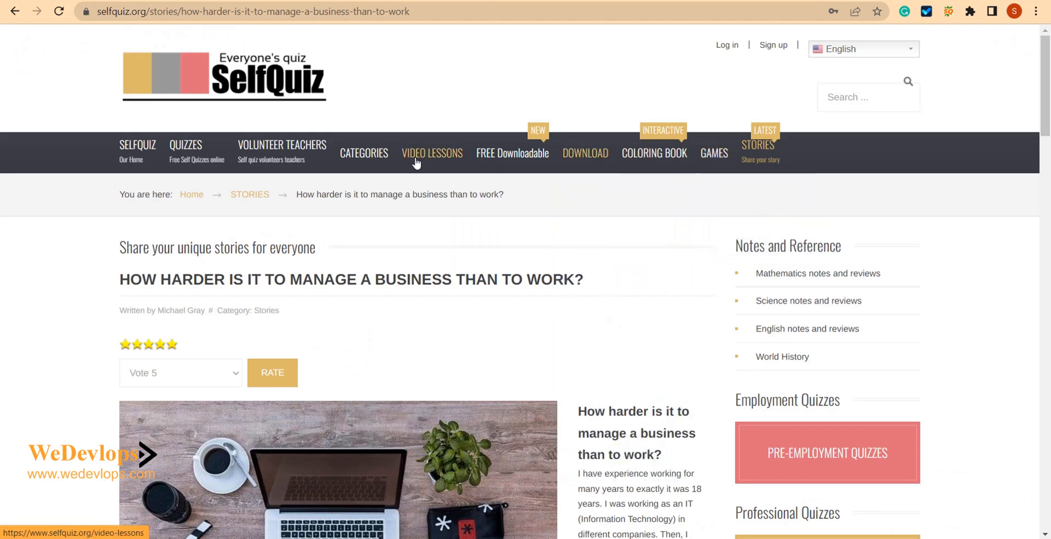
Step: Visit the Video Lessons page so another live page view registers
{"action": "left_click", "coordinate": [432, 152]}
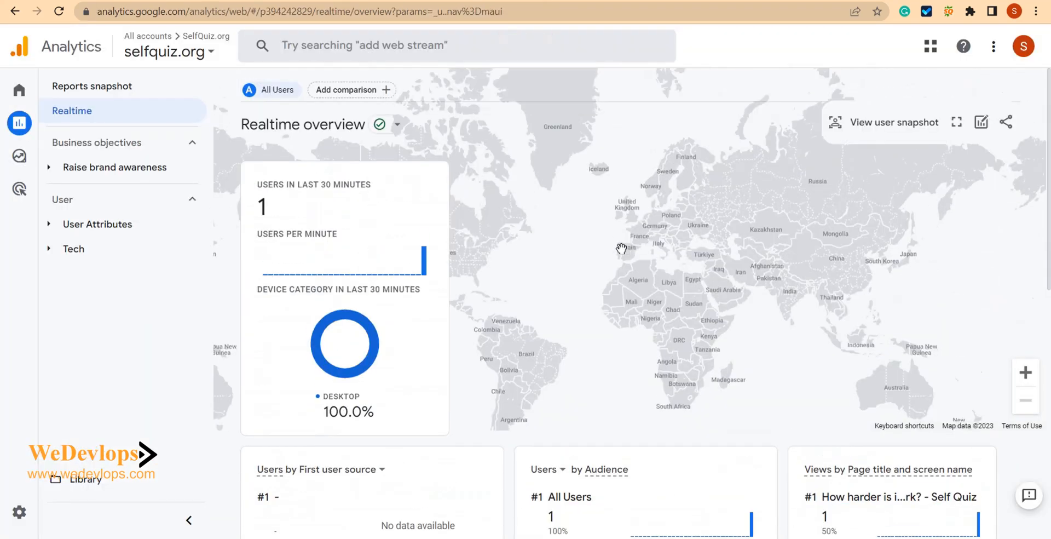
{"action": "mouse_move", "coordinate": [530, 246]}
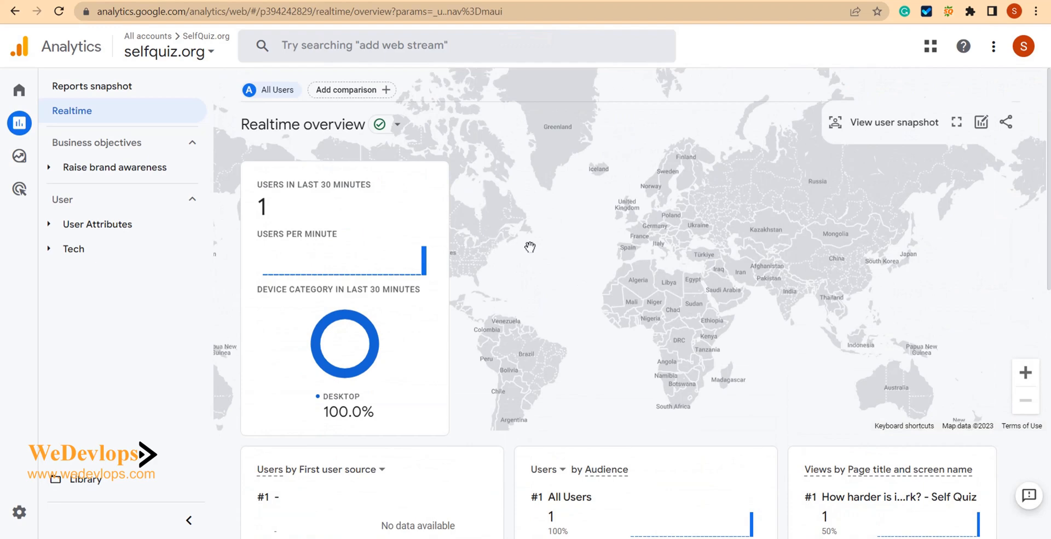
{"action": "mouse_move", "coordinate": [432, 287]}
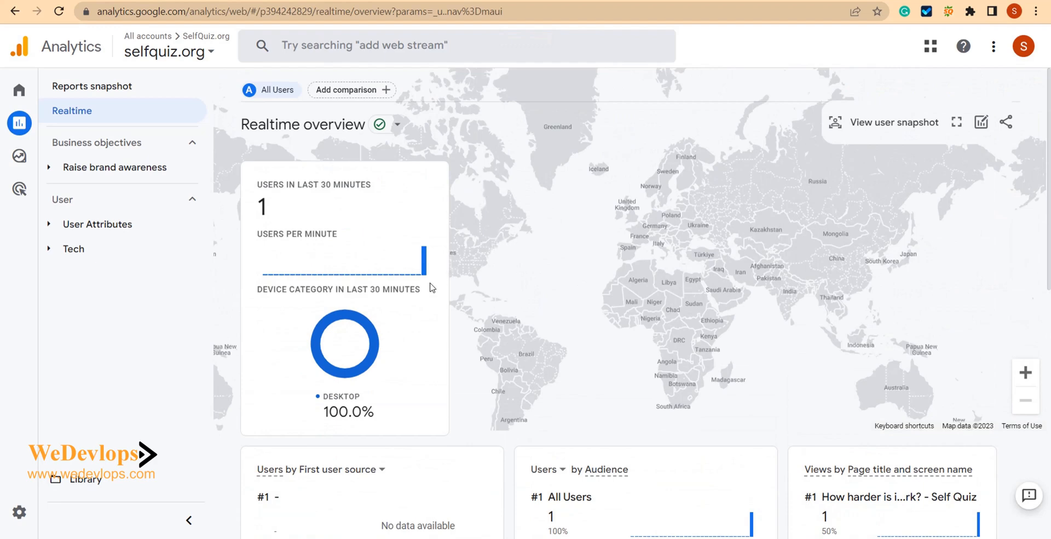
{"action": "mouse_move", "coordinate": [155, 139]}
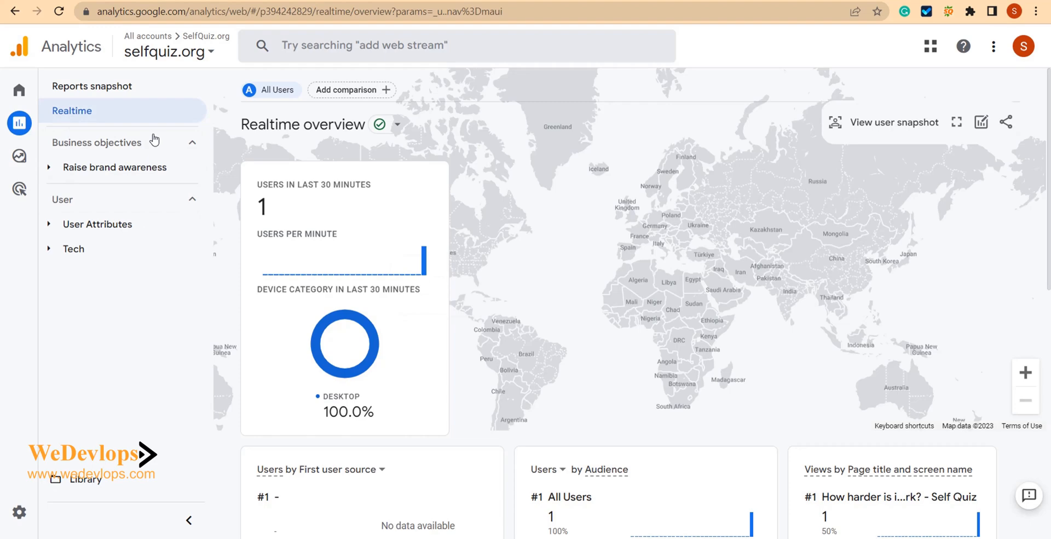
{"action": "mouse_move", "coordinate": [358, 228]}
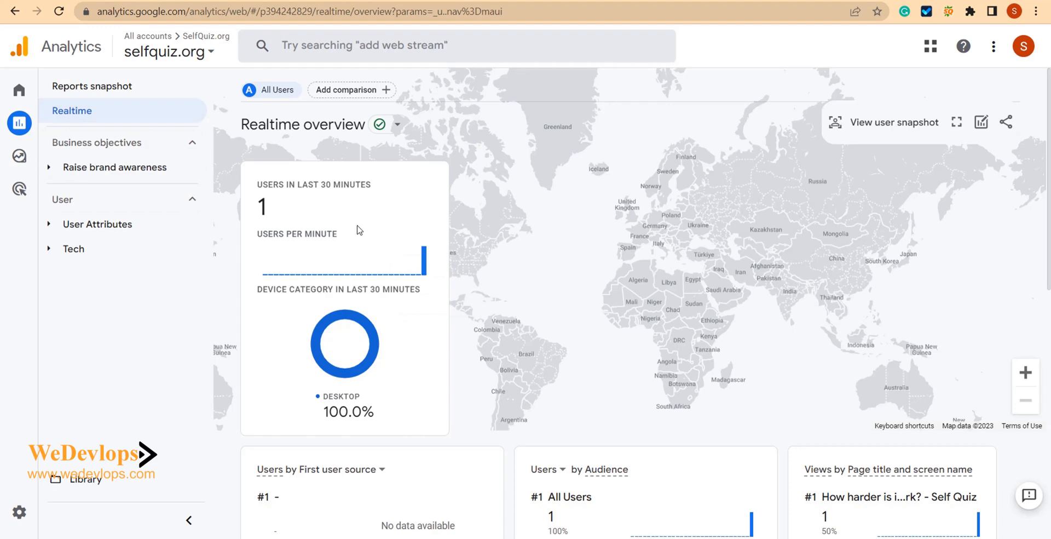
{"action": "mouse_move", "coordinate": [816, 105]}
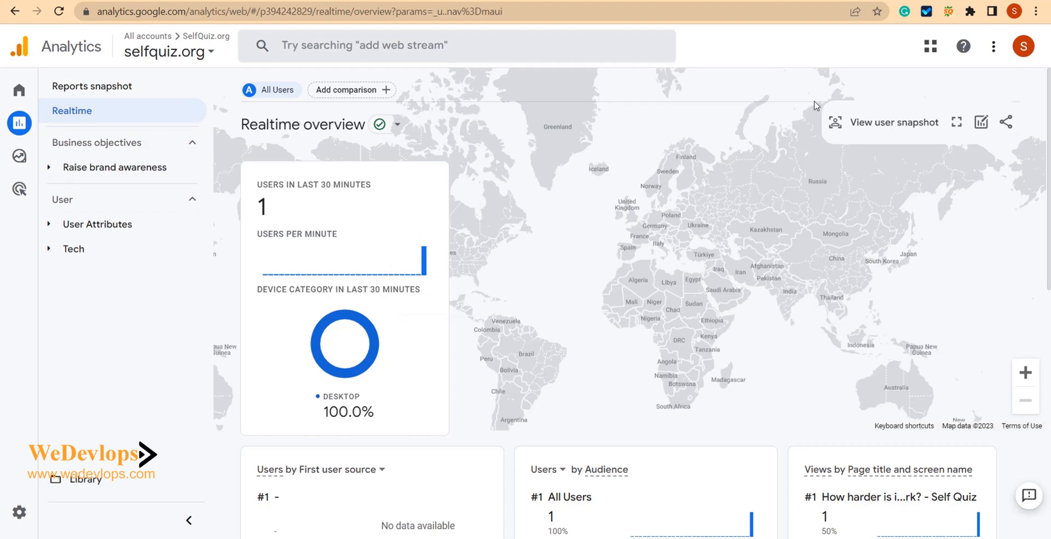
{"action": "mouse_move", "coordinate": [780, 82]}
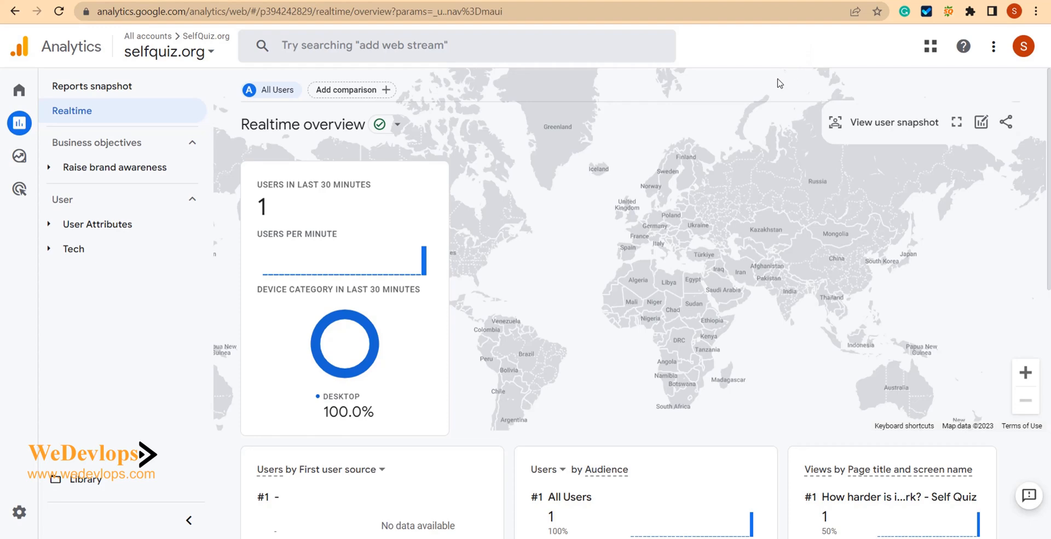
{"action": "mouse_move", "coordinate": [747, 163]}
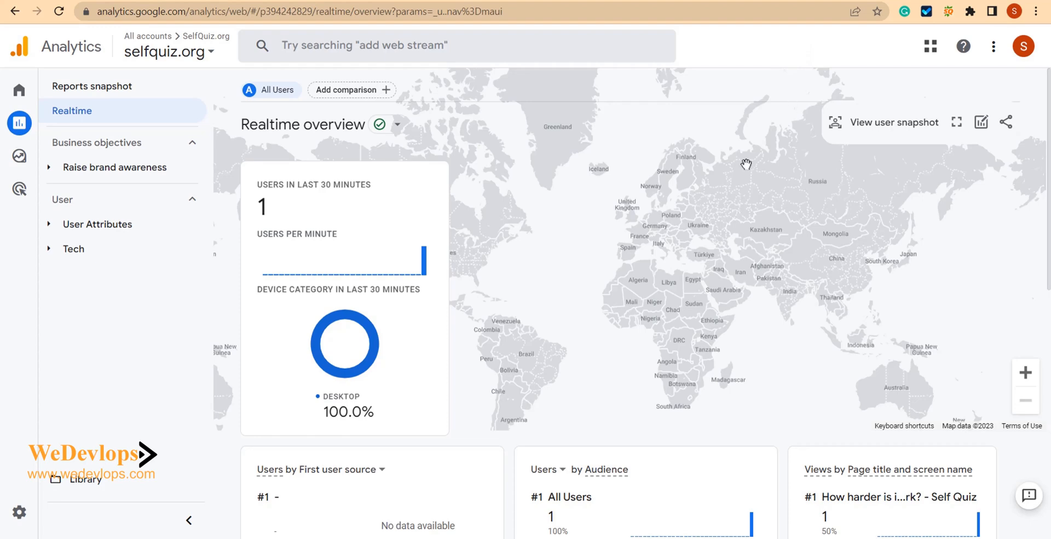
{"action": "scroll", "scroll_direction": "down", "scroll_amount": 3}
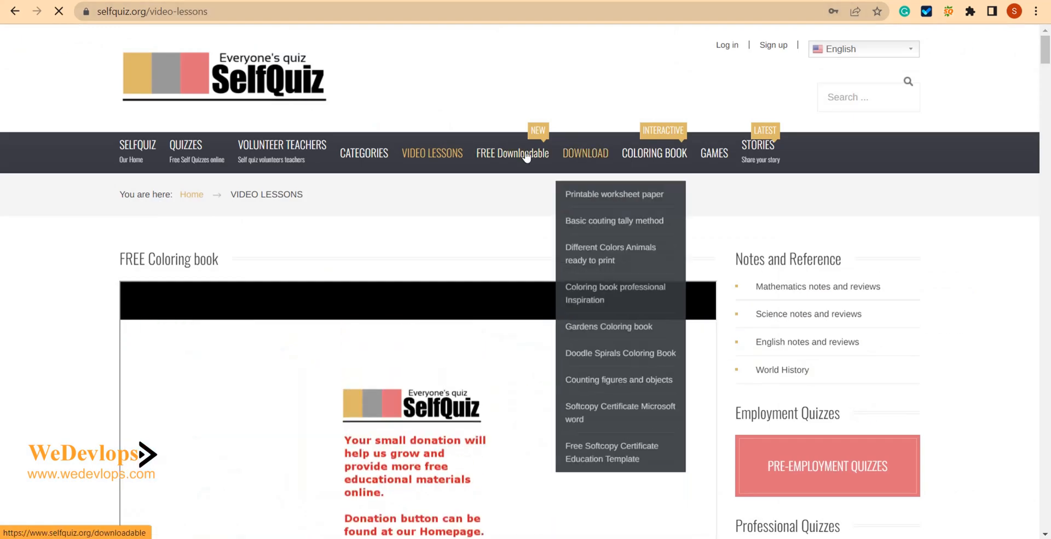
{"action": "mouse_move", "coordinate": [370, 163]}
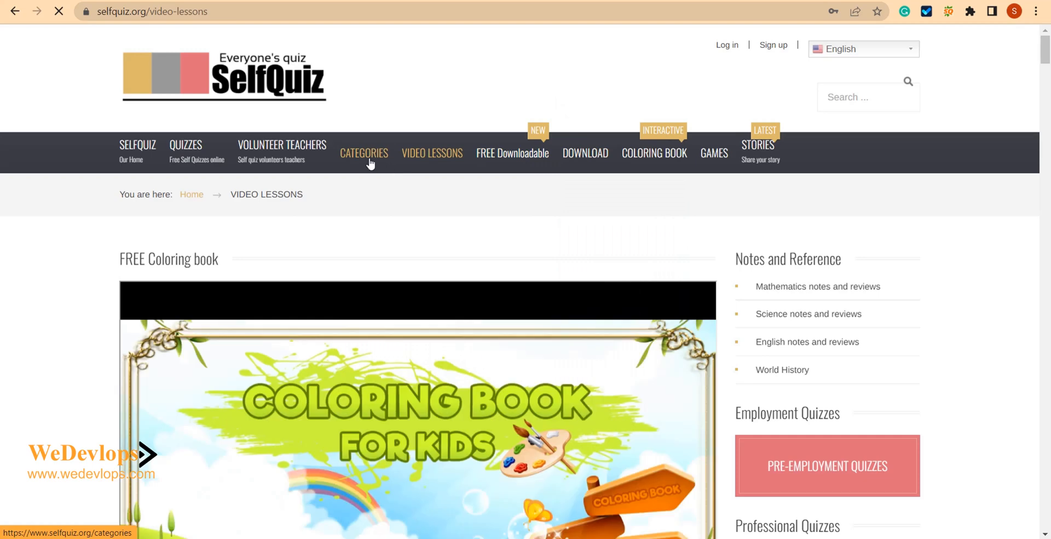
Step: Visit the site's Categories page to generate another page view
{"action": "left_click", "coordinate": [363, 153]}
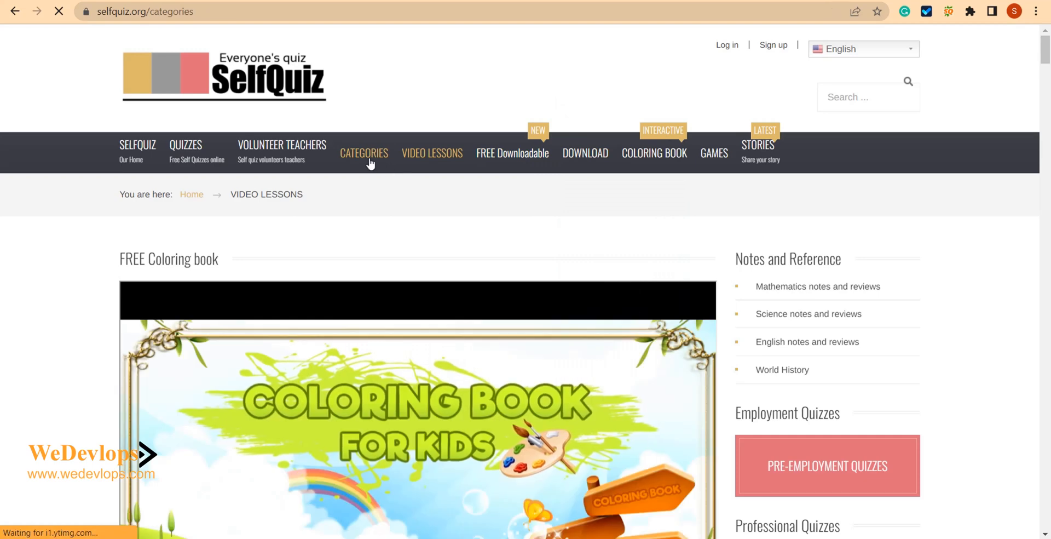
{"action": "left_click", "coordinate": [364, 153]}
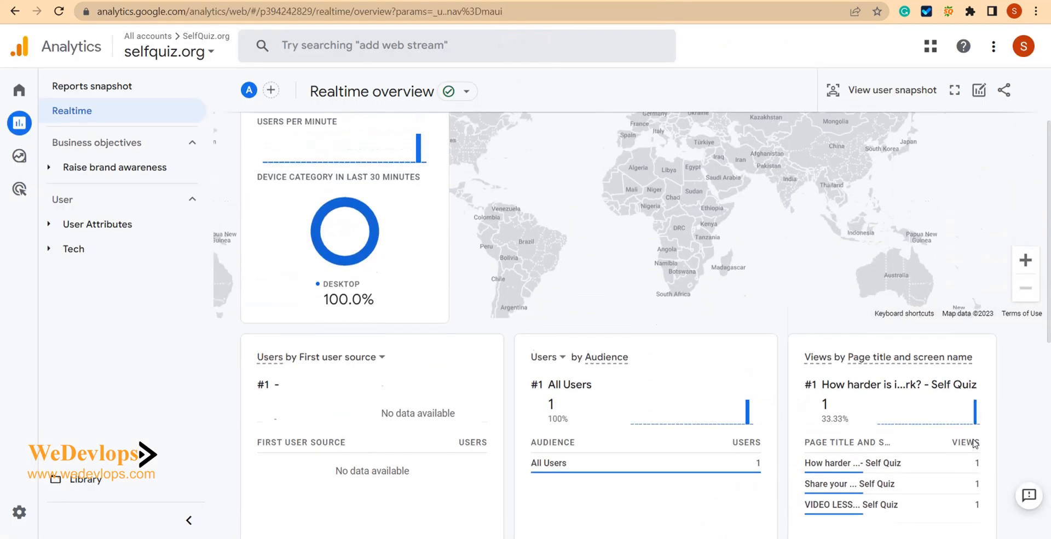
Step: Review the Realtime overview's page titles and form_start, page_view, user_engagement and scroll event counts
{"action": "scroll", "scroll_direction": "down", "scroll_amount": 3}
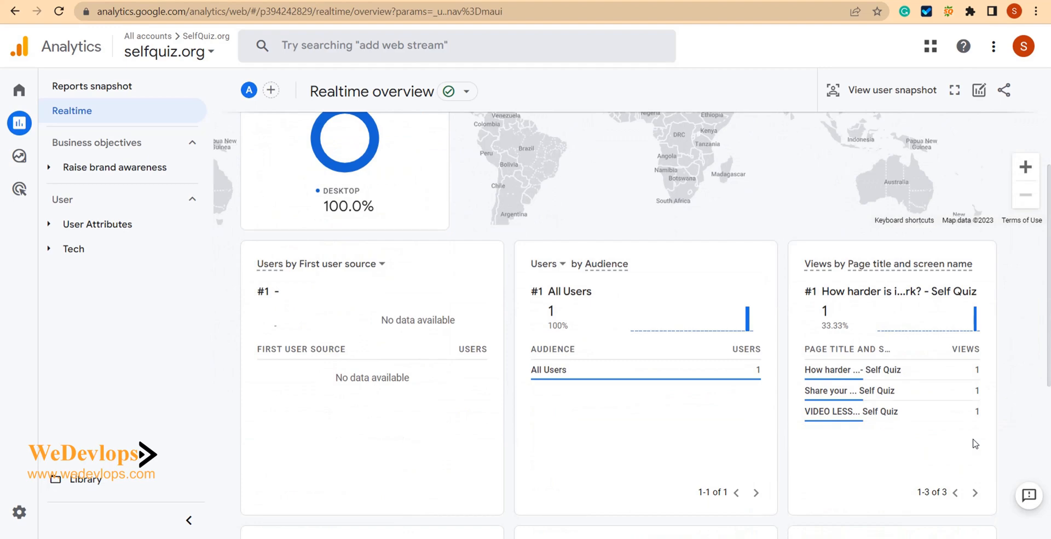
{"action": "mouse_move", "coordinate": [811, 441]}
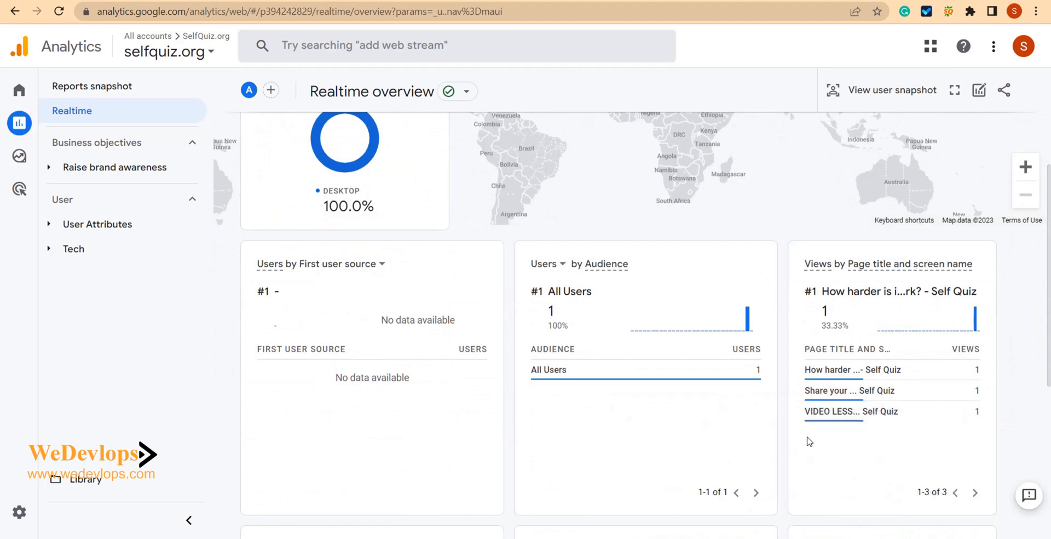
{"action": "scroll", "scroll_direction": "down", "scroll_amount": 3}
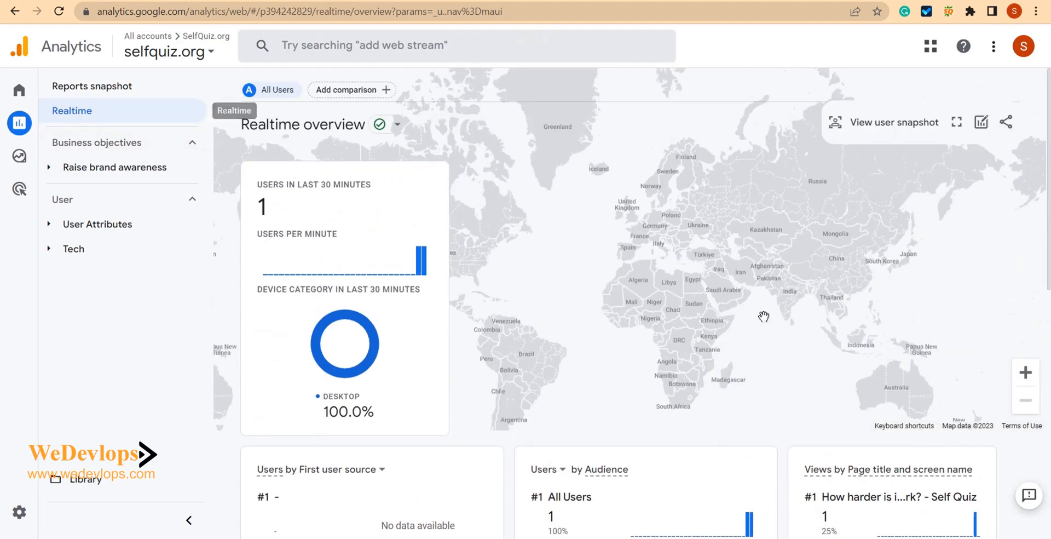
{"action": "scroll", "scroll_direction": "down", "scroll_amount": 3}
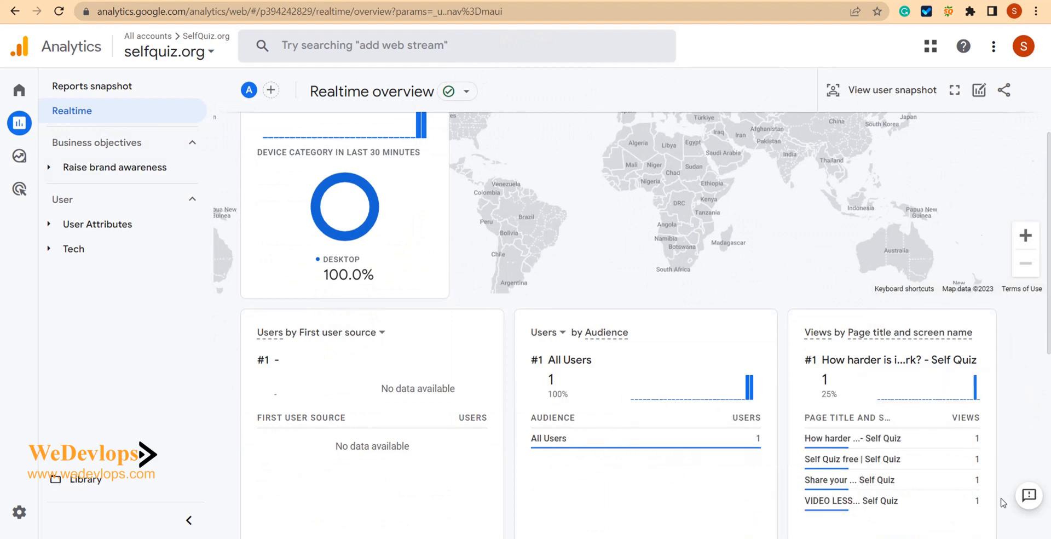
{"action": "scroll", "scroll_direction": "down", "scroll_amount": 3}
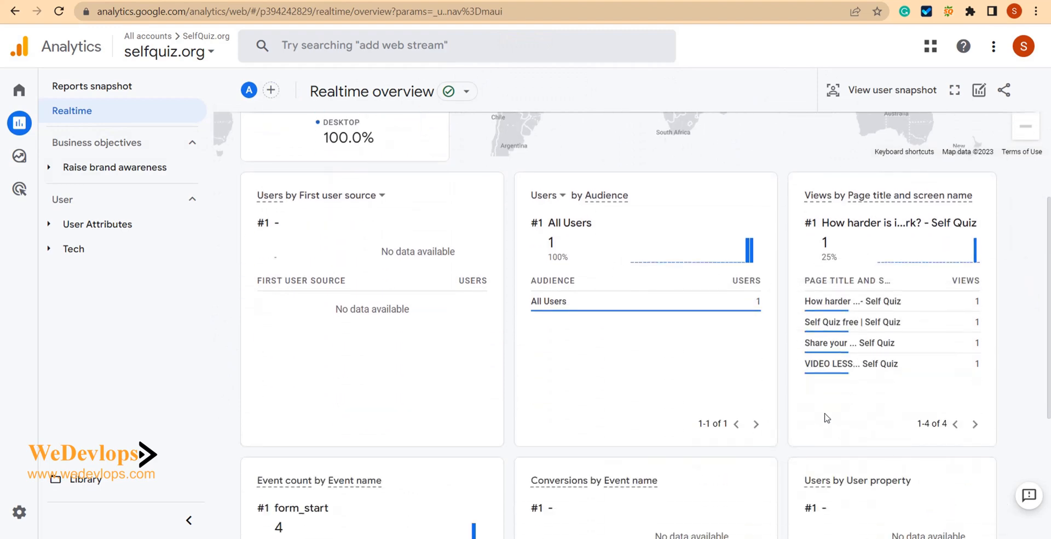
{"action": "mouse_move", "coordinate": [832, 379]}
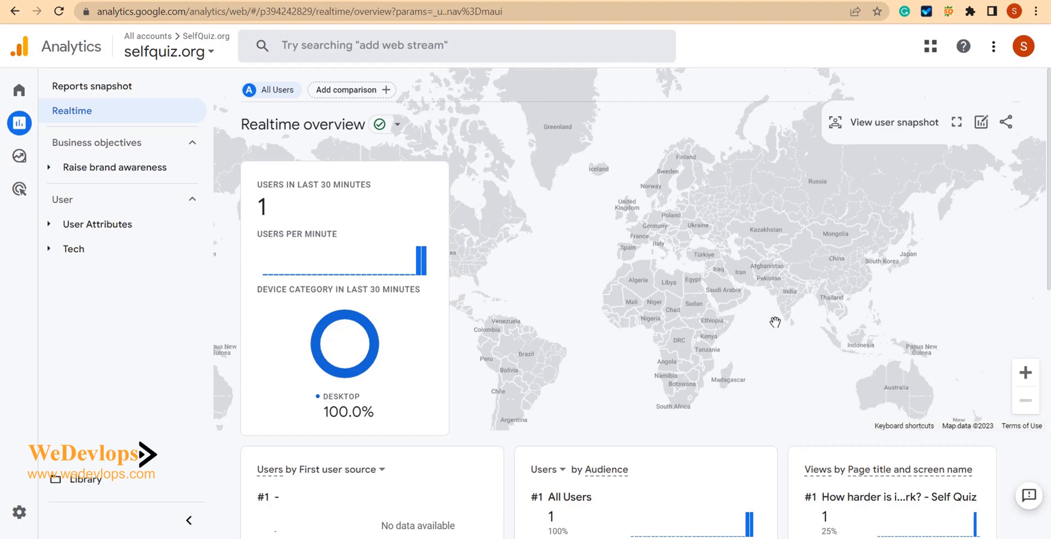
{"action": "scroll", "scroll_direction": "down", "scroll_amount": 3}
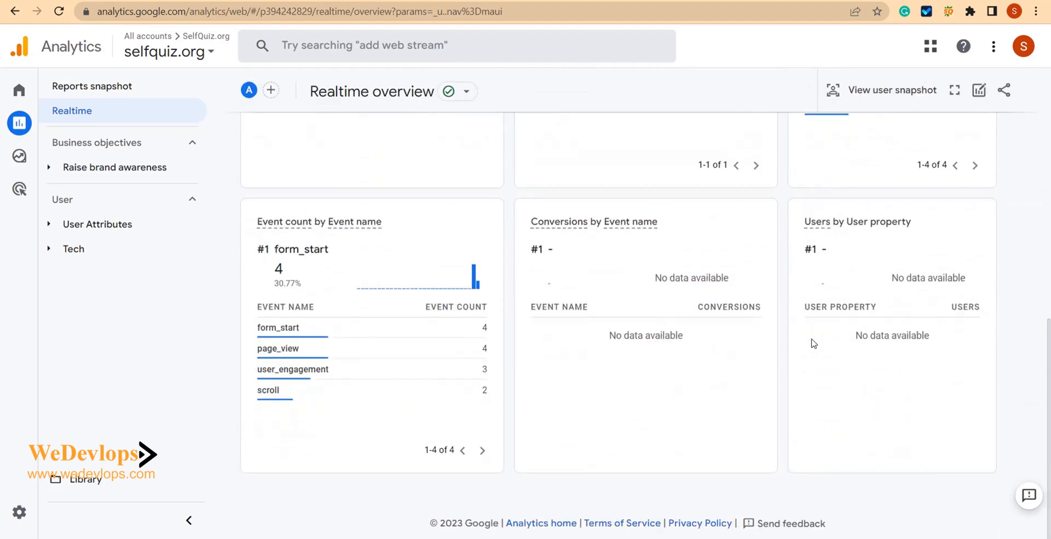
{"action": "scroll", "scroll_direction": "up", "scroll_amount": 3}
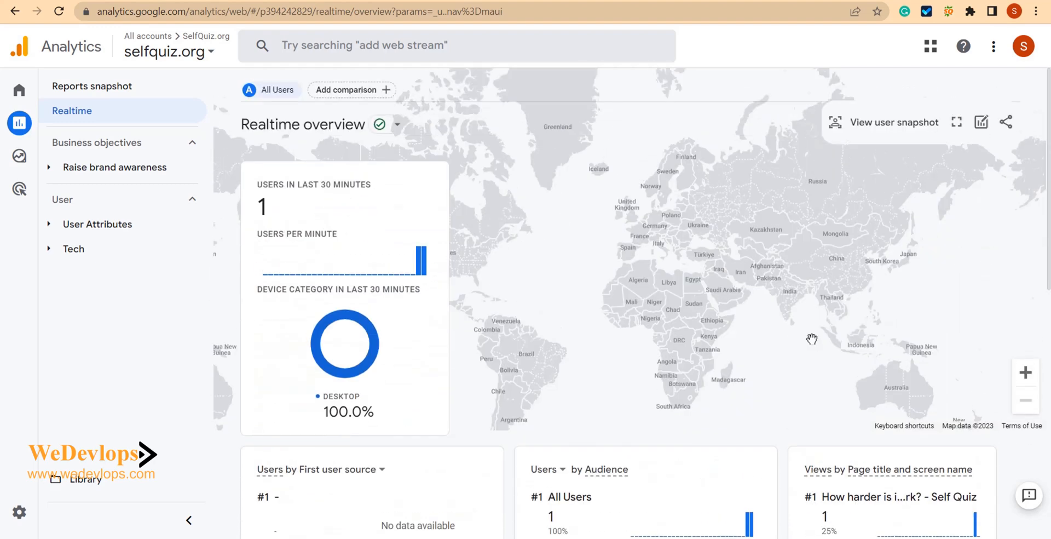
{"action": "mouse_move", "coordinate": [849, 368]}
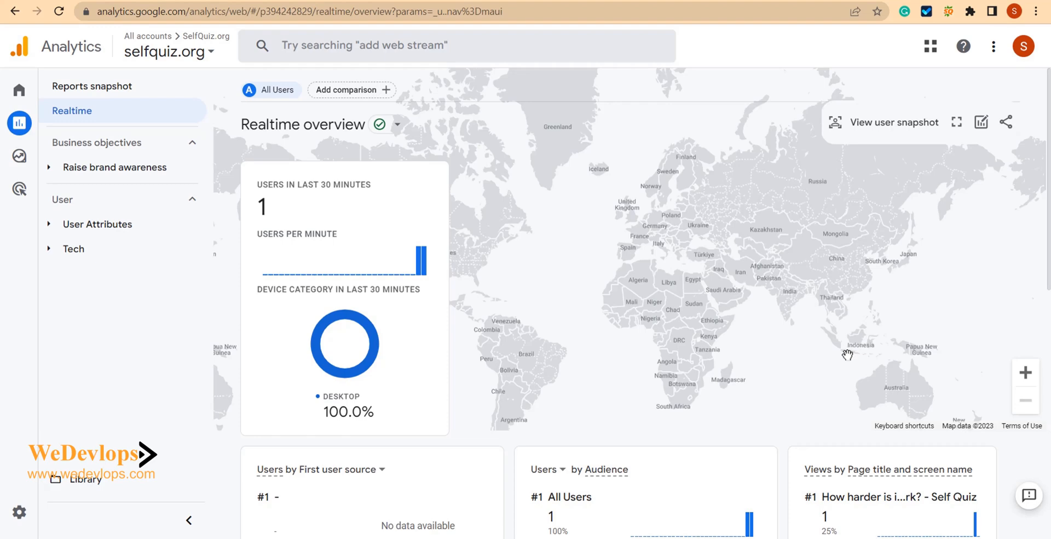
{"action": "mouse_move", "coordinate": [826, 354]}
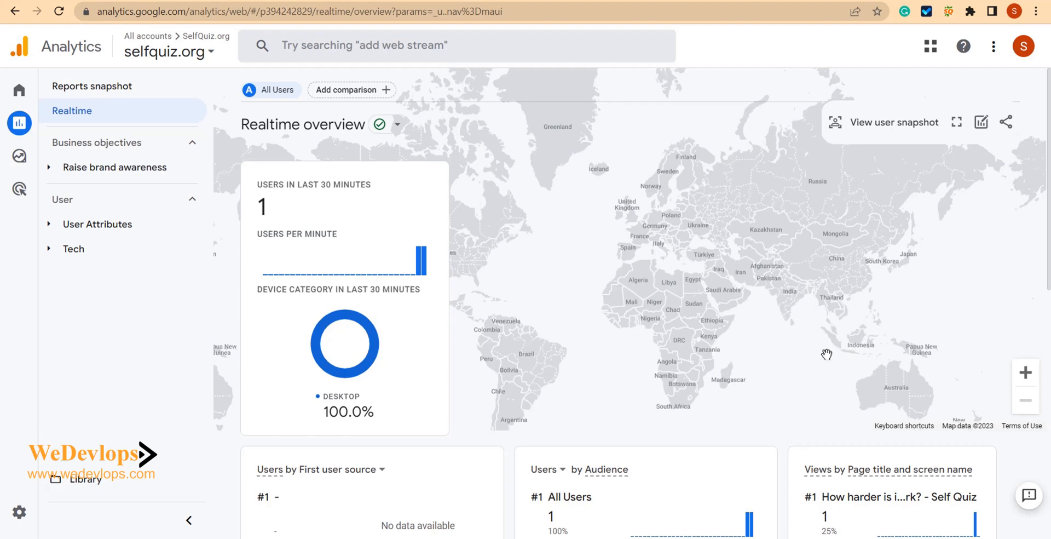
{"action": "mouse_move", "coordinate": [613, 359]}
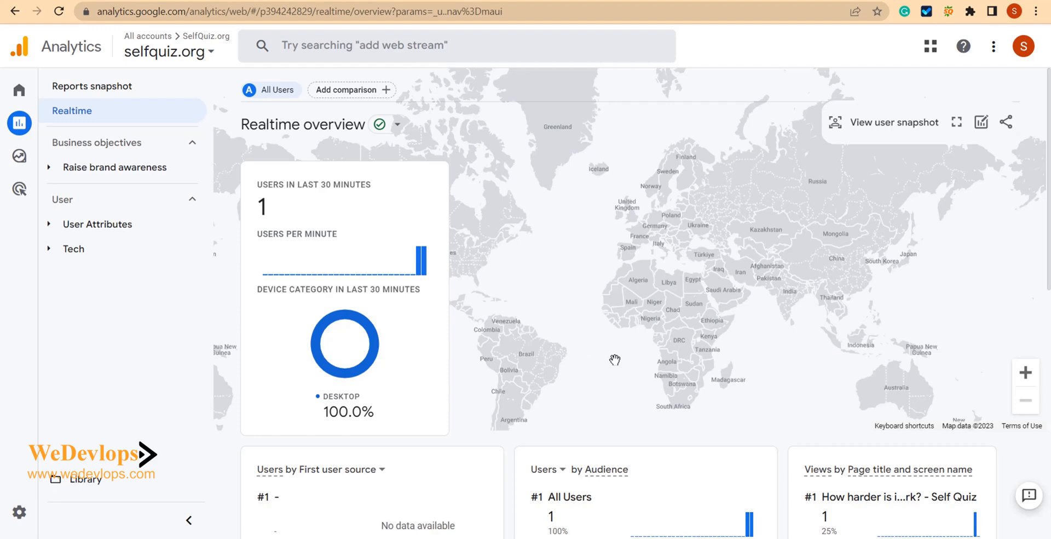
{"action": "scroll", "scroll_direction": "down", "scroll_amount": 3}
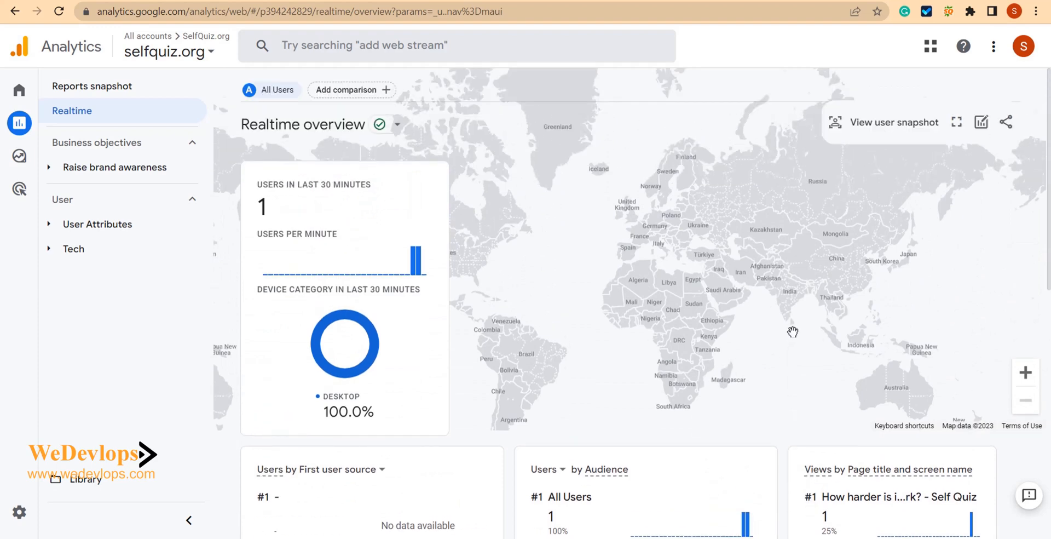
{"action": "scroll", "scroll_direction": "down", "scroll_amount": 3}
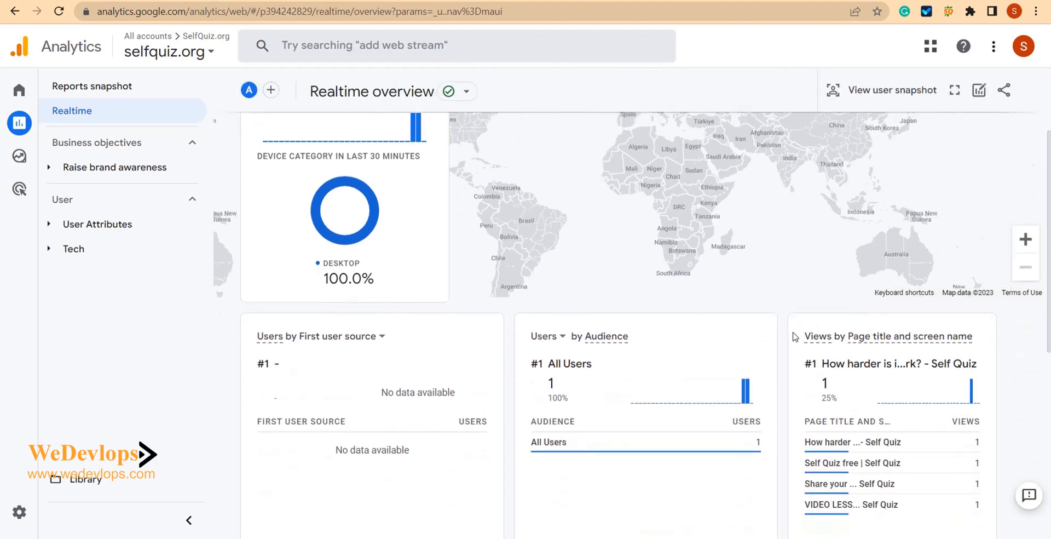
{"action": "scroll", "scroll_direction": "up", "scroll_amount": 3}
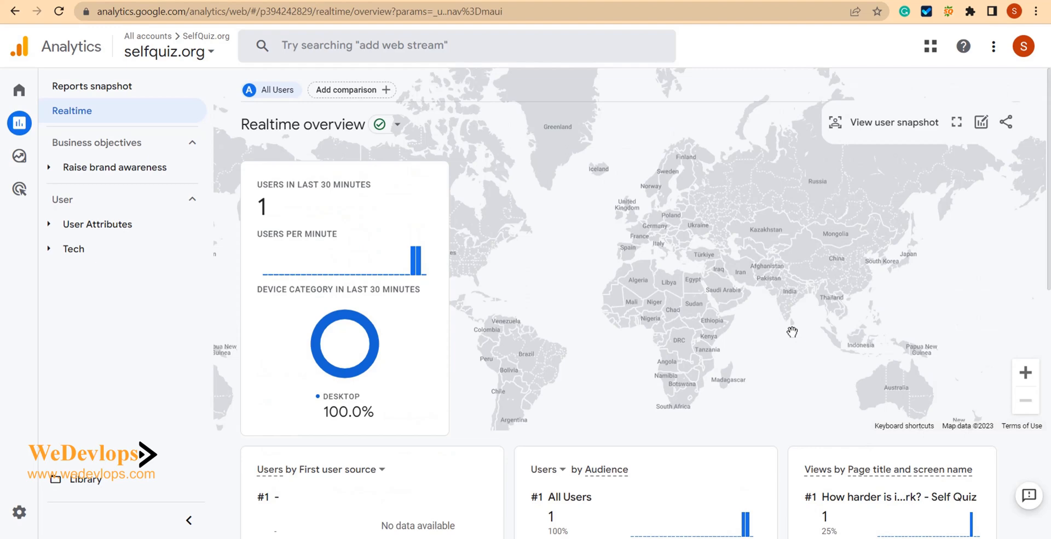
{"action": "scroll", "scroll_direction": "down", "scroll_amount": 3}
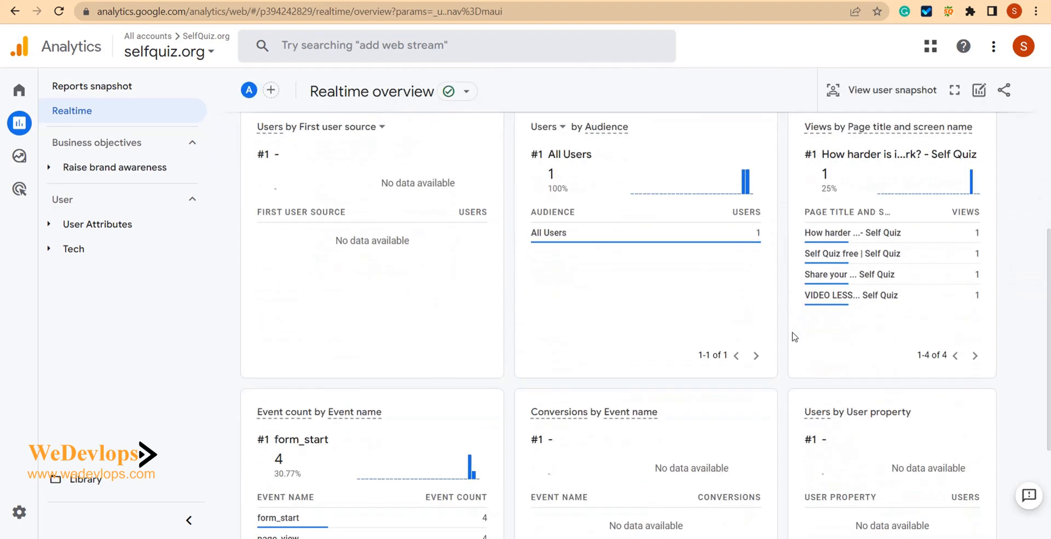
{"action": "scroll", "scroll_direction": "down", "scroll_amount": 3}
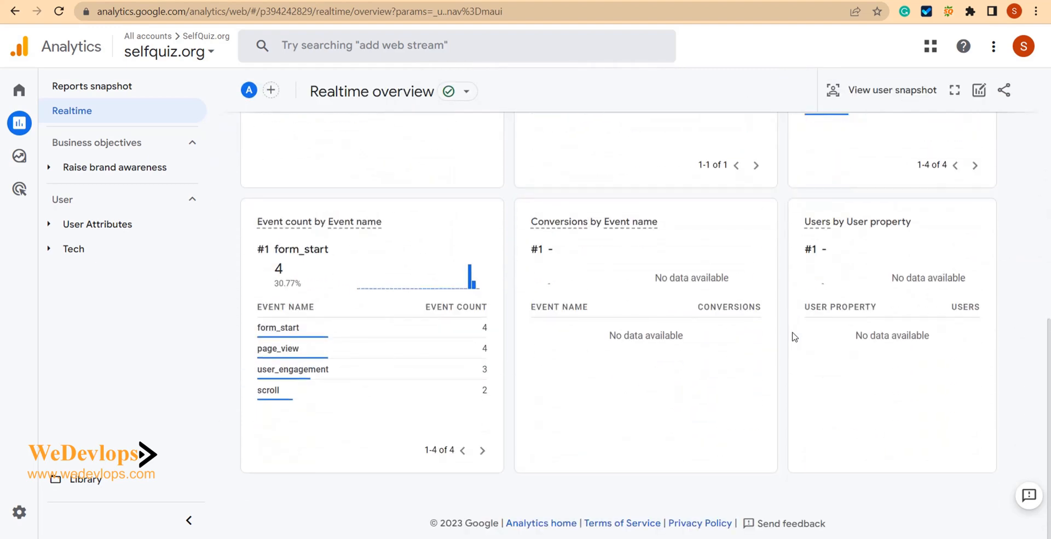
{"action": "scroll", "scroll_direction": "up", "scroll_amount": 3}
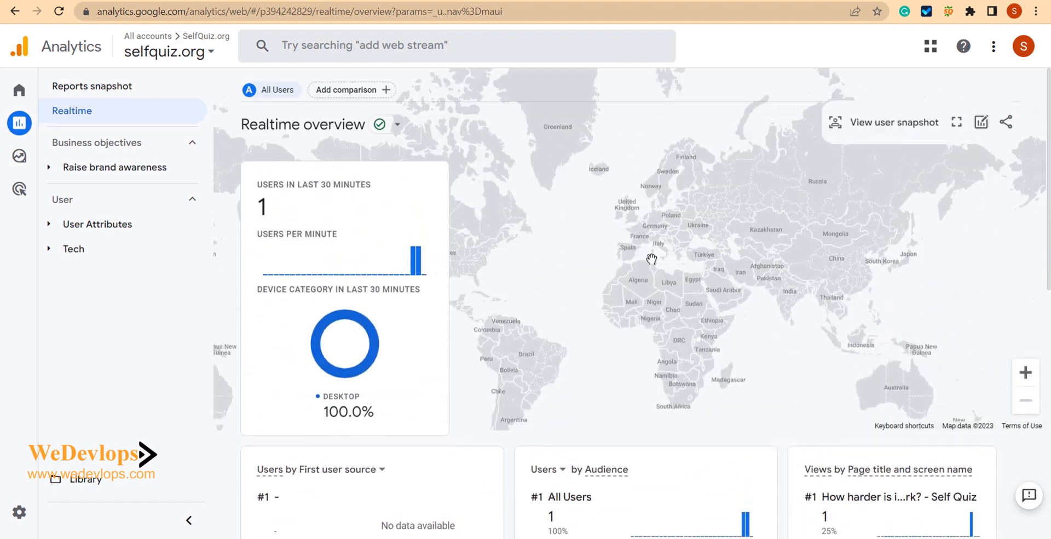
{"action": "mouse_move", "coordinate": [398, 175]}
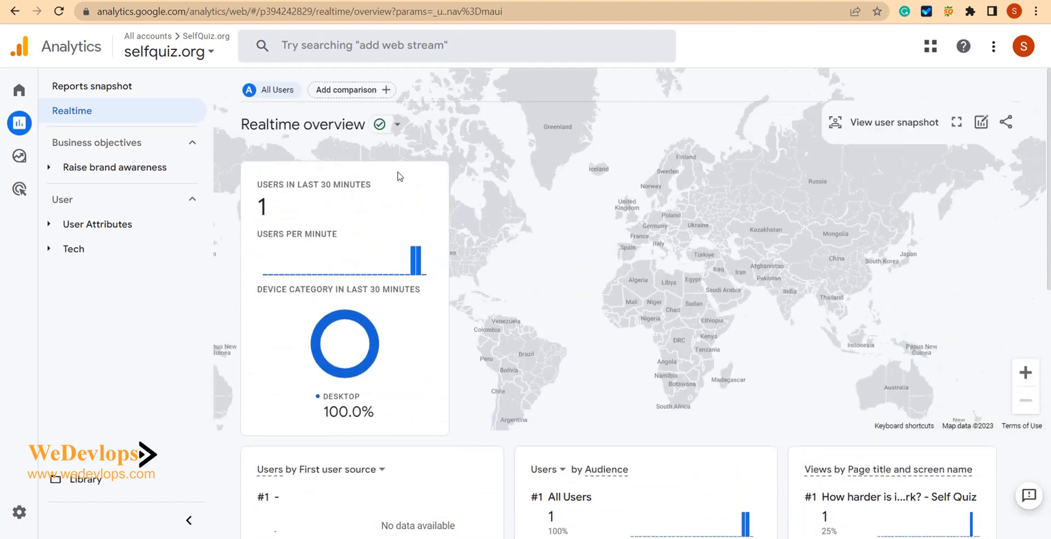
{"action": "mouse_move", "coordinate": [712, 287]}
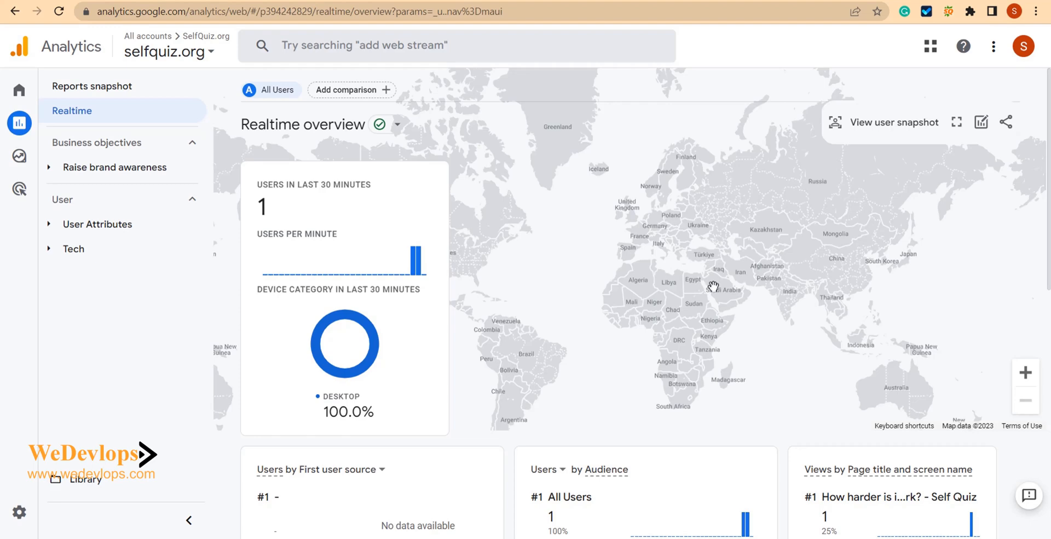
{"action": "mouse_move", "coordinate": [355, 292]}
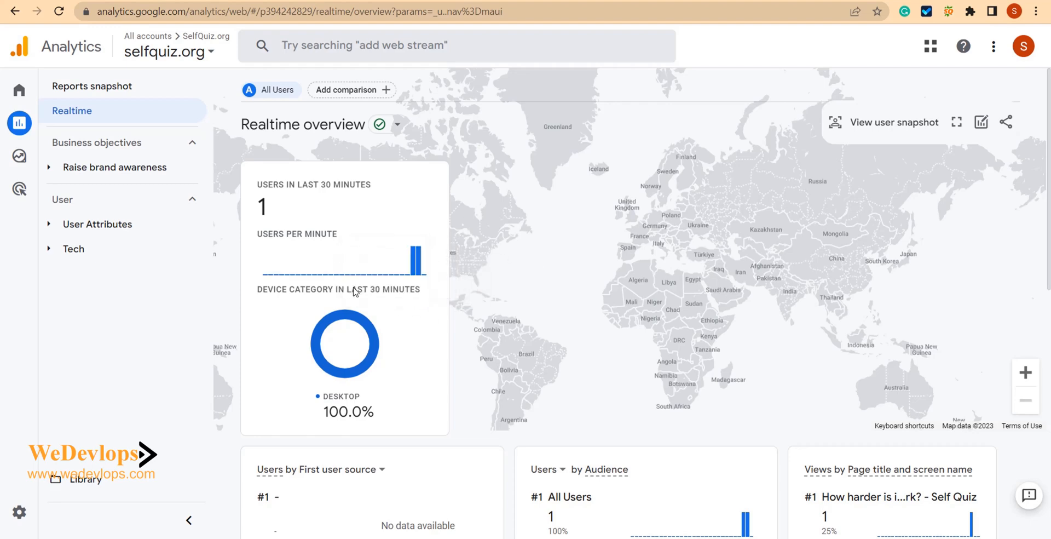
{"action": "mouse_move", "coordinate": [416, 263]}
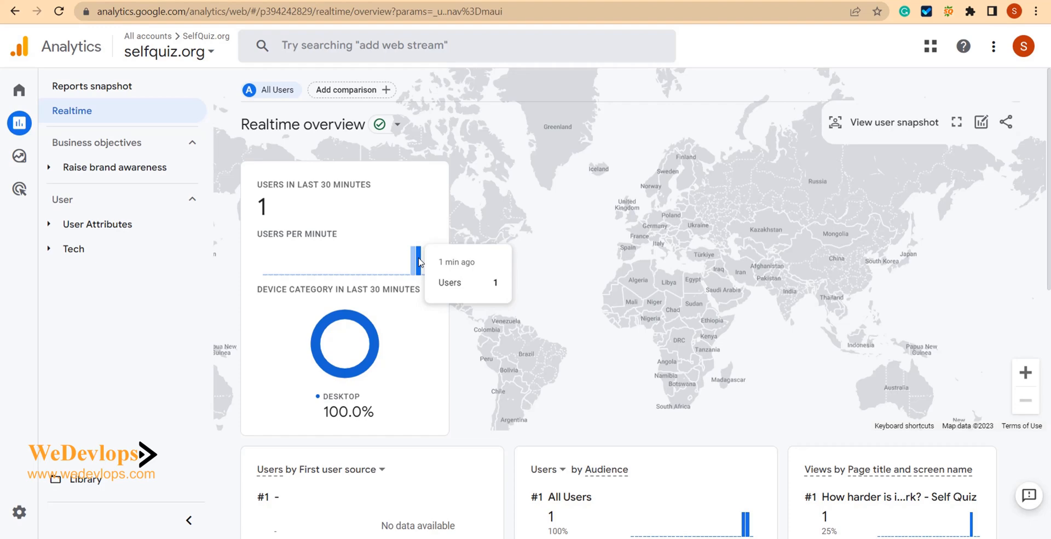
{"action": "mouse_move", "coordinate": [599, 307]}
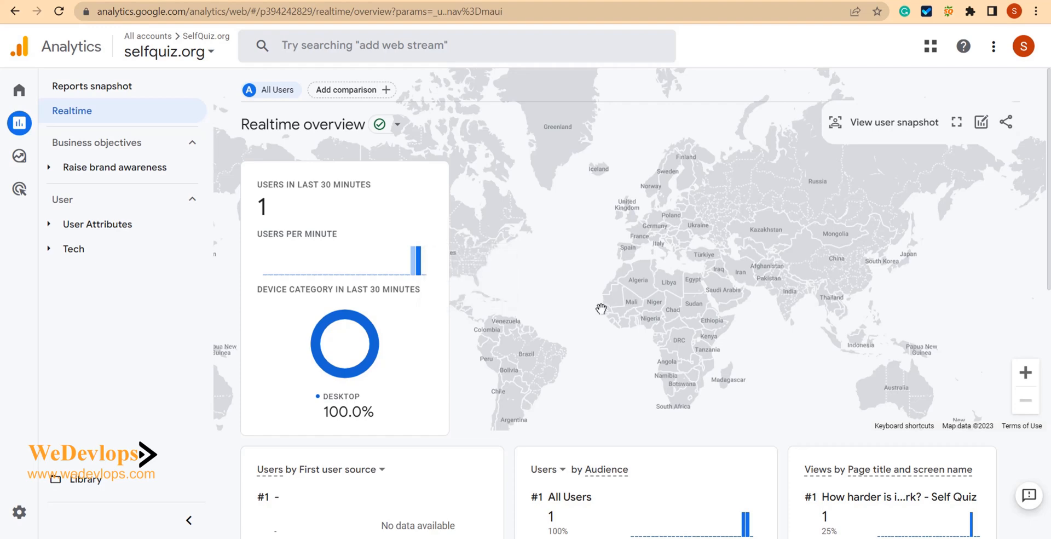
{"action": "mouse_move", "coordinate": [597, 307]}
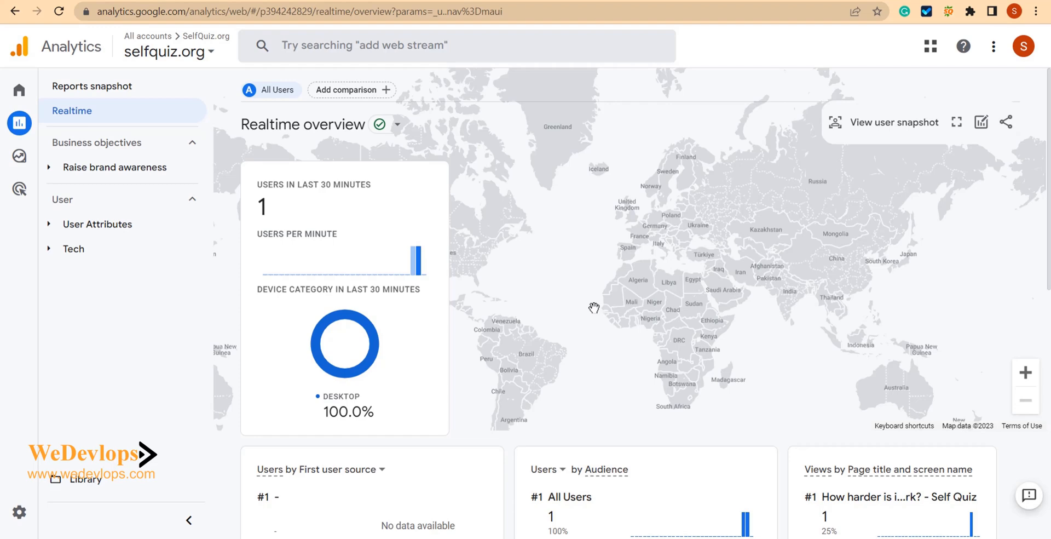
{"action": "mouse_move", "coordinate": [736, 292]}
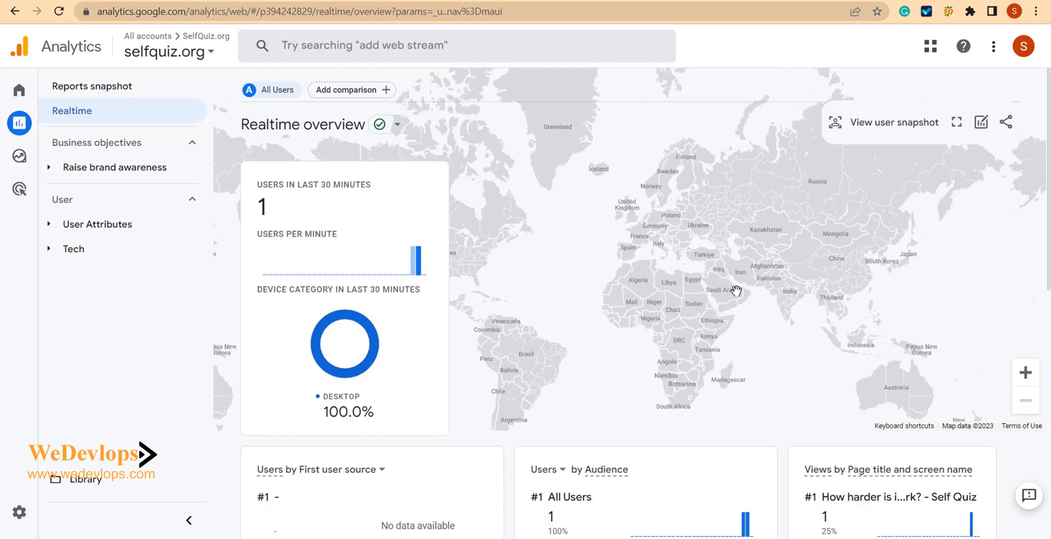
{"action": "scroll", "scroll_direction": "down", "scroll_amount": 3}
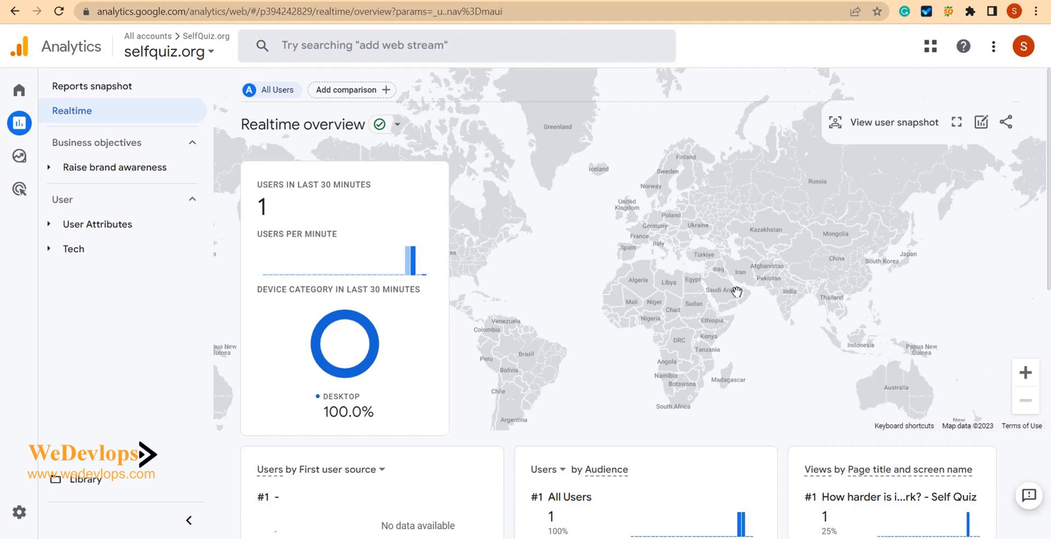
{"action": "scroll", "scroll_direction": "down", "scroll_amount": 3}
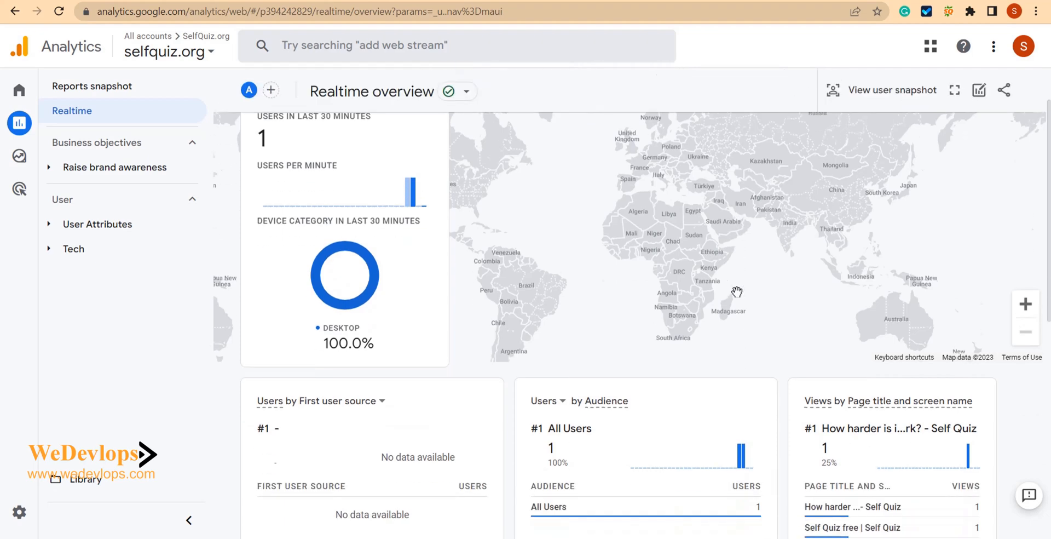